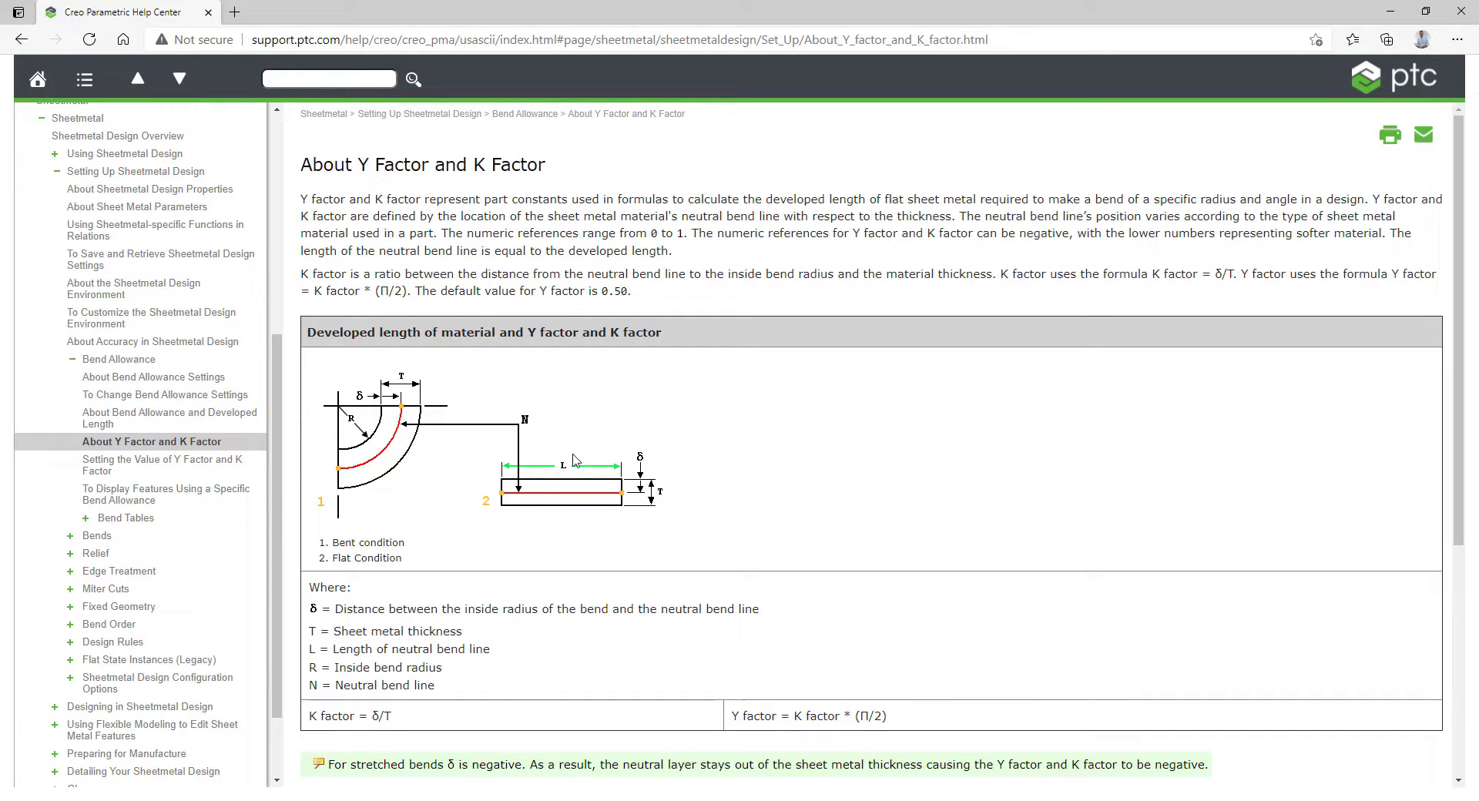
mouse_move(571, 495)
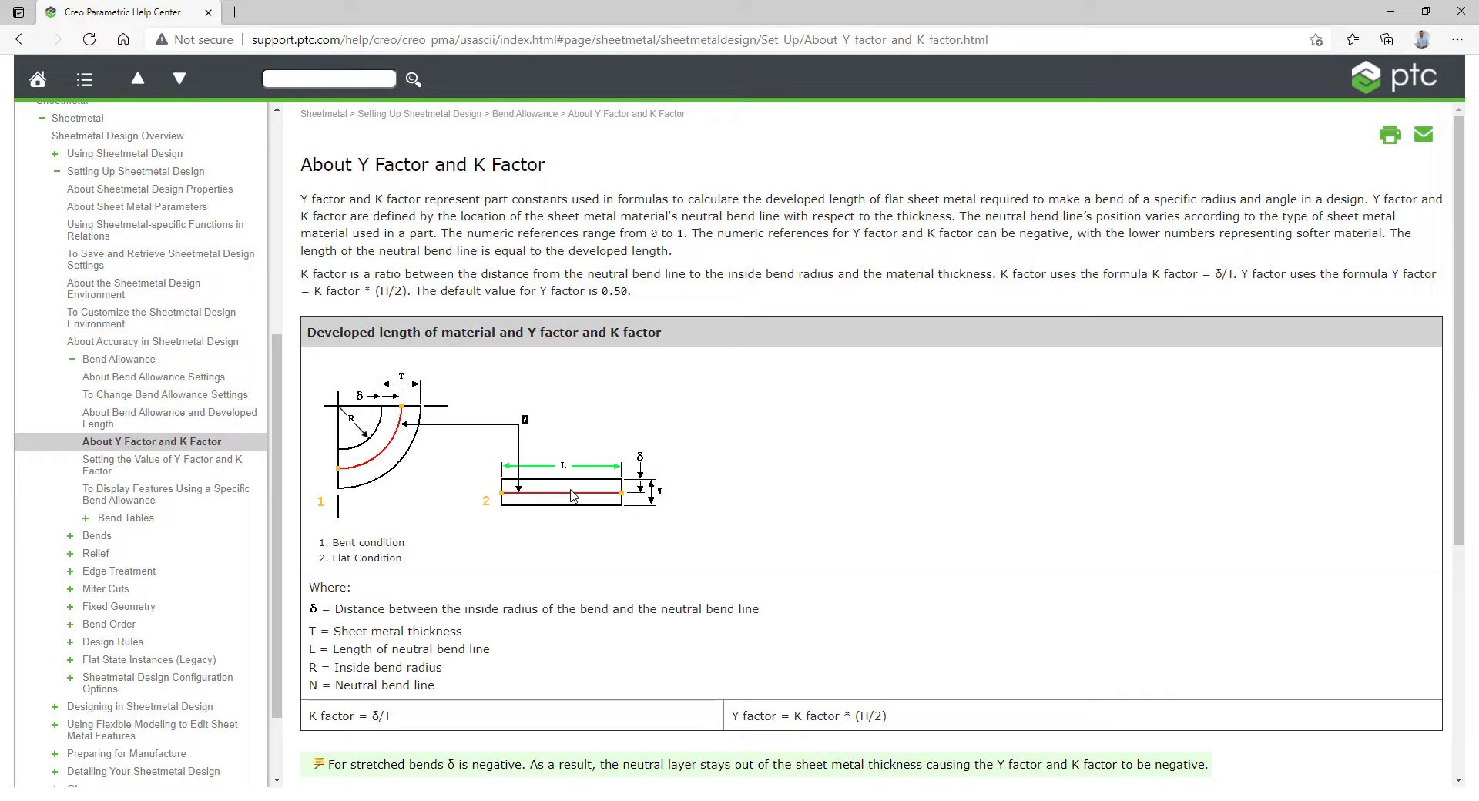
Scroll down the help page and follow the About Bend Tables link under Related Topics
scroll(down, 3)
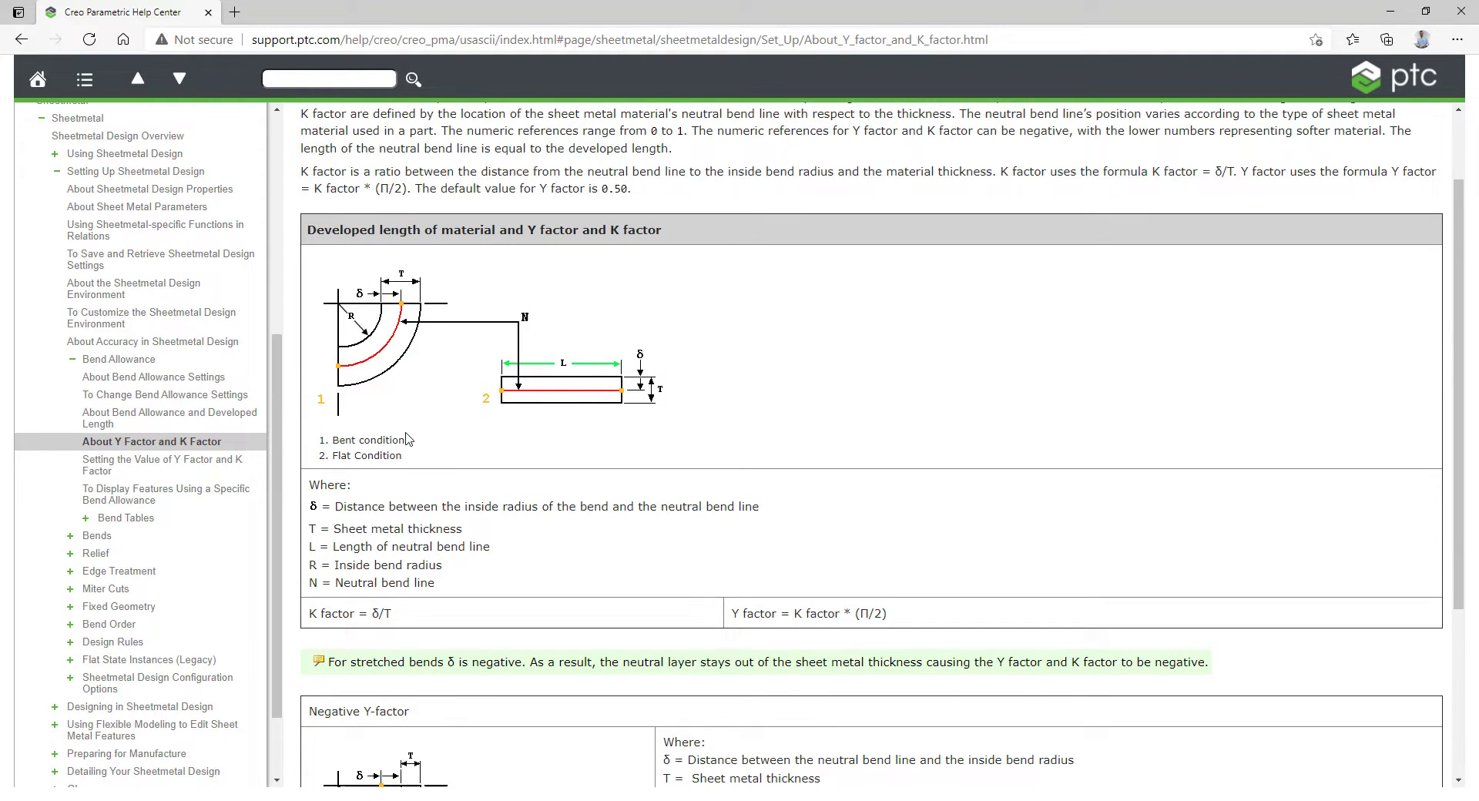
scroll(down, 3)
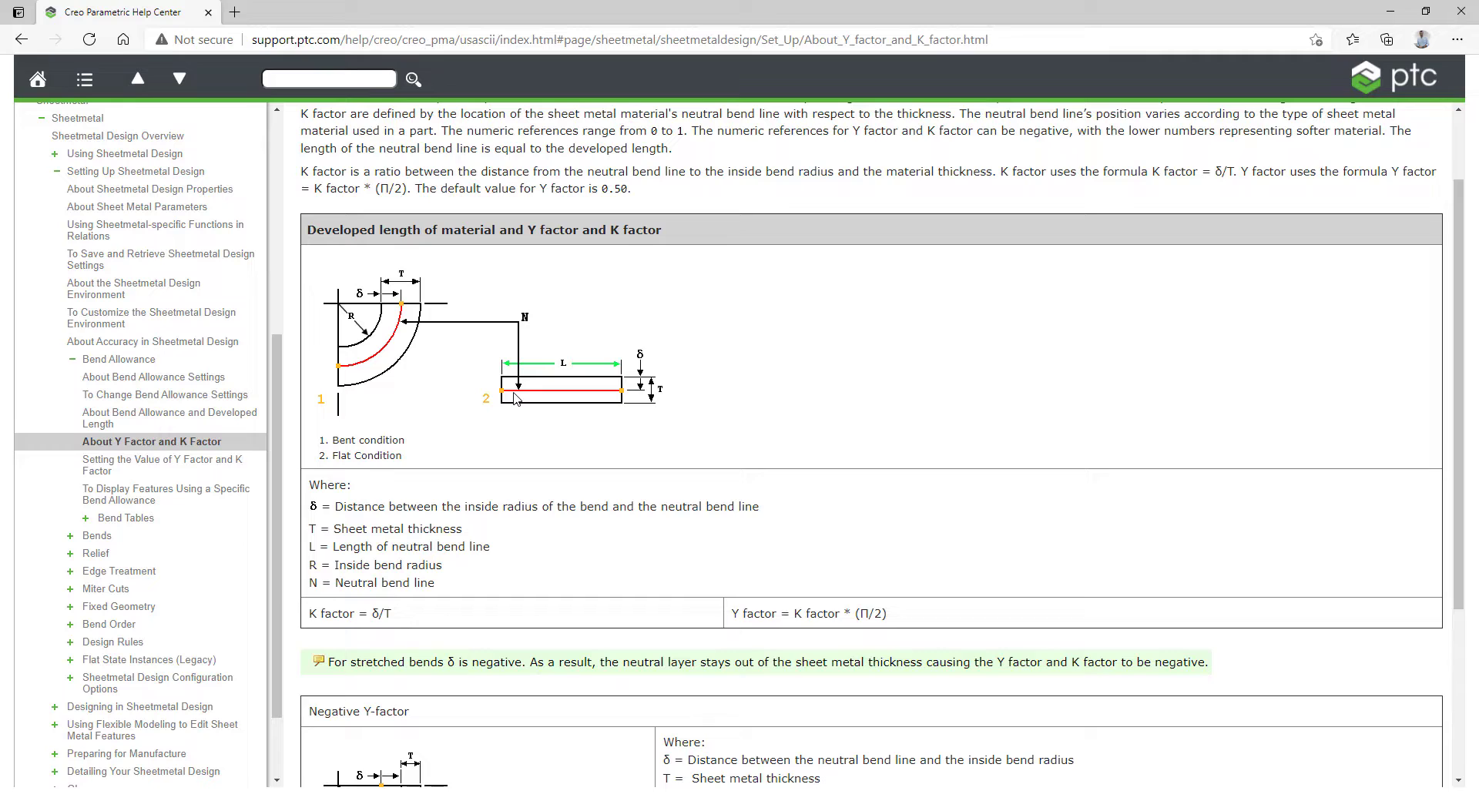
mouse_move(512, 400)
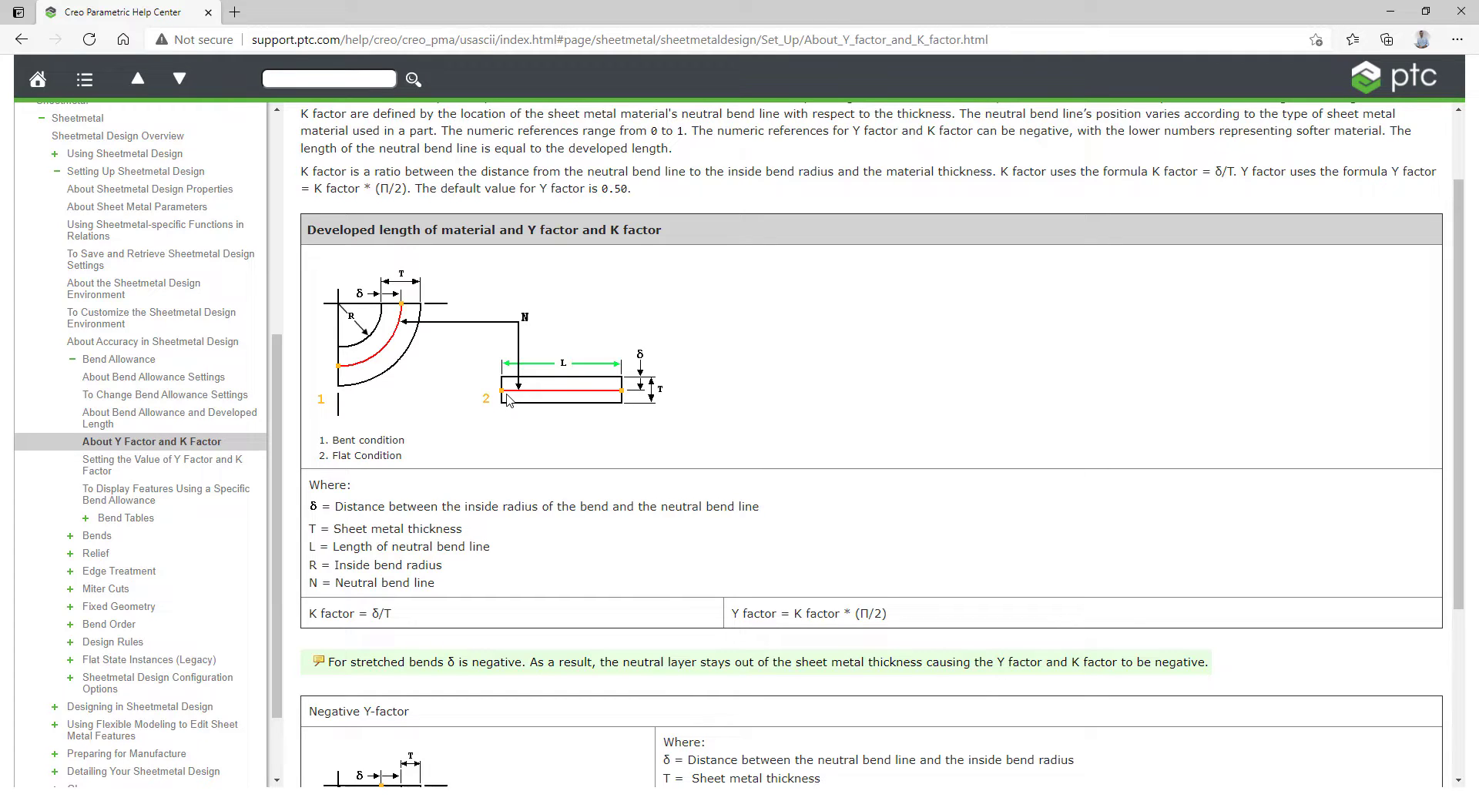
mouse_move(516, 429)
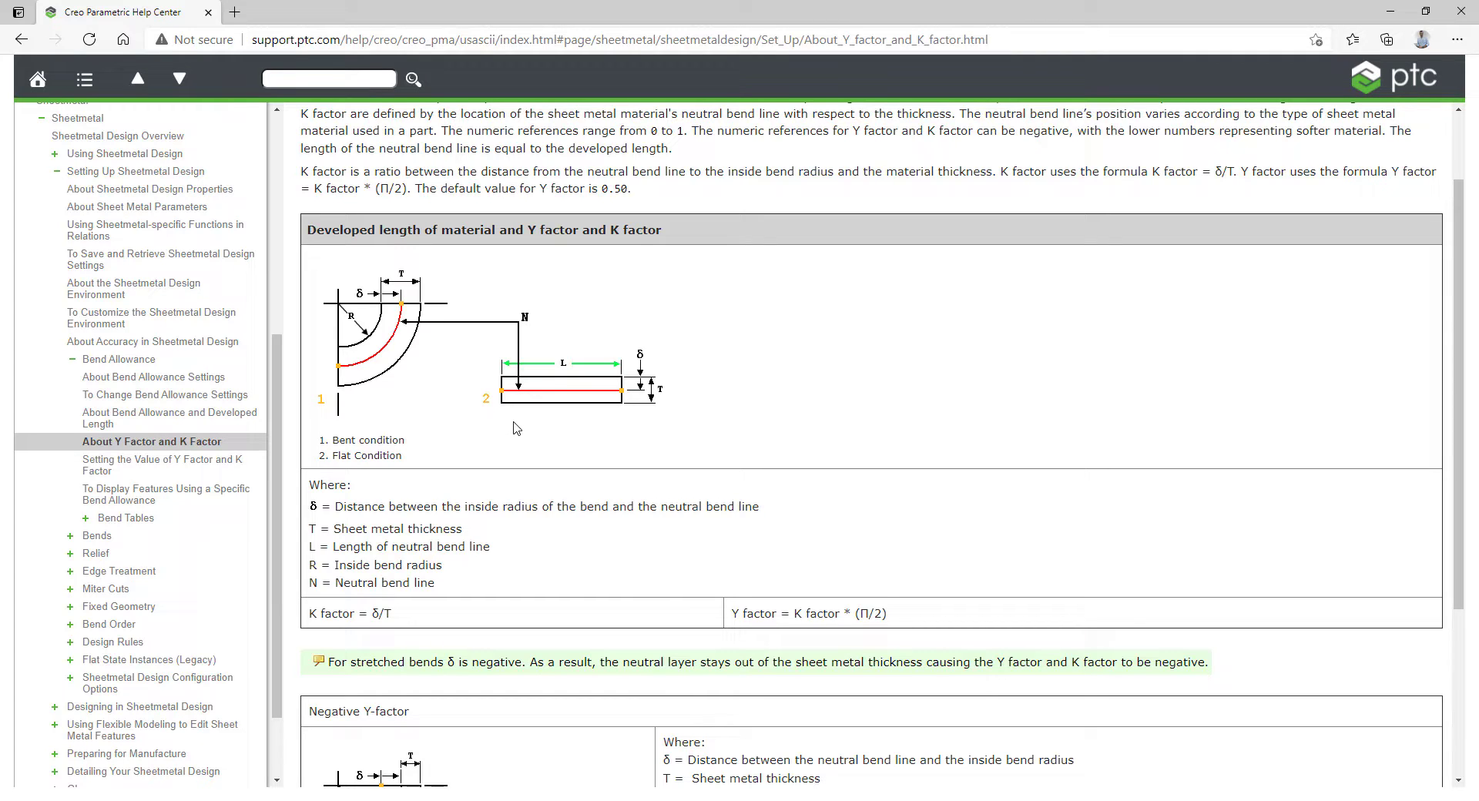
mouse_move(509, 406)
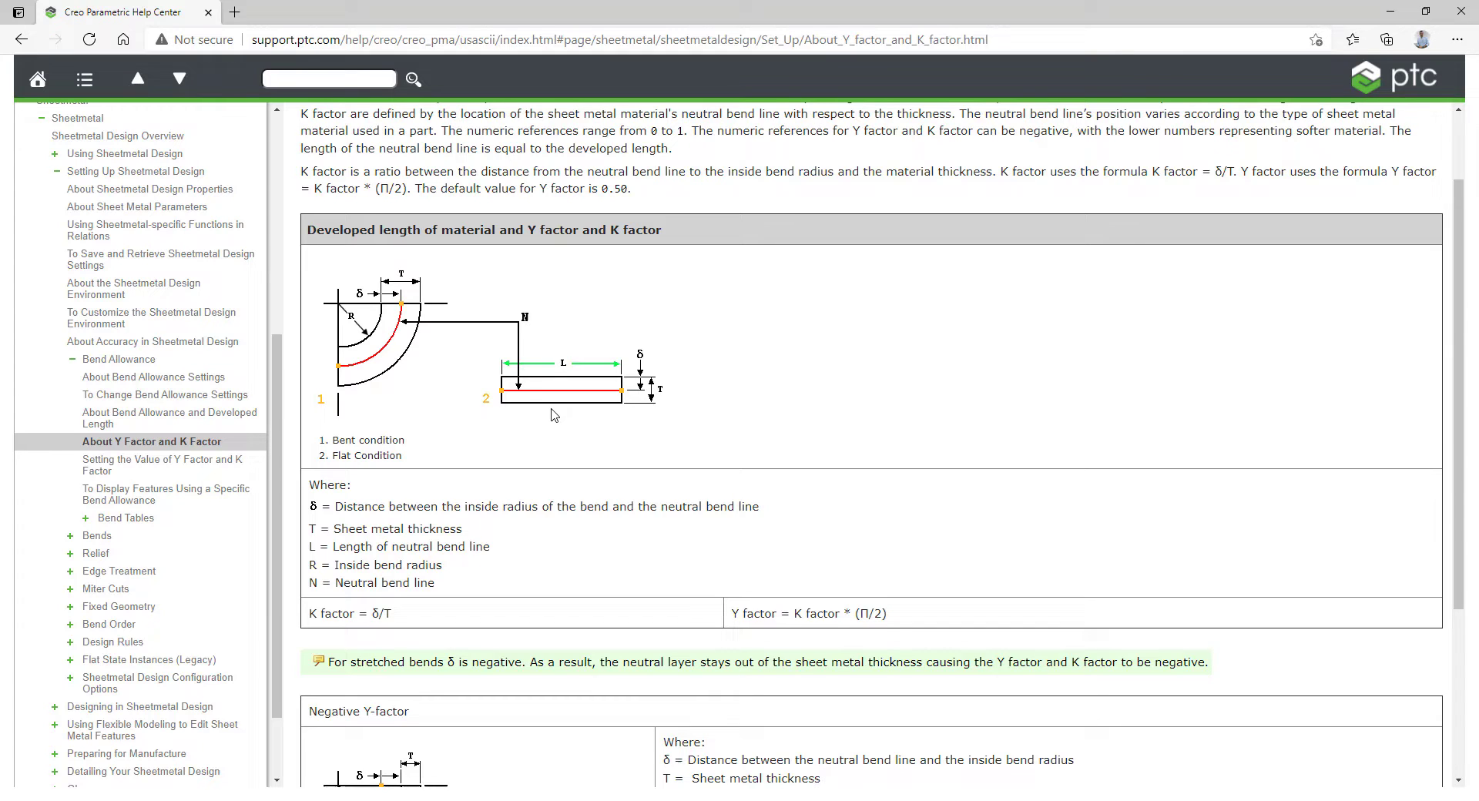
mouse_move(559, 444)
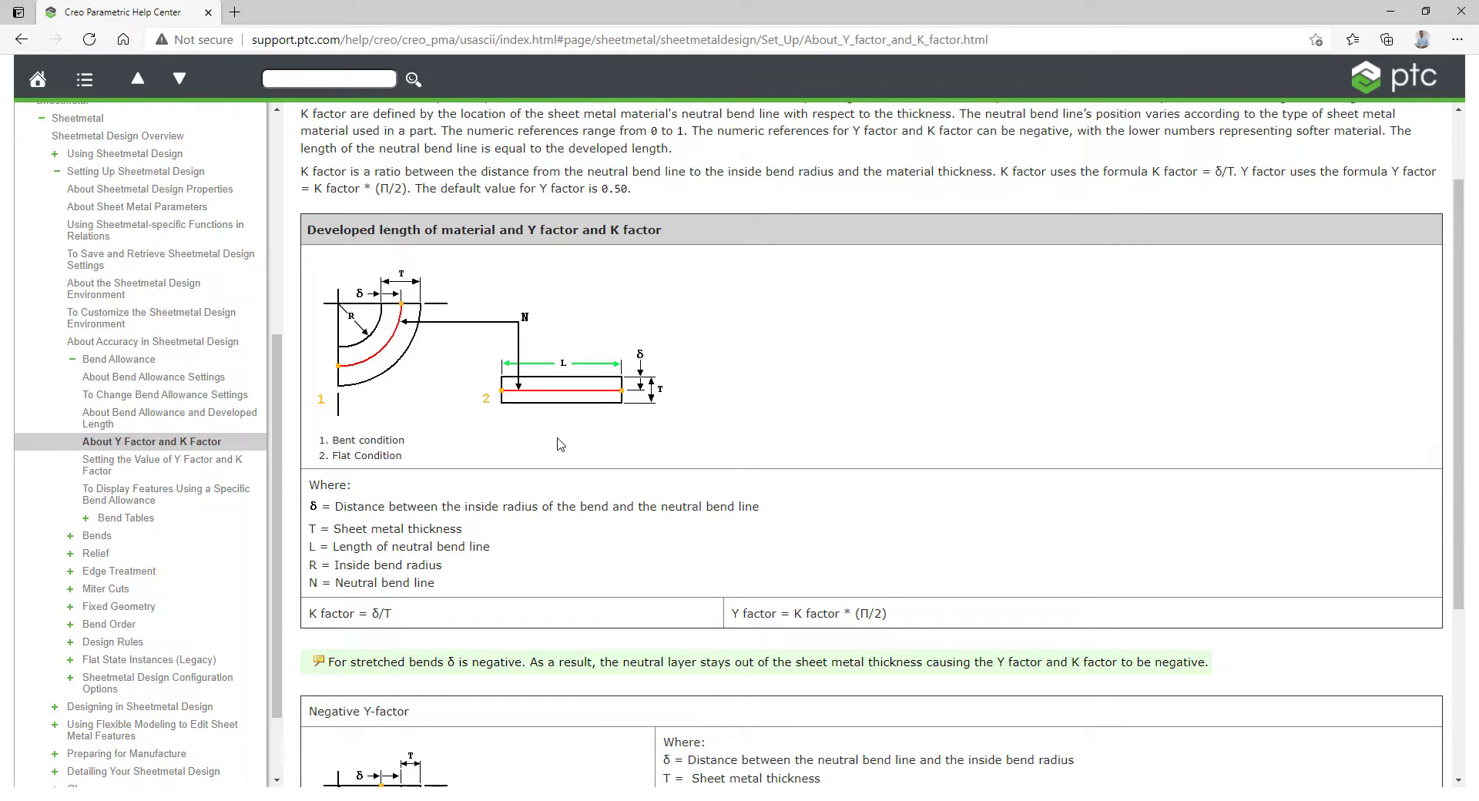
mouse_move(552, 442)
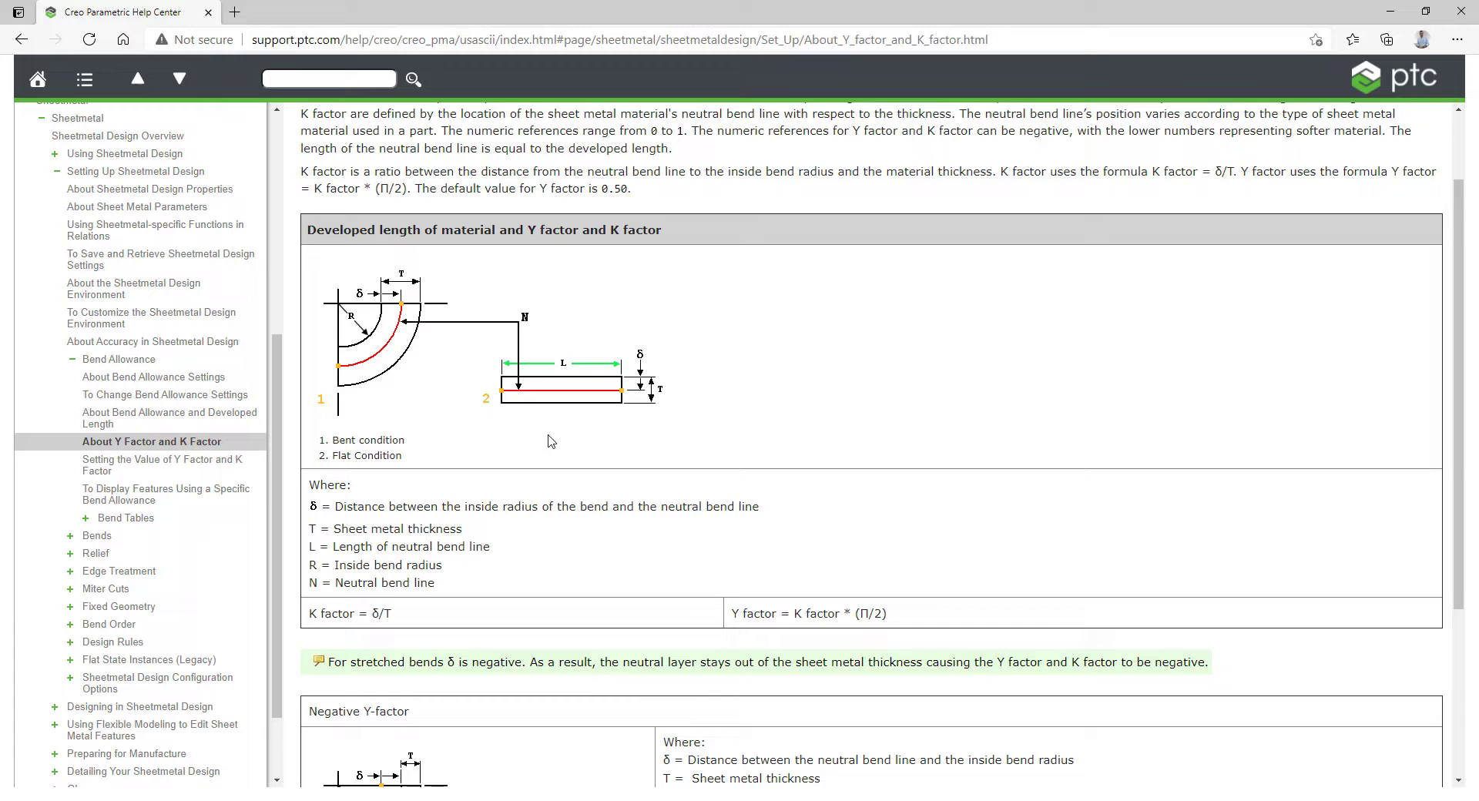
mouse_move(574, 514)
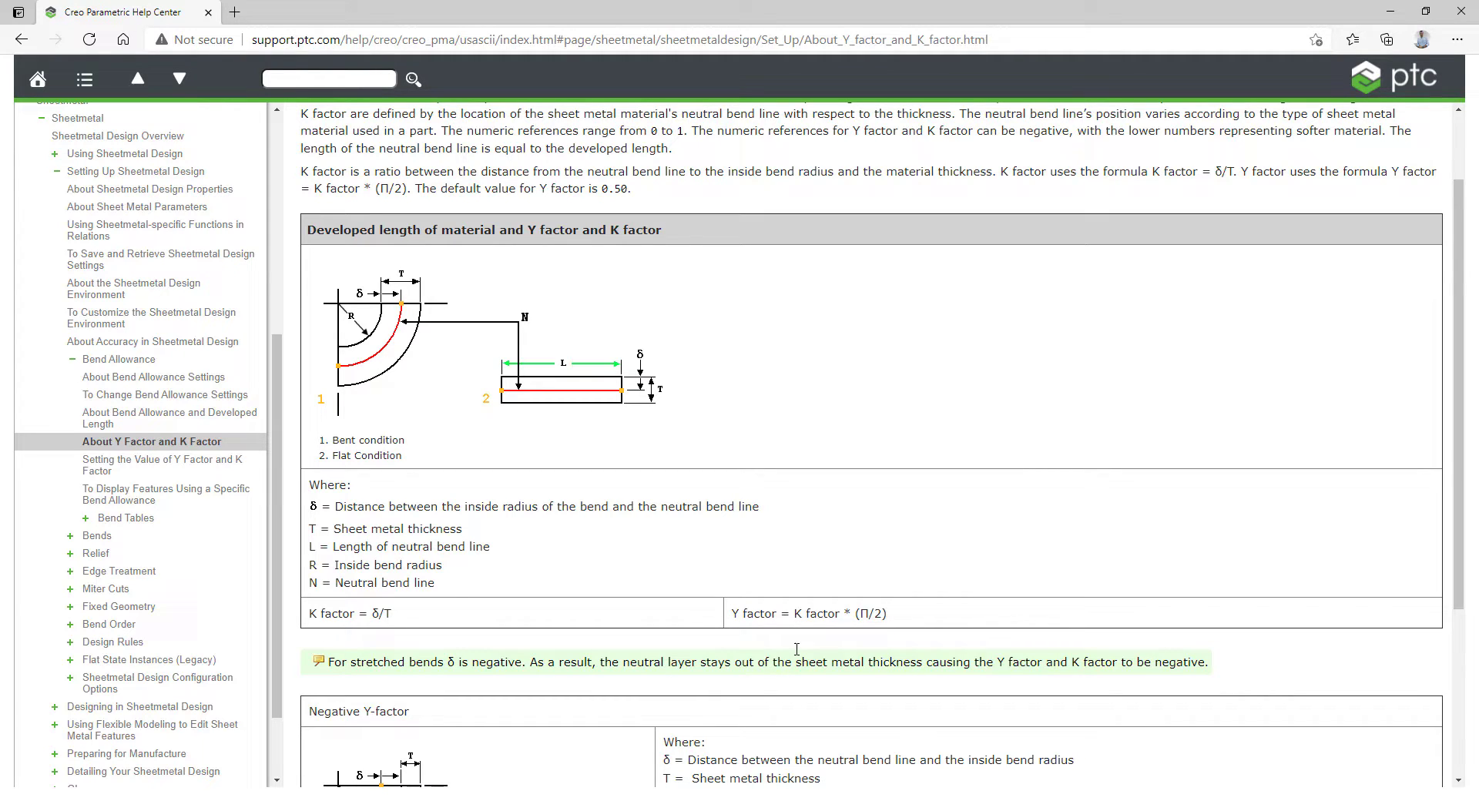
scroll(down, 3)
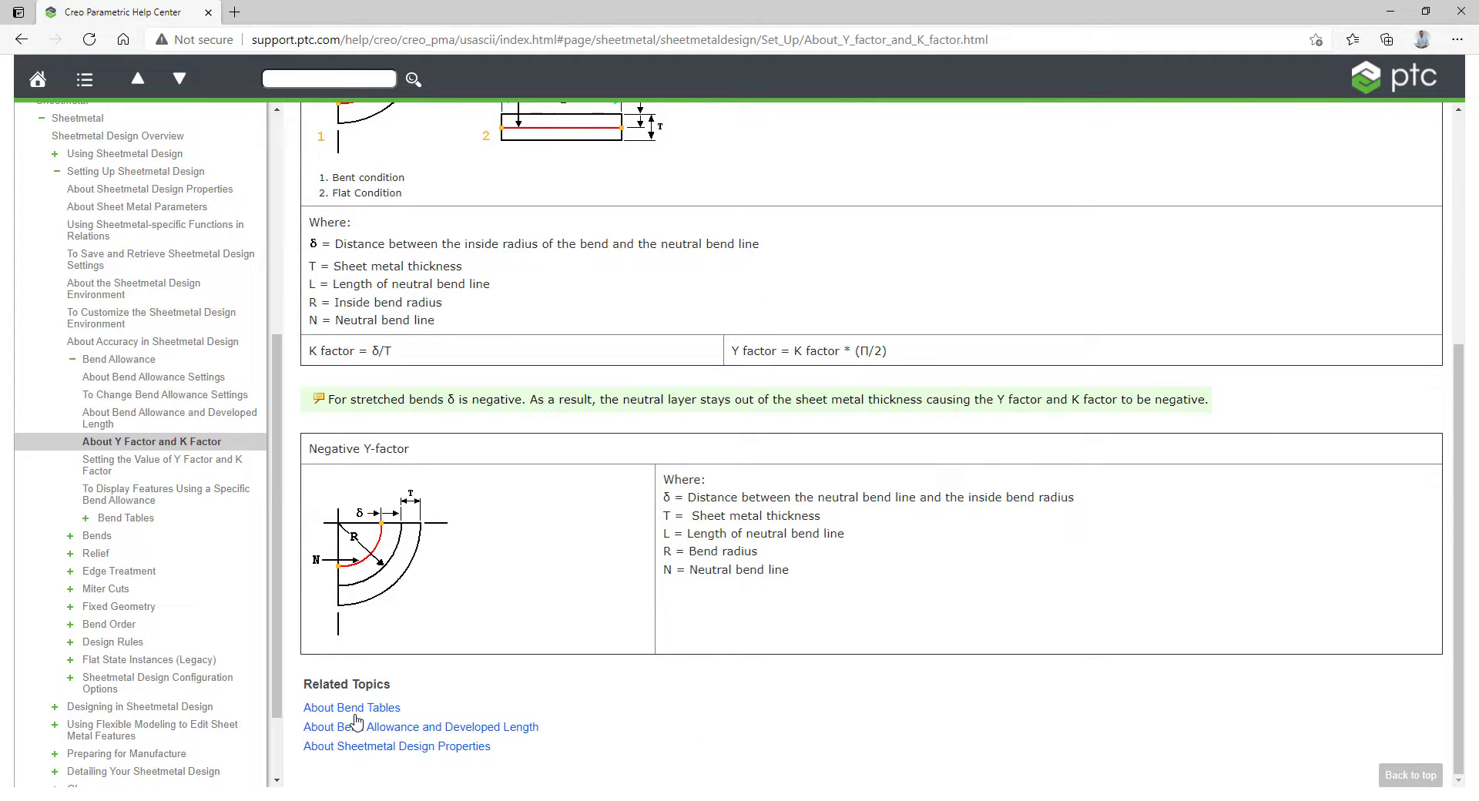
click(351, 708)
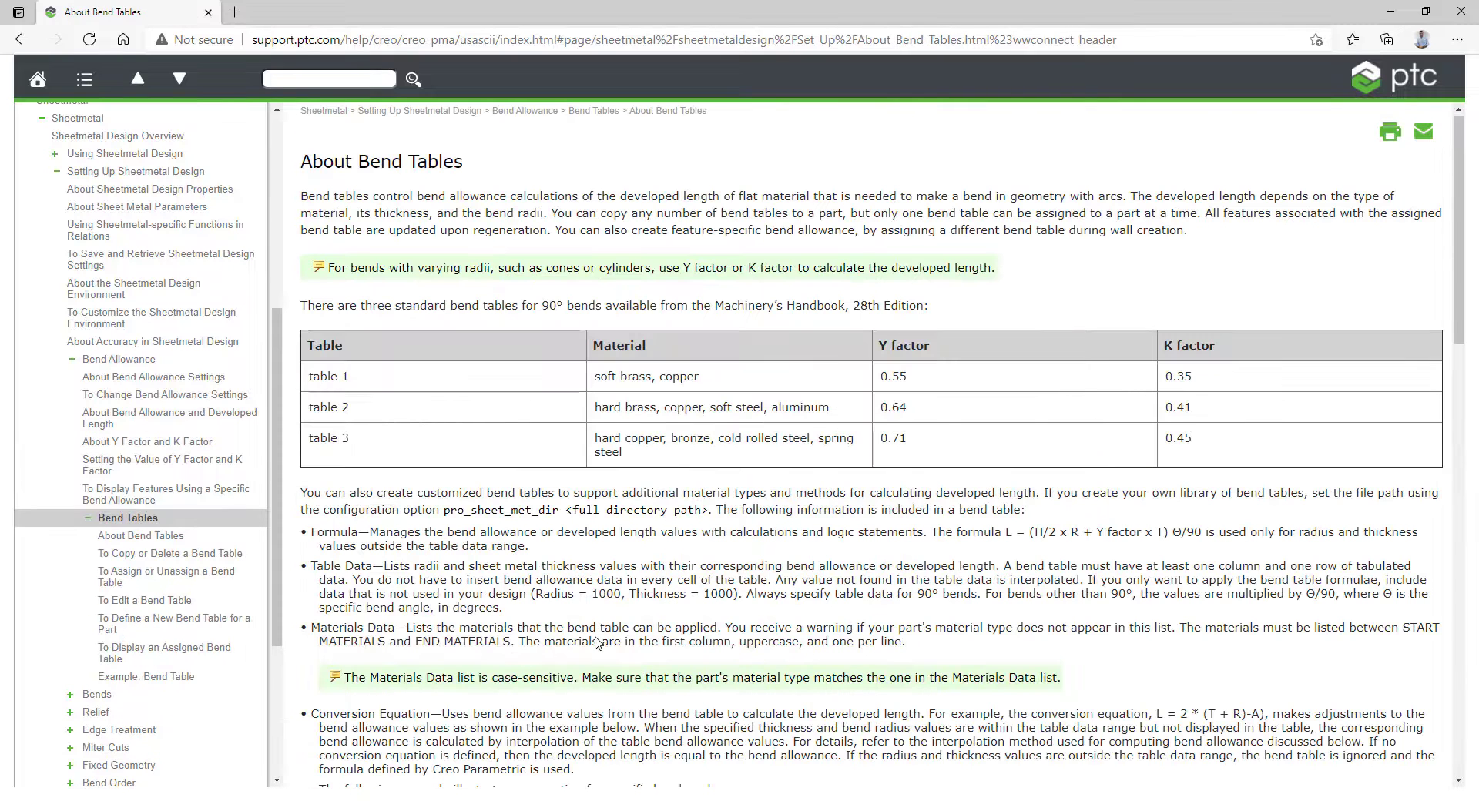
mouse_move(715, 618)
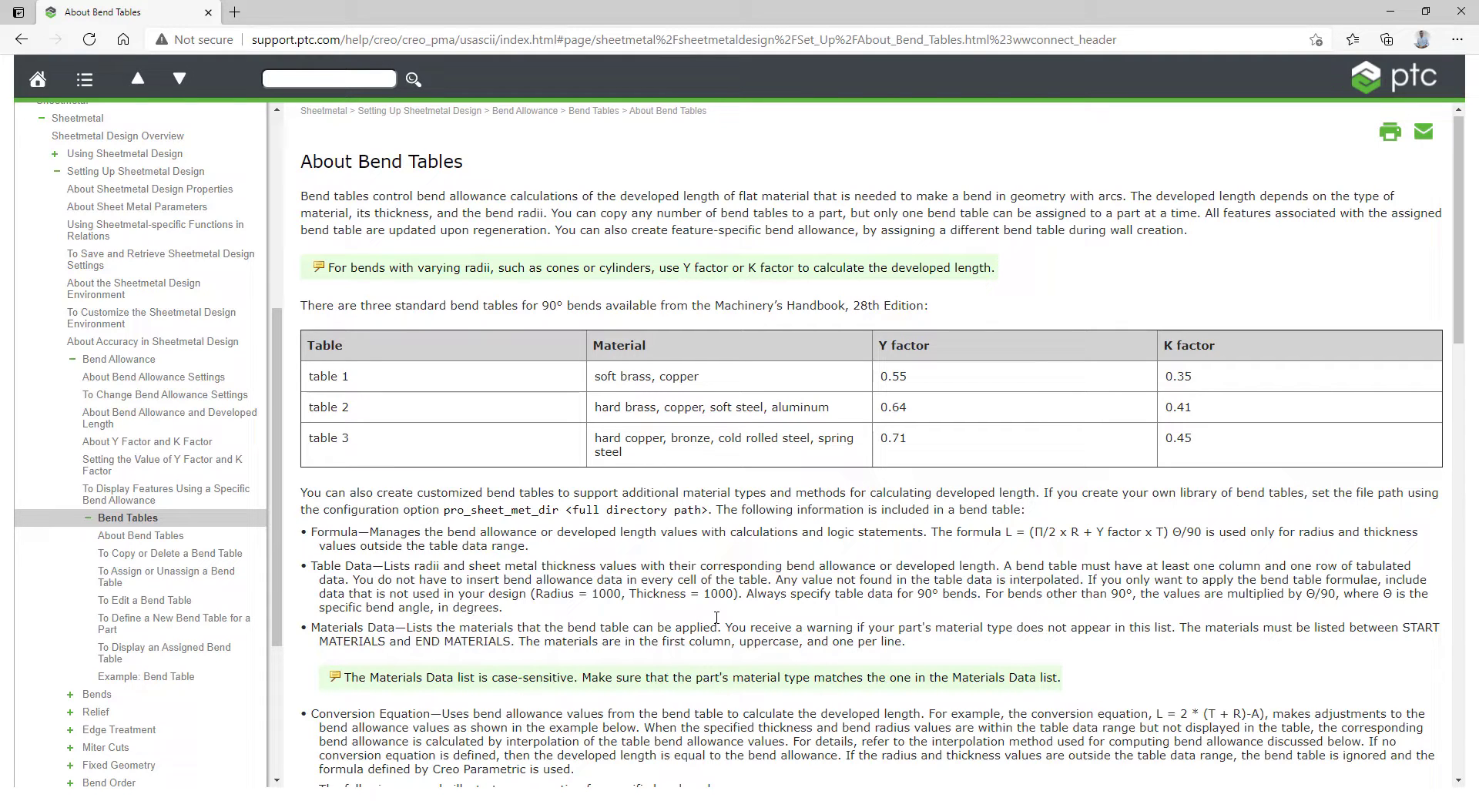
mouse_move(758, 446)
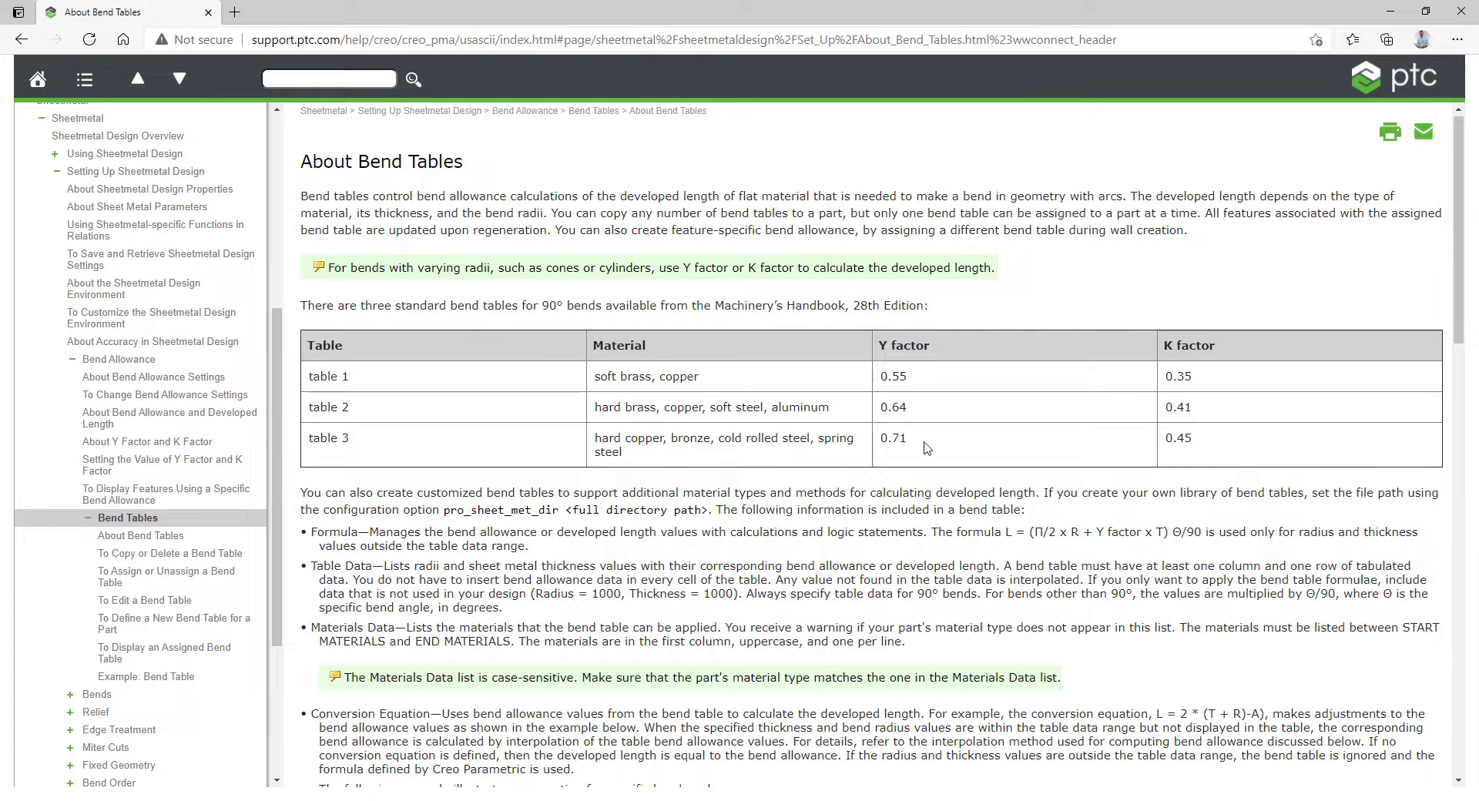
mouse_move(983, 508)
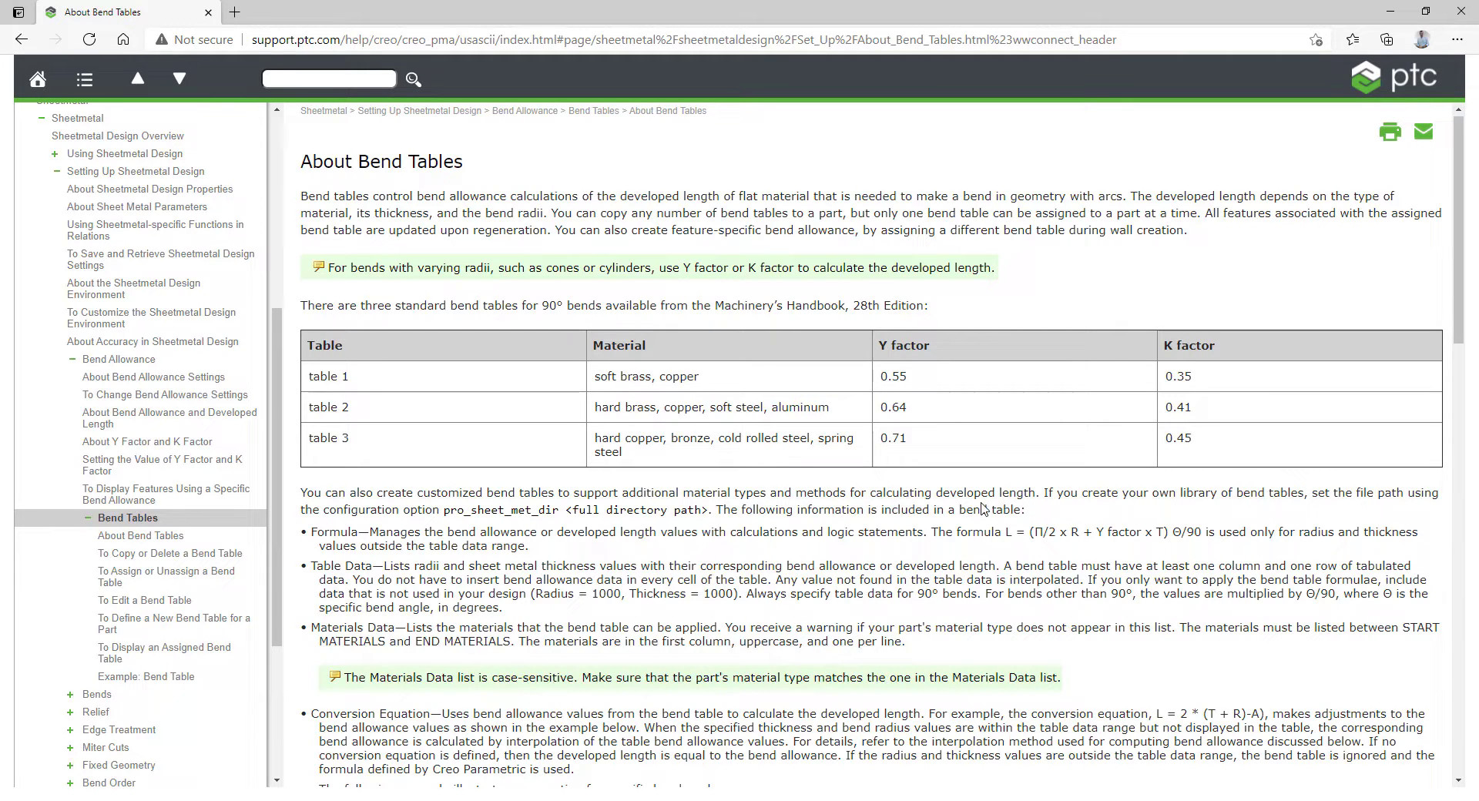
mouse_move(669, 551)
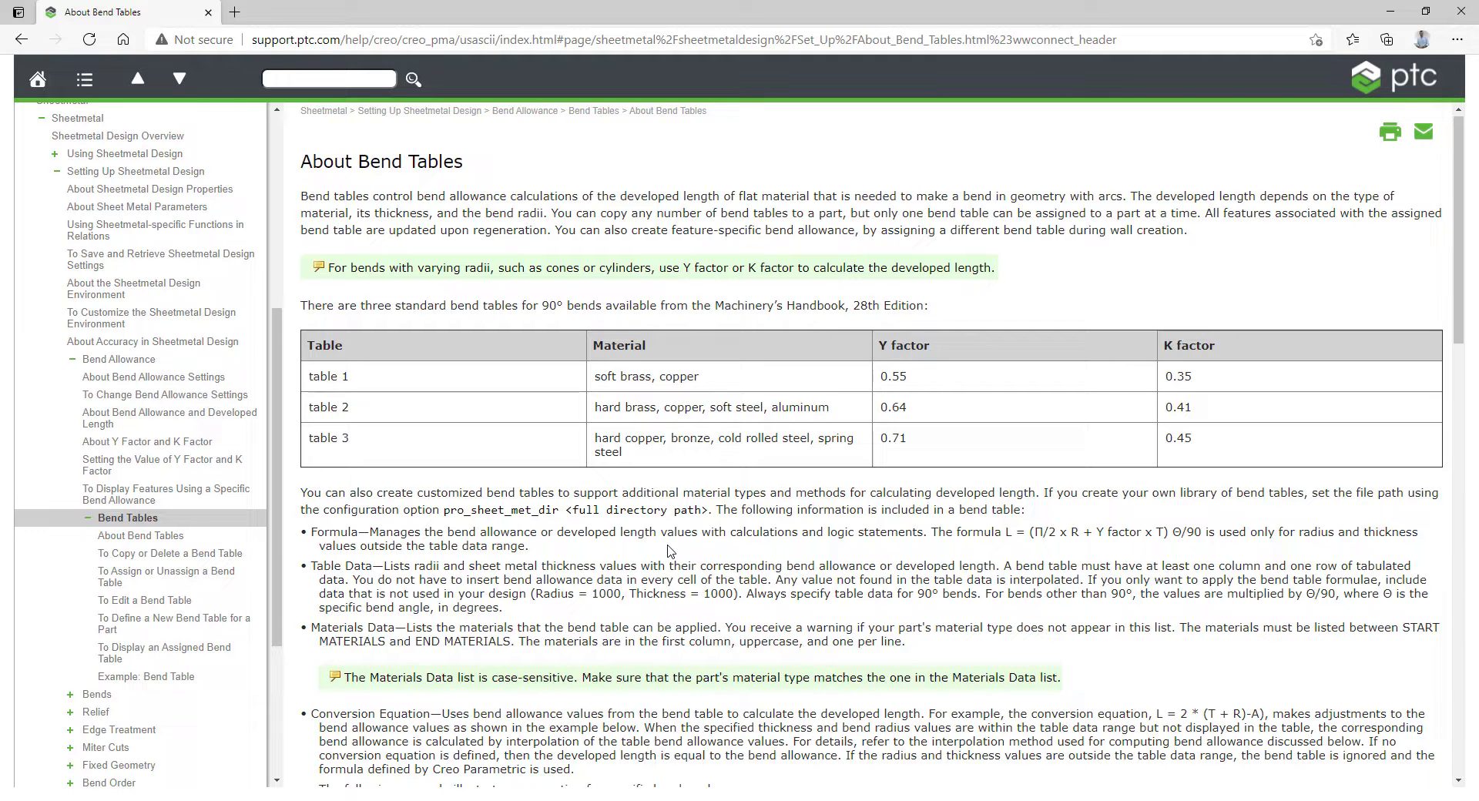
Scroll through About Bend Tables and highlight the example FORMULA block text
scroll(down, 3)
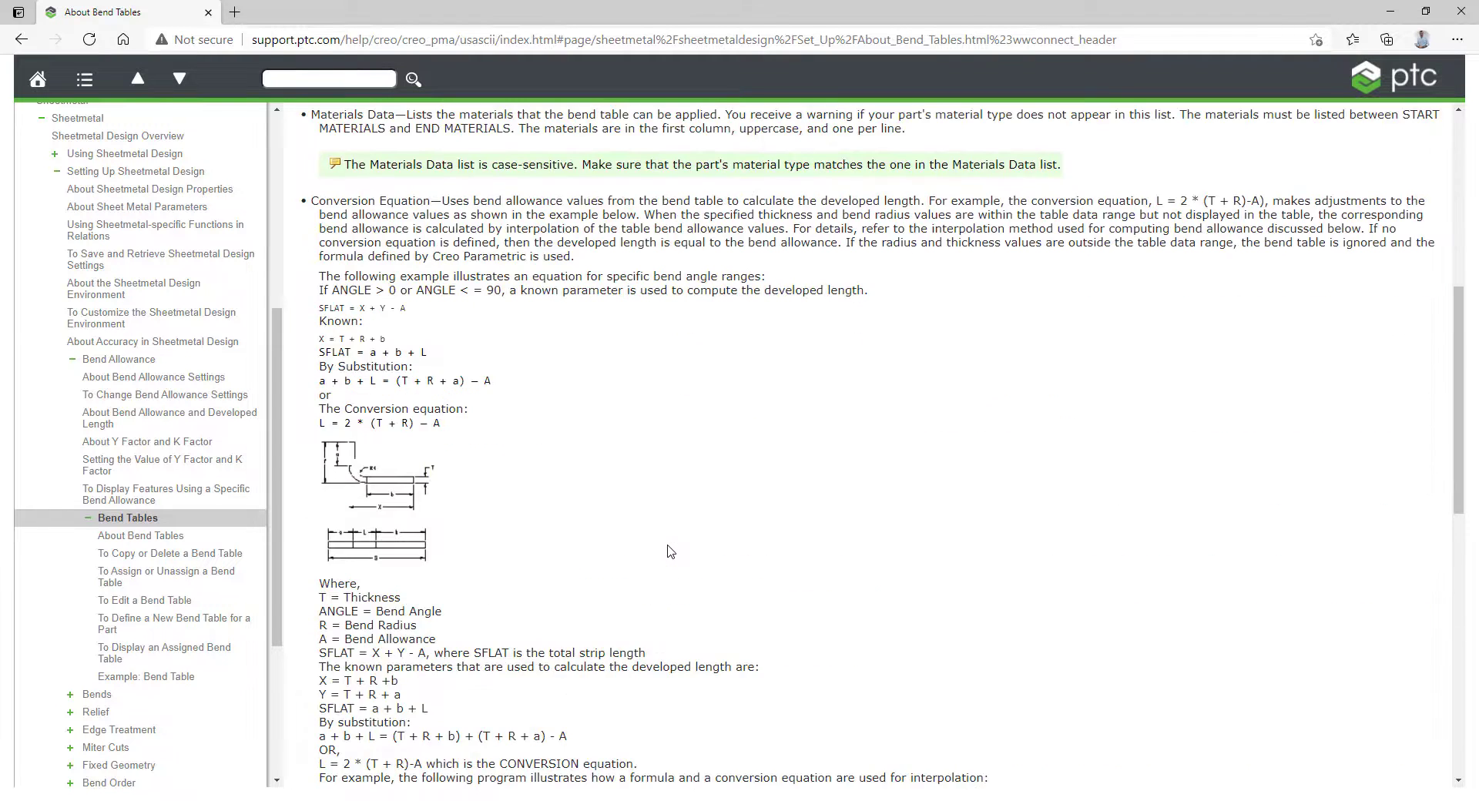
mouse_move(500, 474)
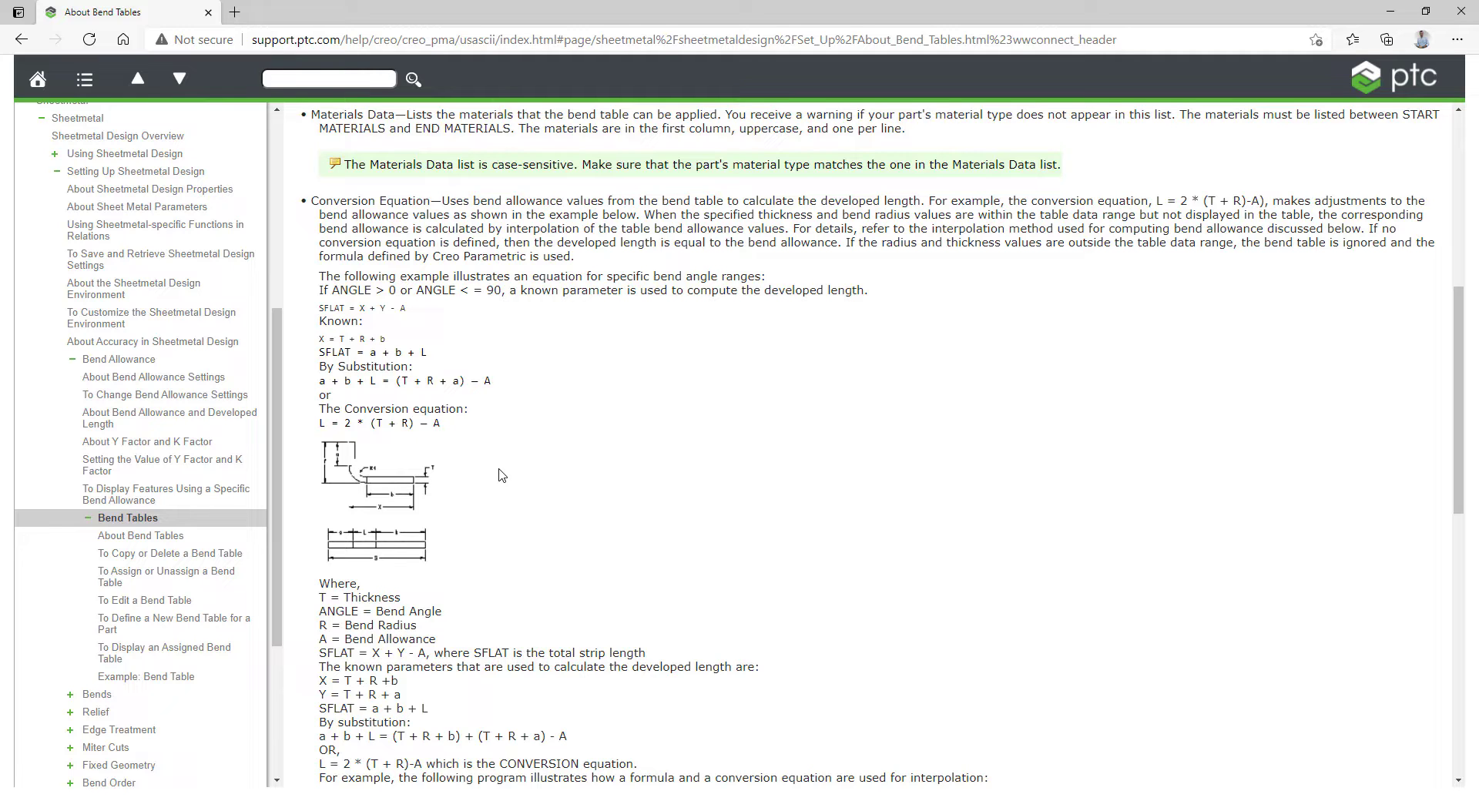
scroll(down, 3)
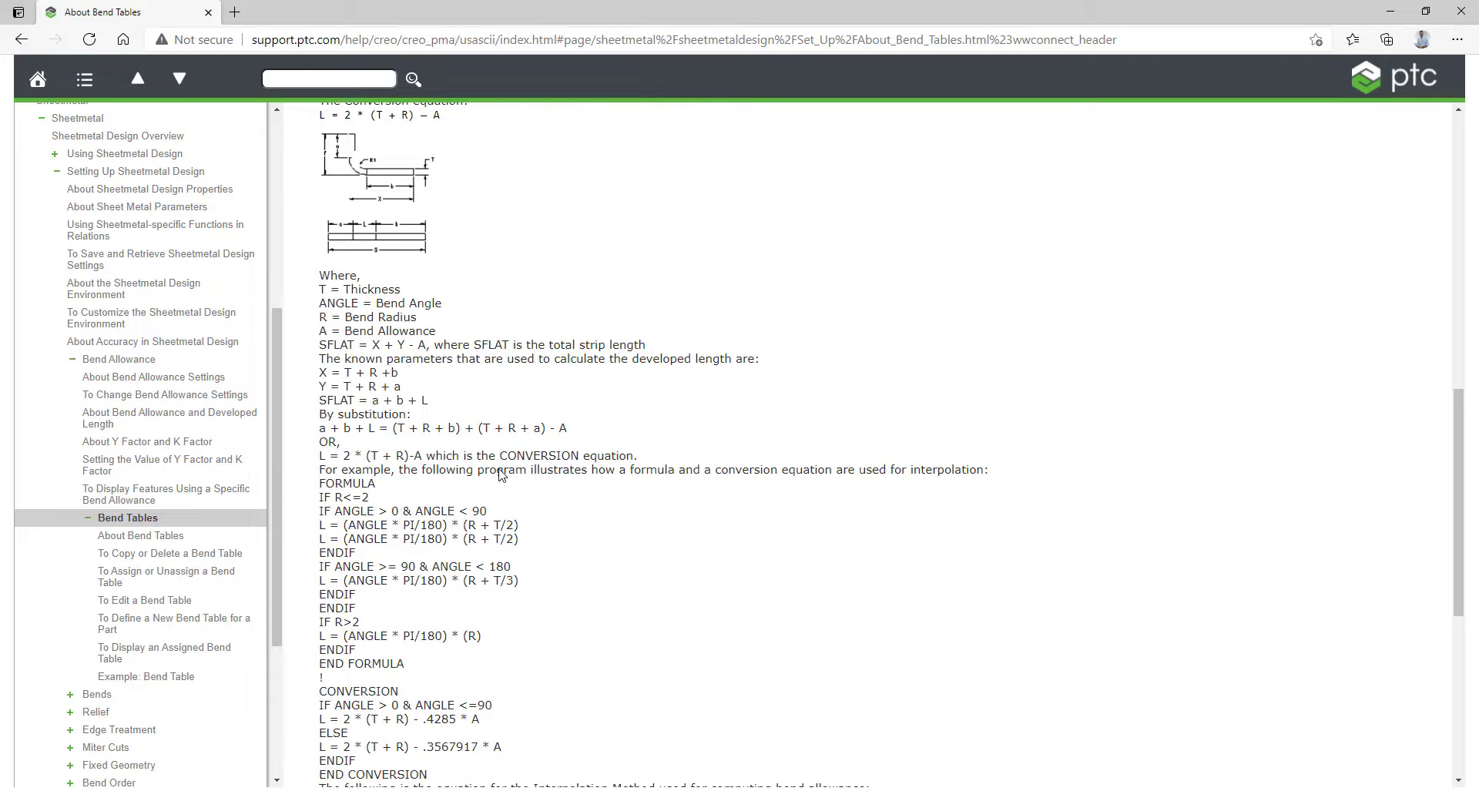
scroll(down, 3)
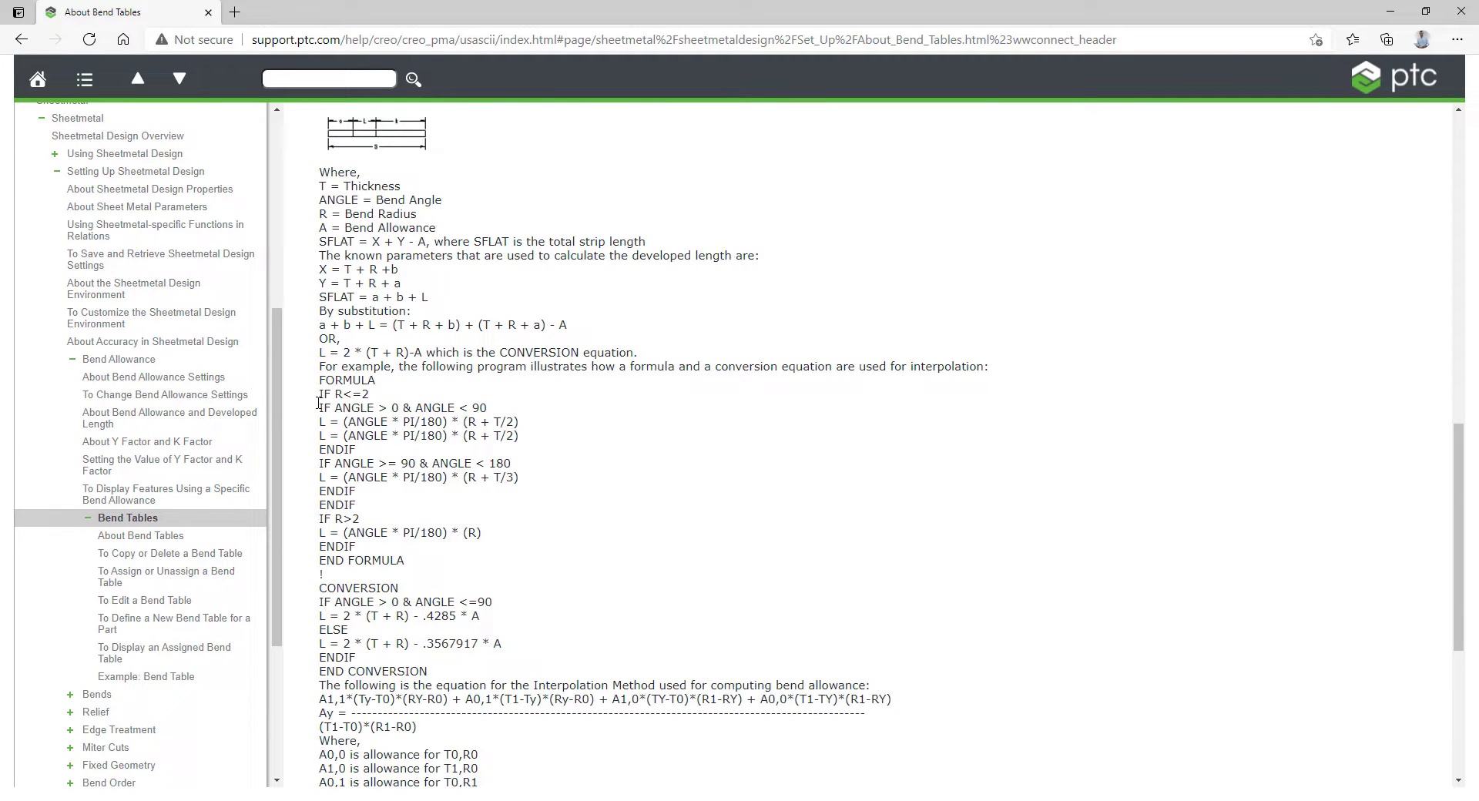
drag(319, 407, 391, 407)
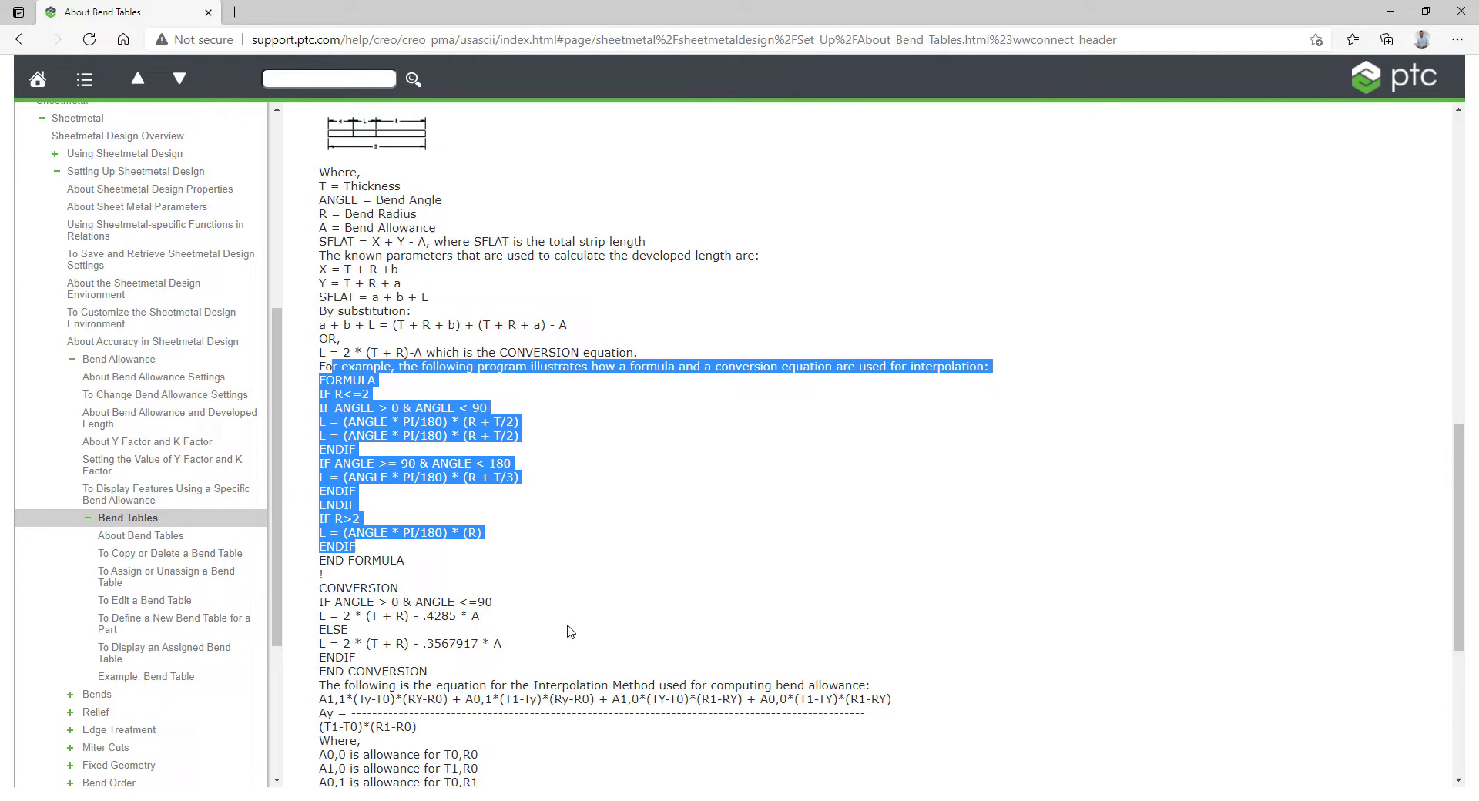
scroll(down, 3)
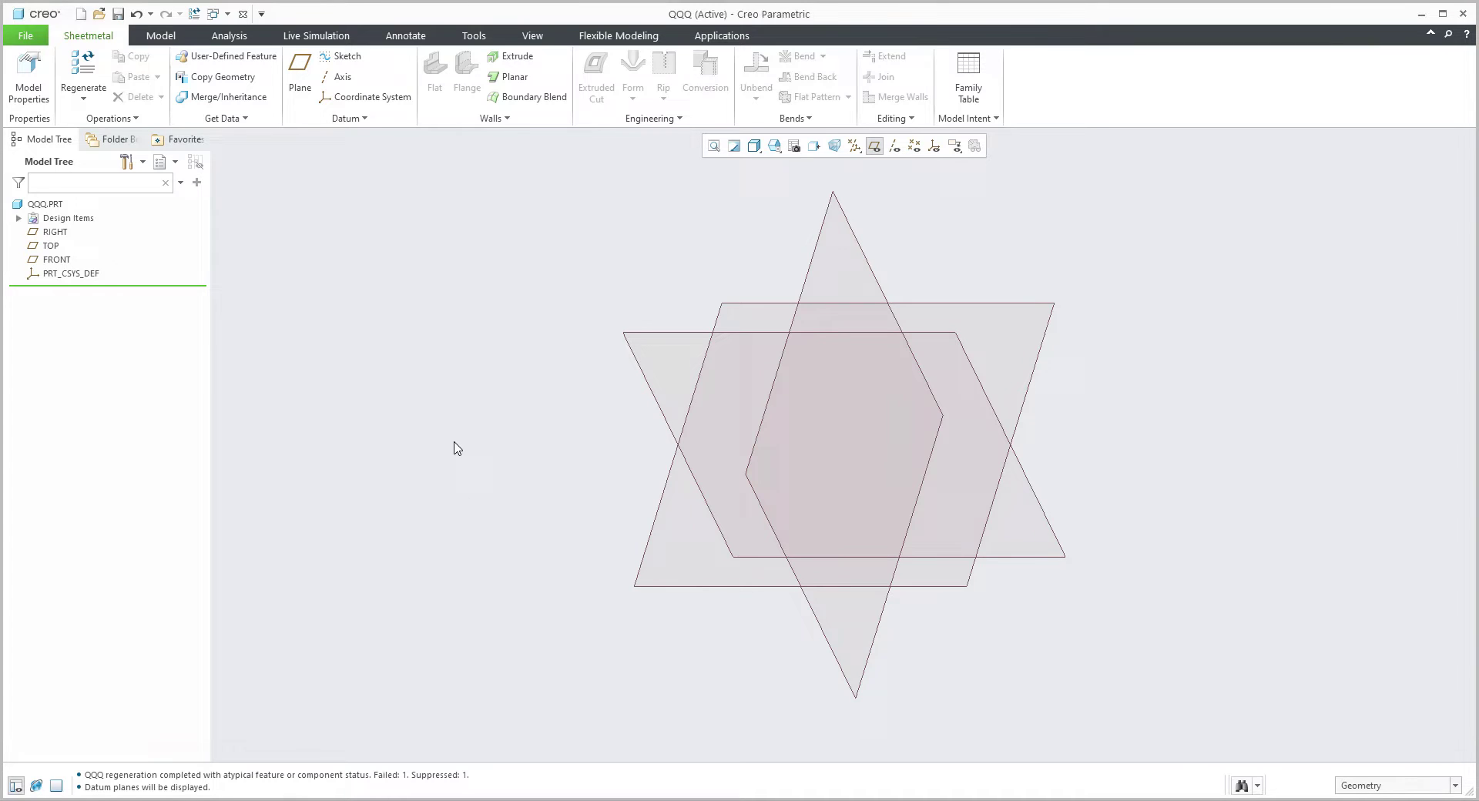
mouse_move(529, 297)
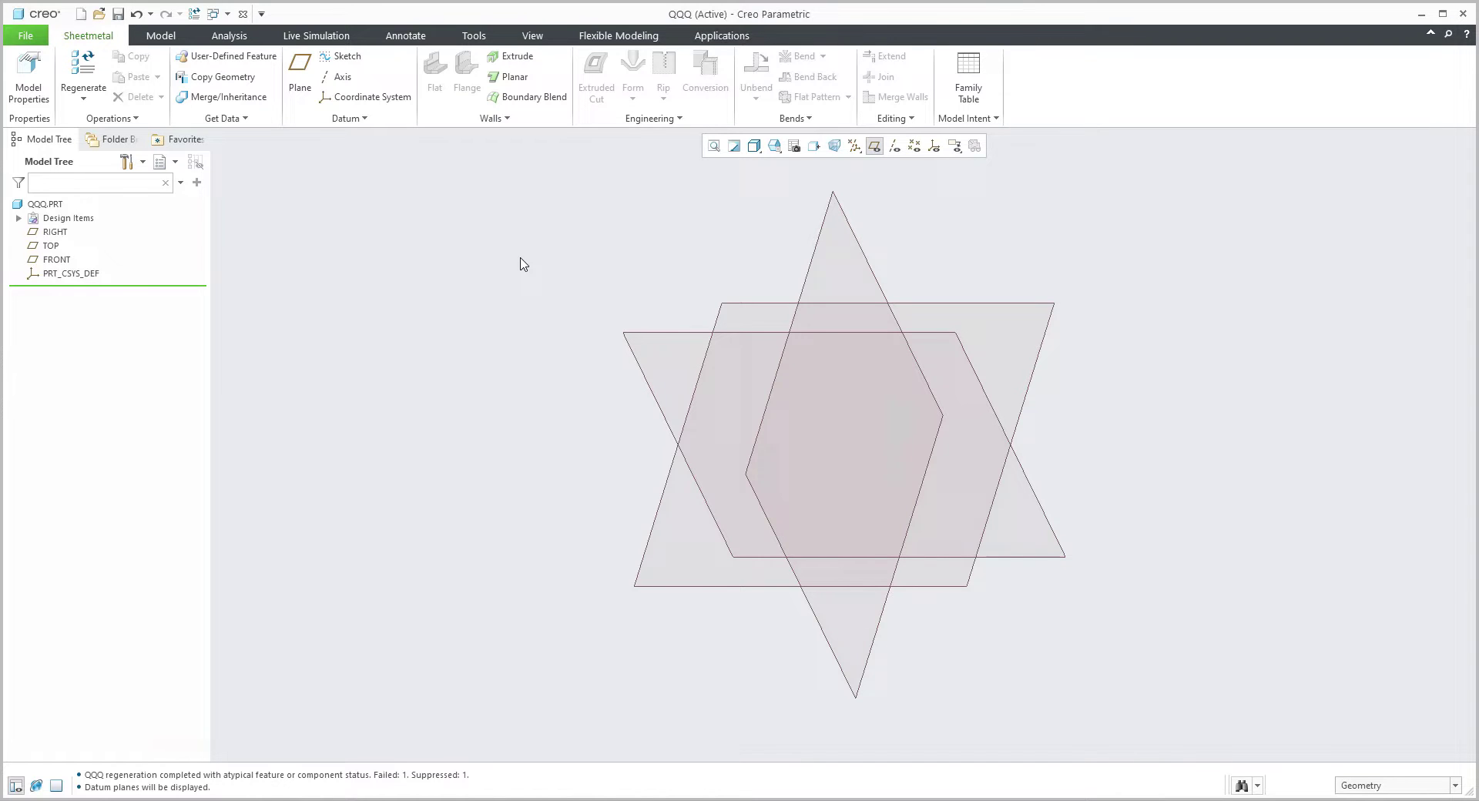
Sketch the base plate rectangle and create the planar wall with 3.00 thickness
click(513, 76)
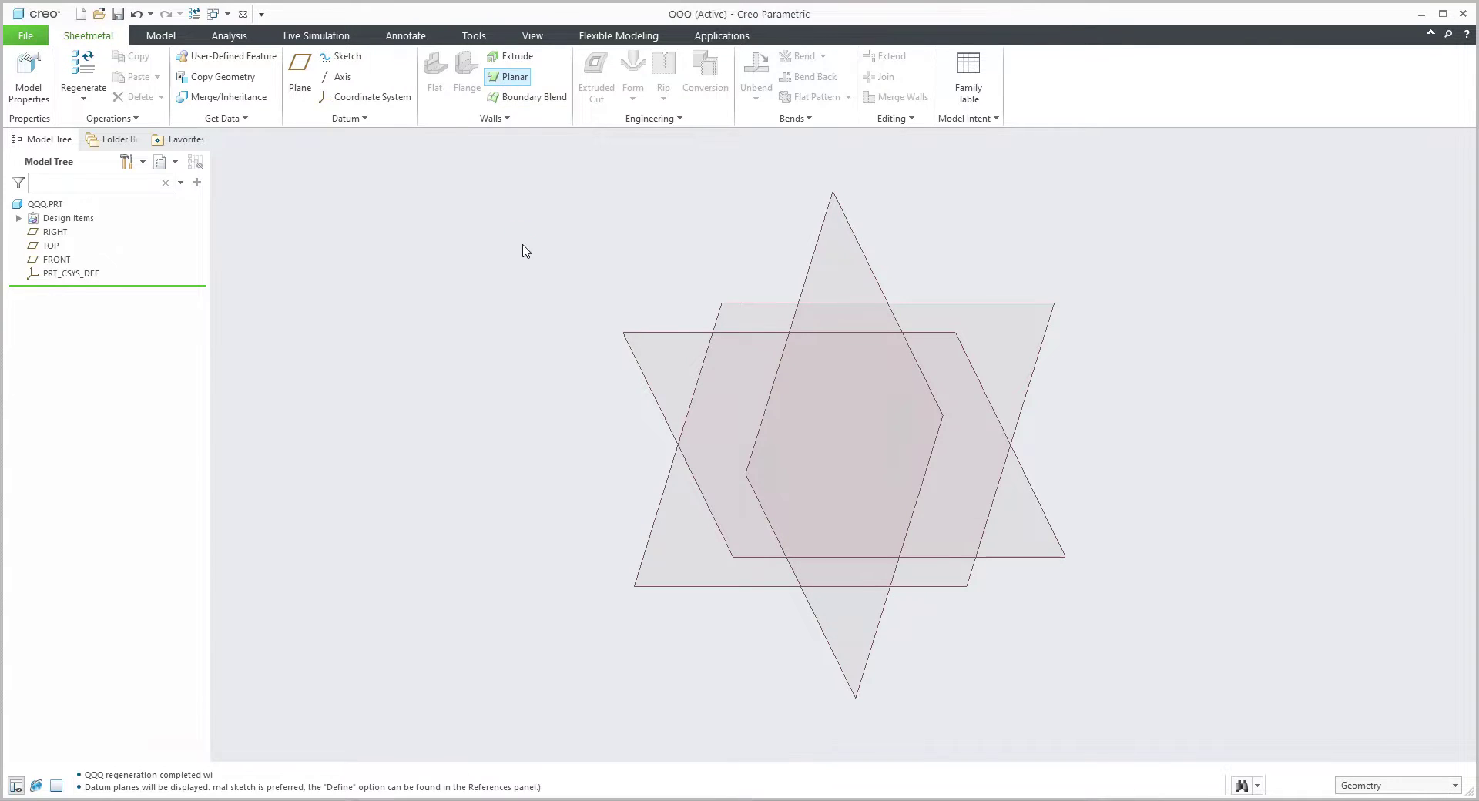
click(514, 77)
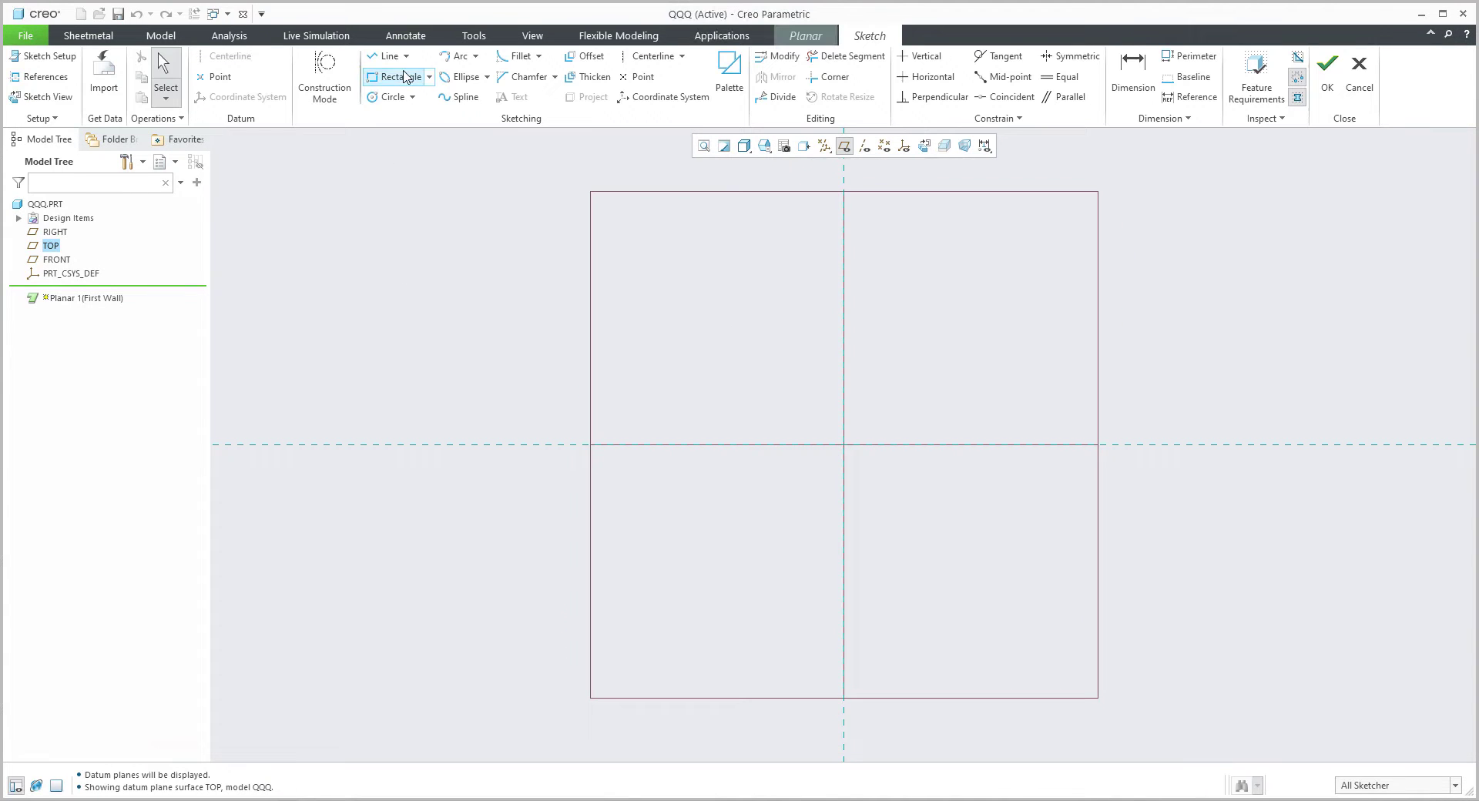
drag(844, 323, 1057, 444)
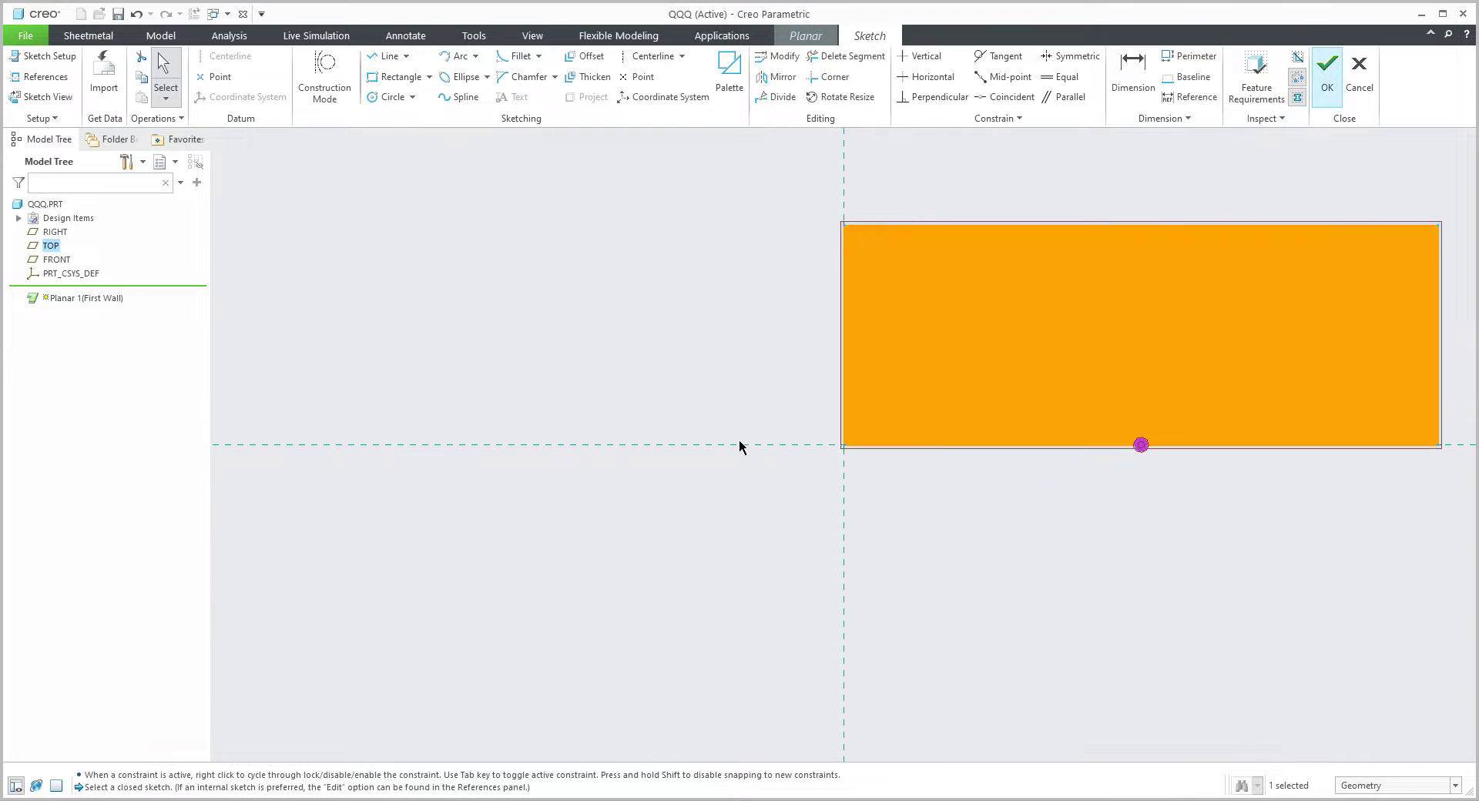
click(1327, 64)
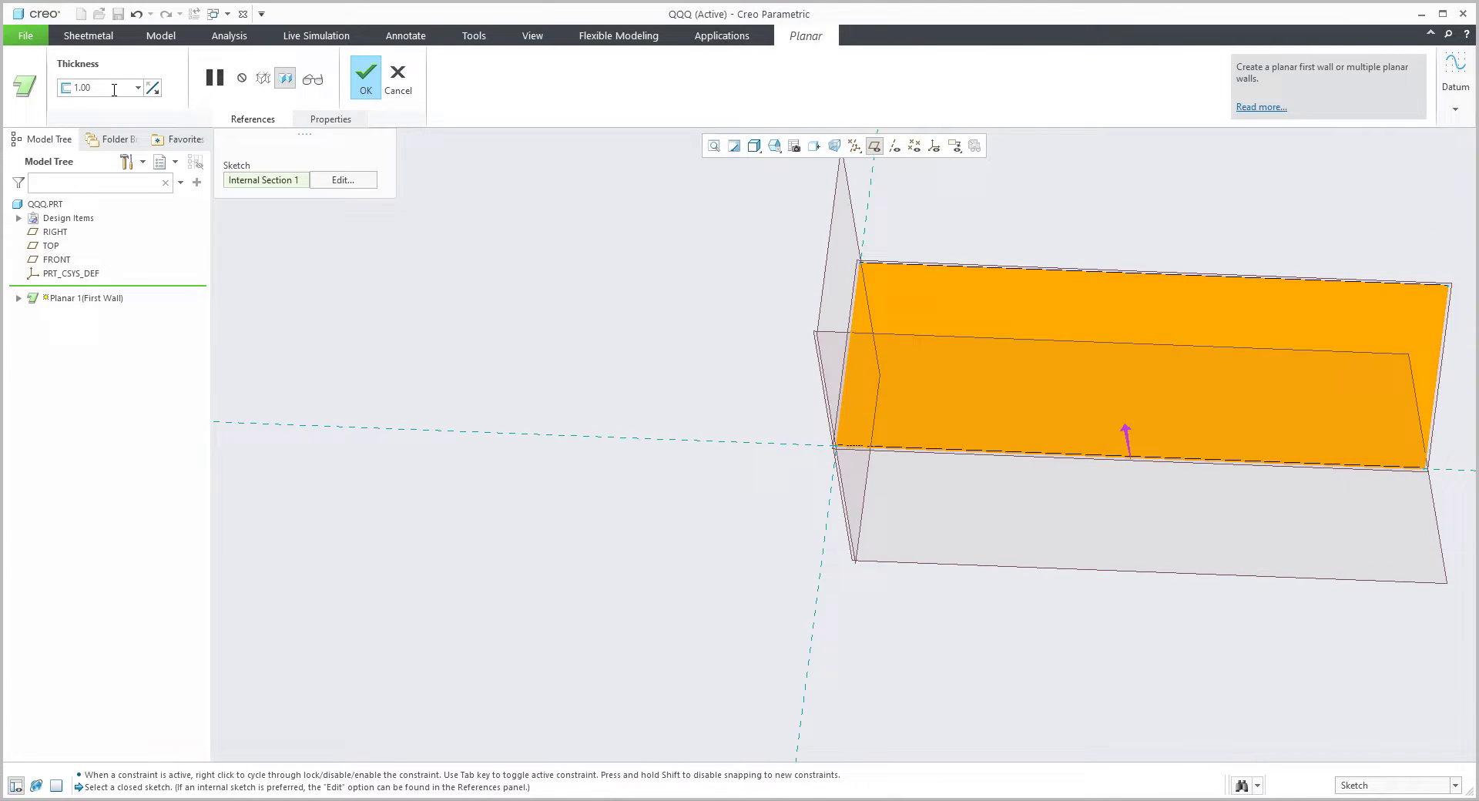
text(3.00)
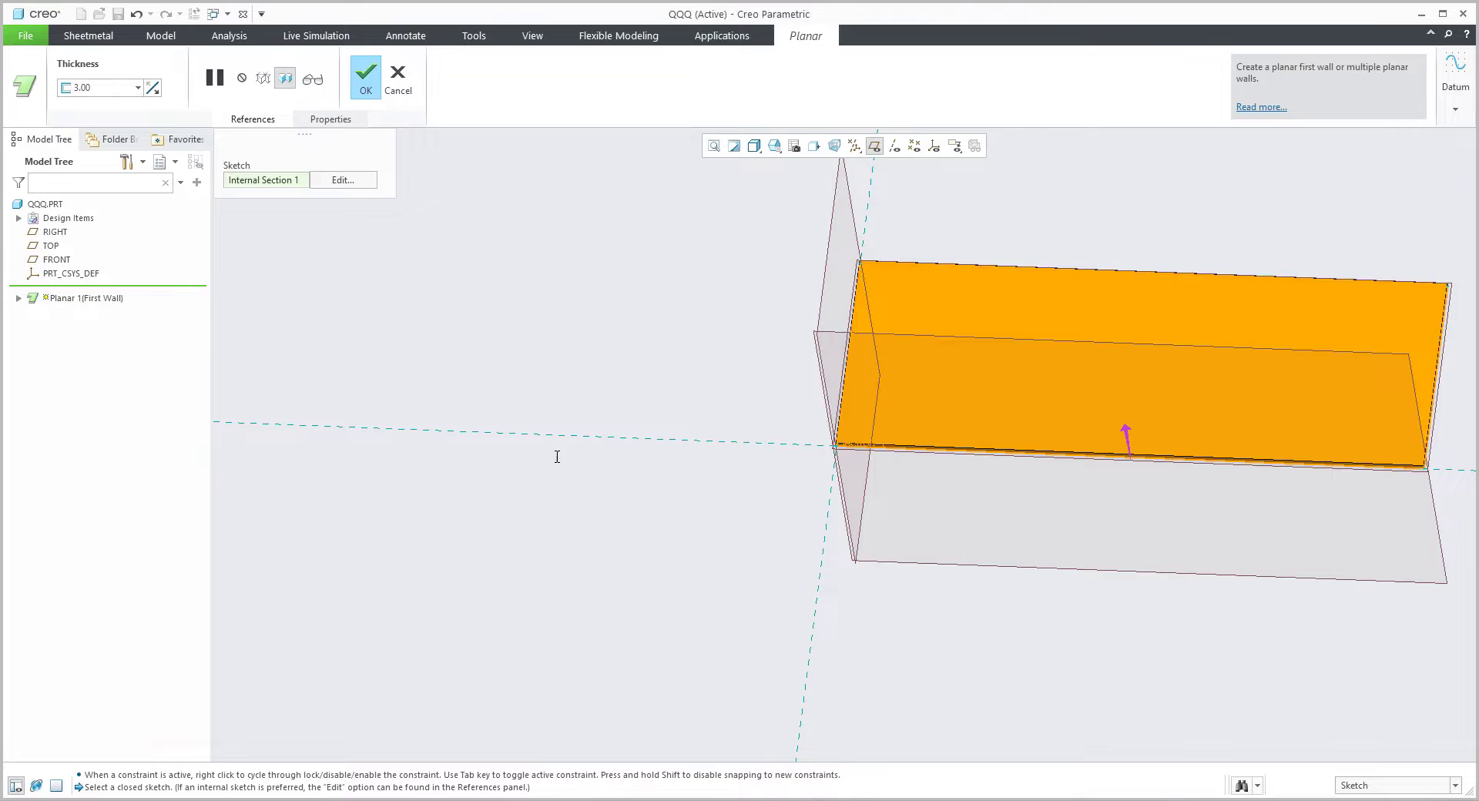
click(366, 78)
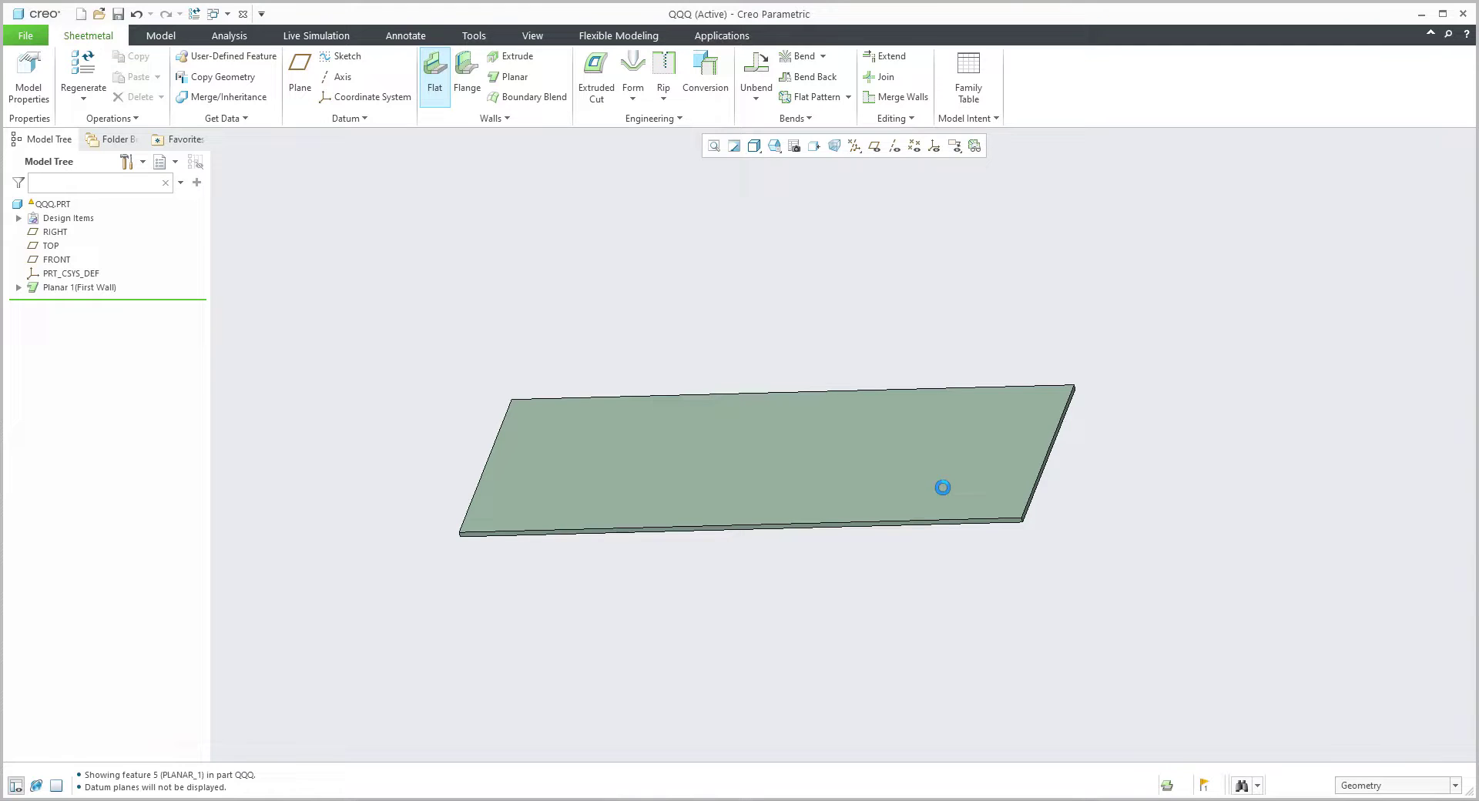
Add a flat wall on the plate edge with a 90.0 bend angle
click(434, 71)
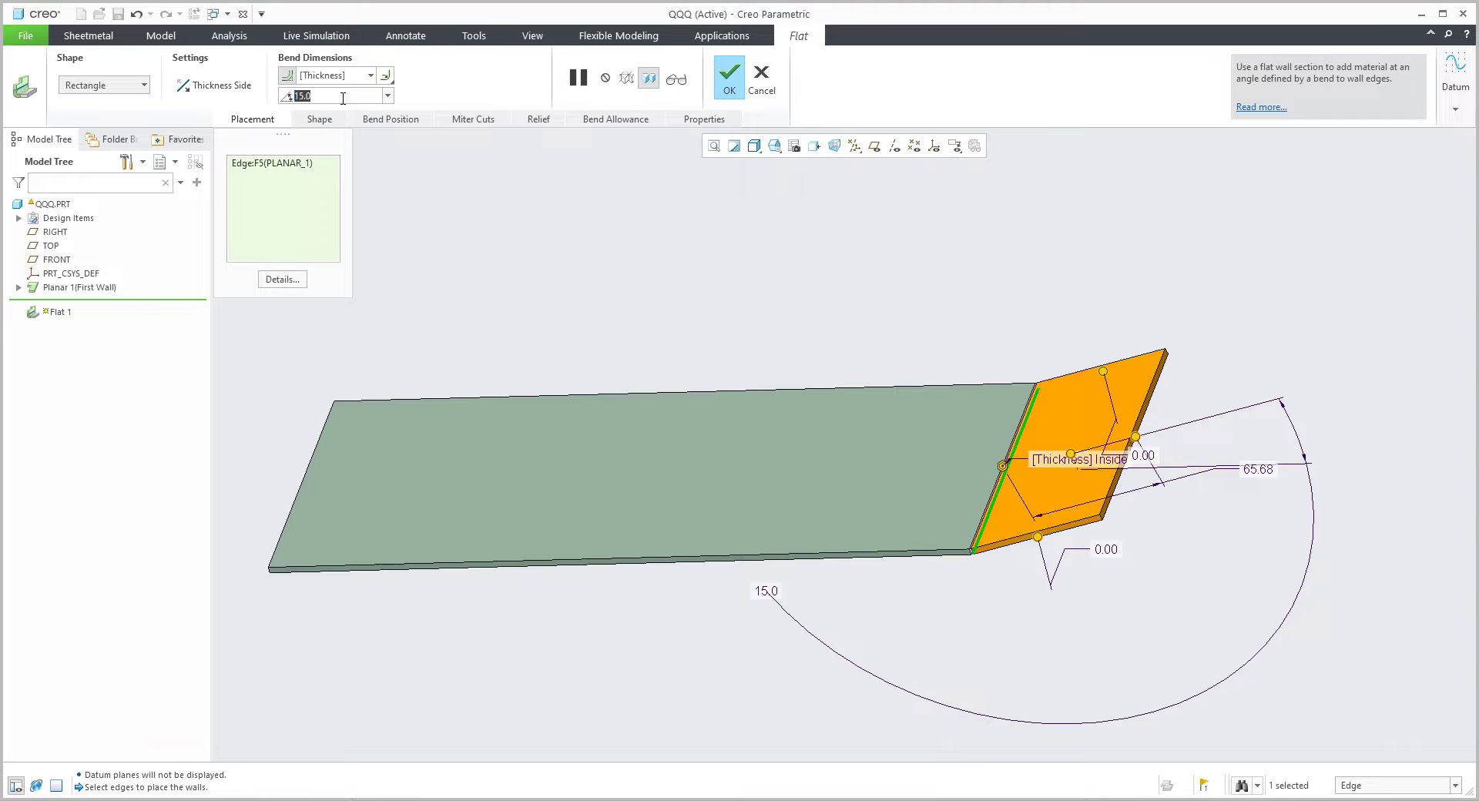
text(90.0)
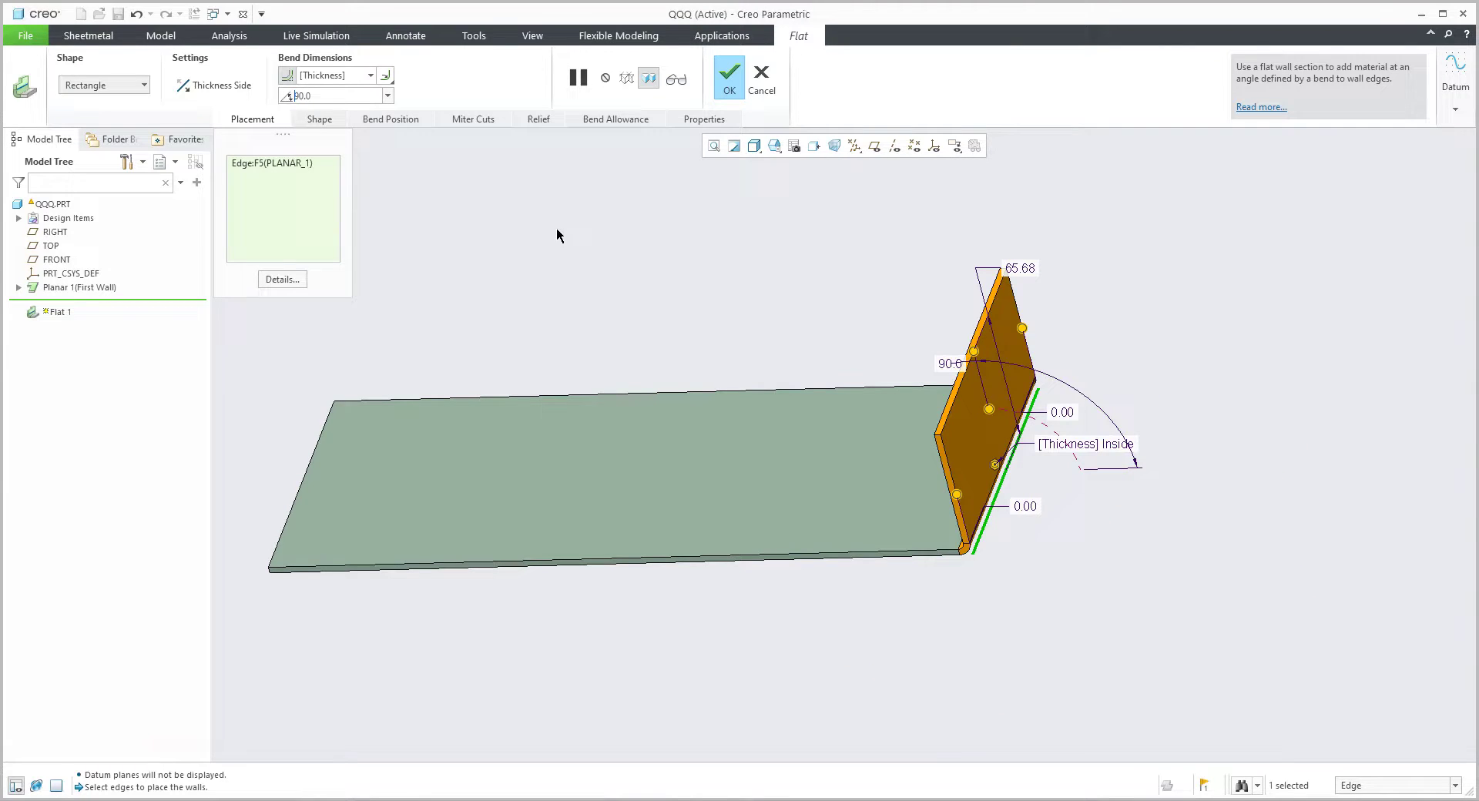
click(727, 73)
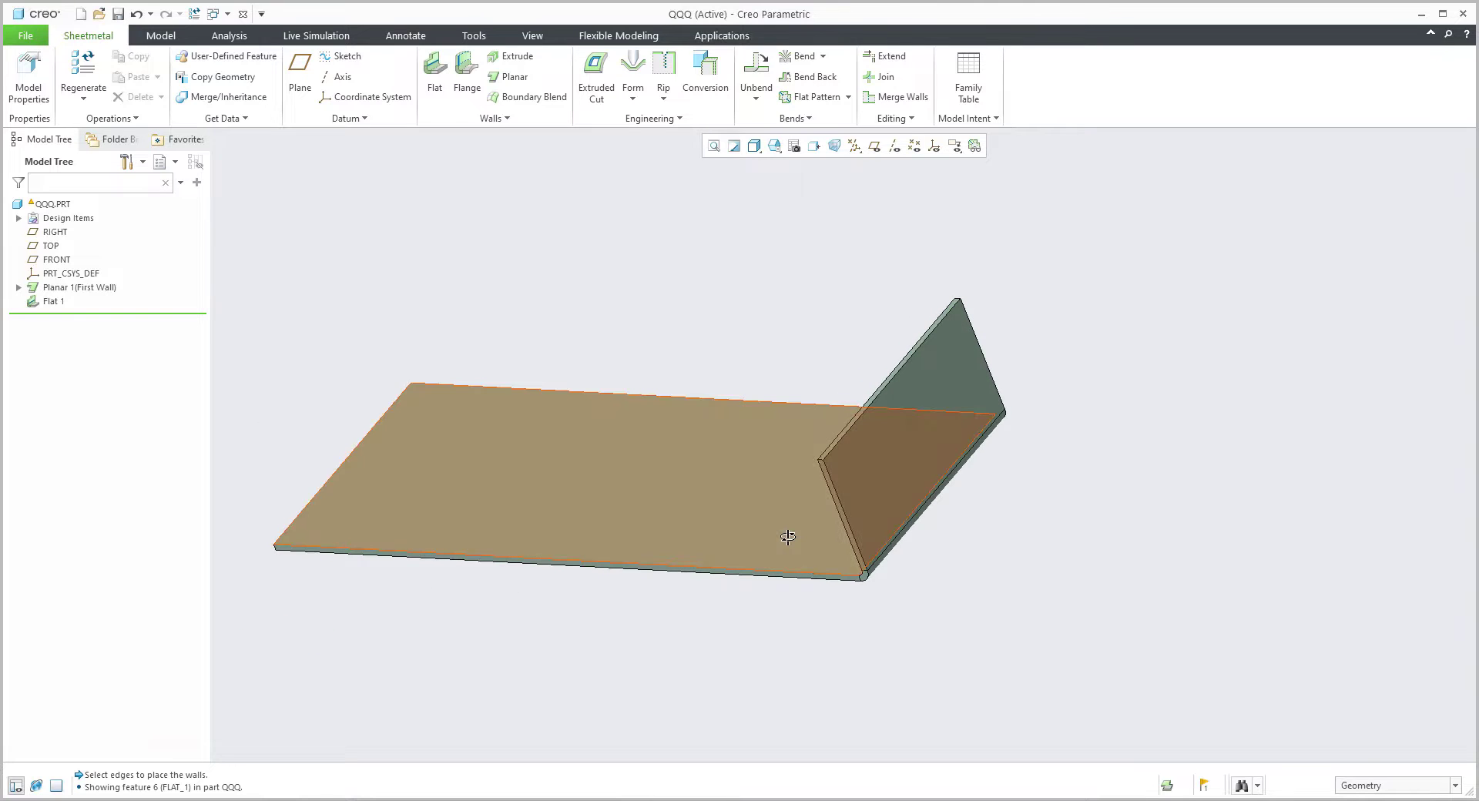
mouse_move(789, 536)
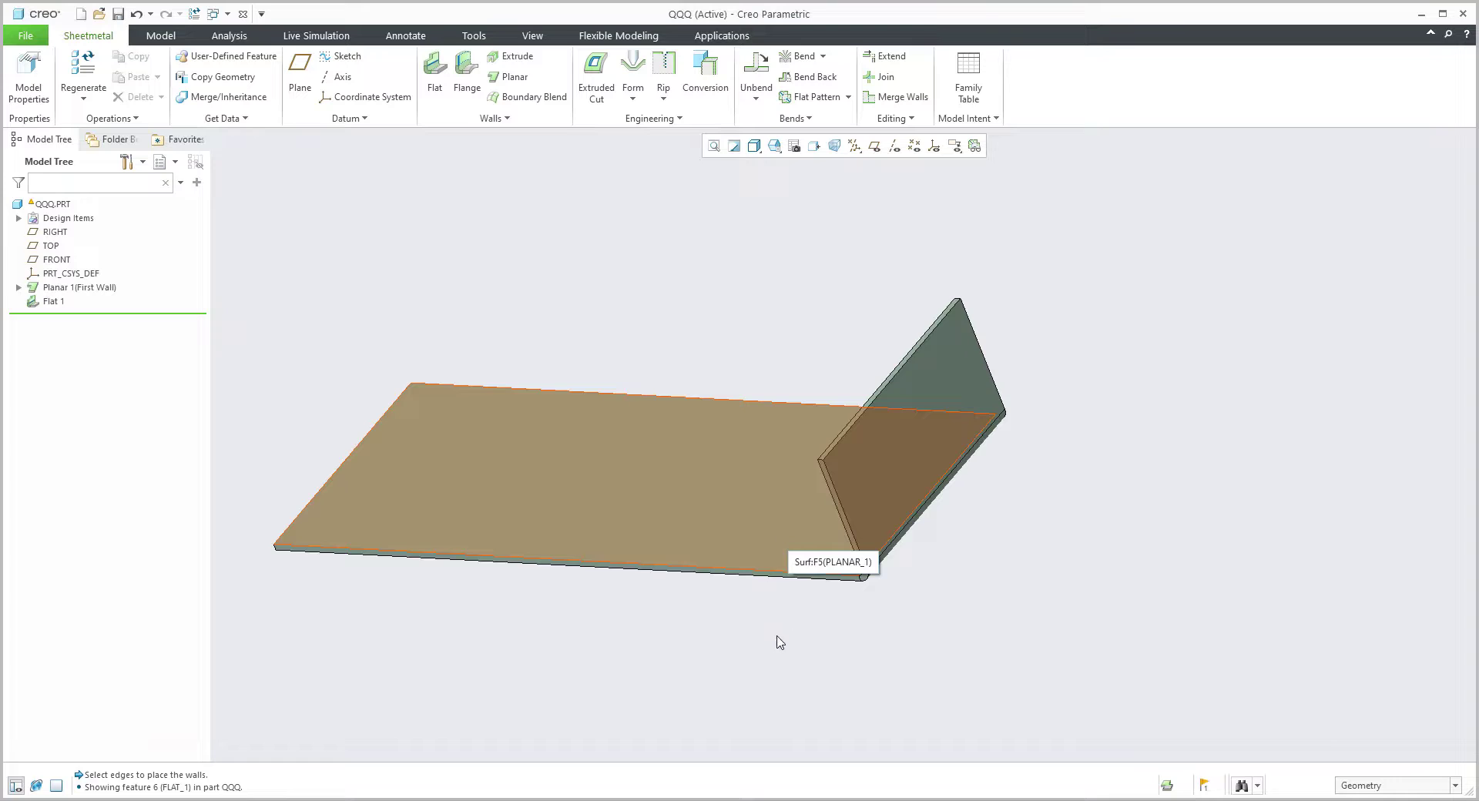
mouse_move(661, 454)
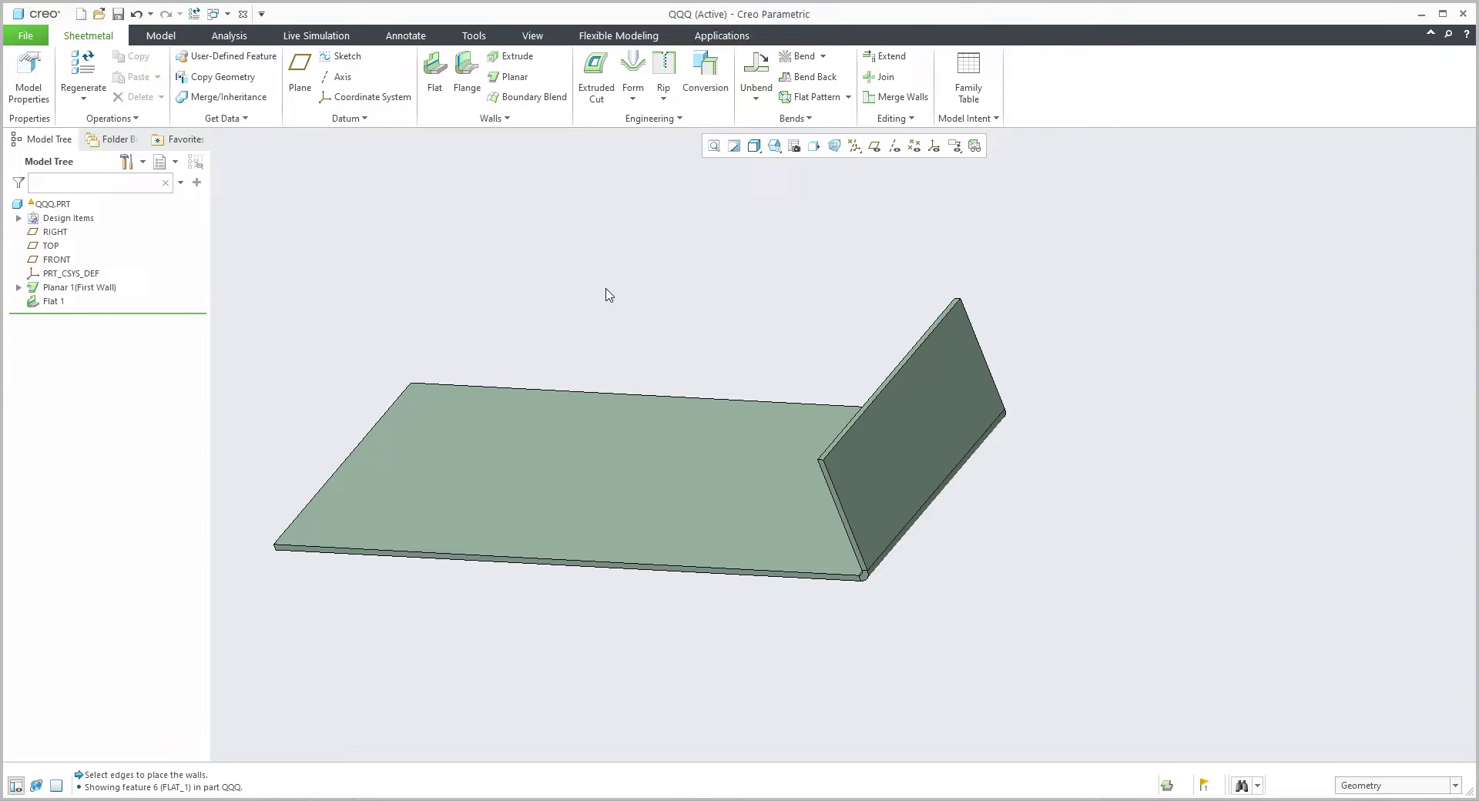
mouse_move(453, 212)
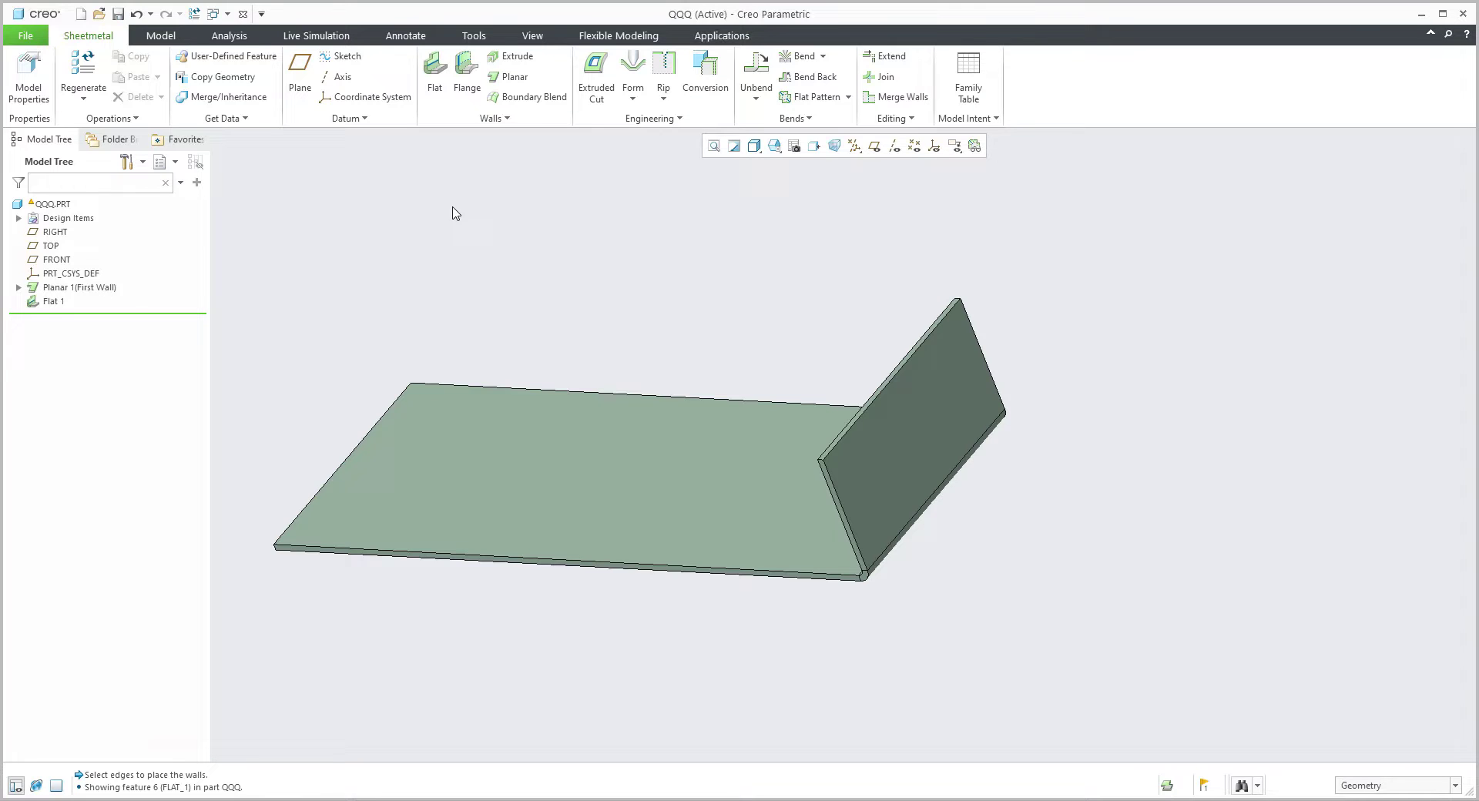
Select Flat 1 and display its 65.68 height, R3 radius and 6.28 developed length dimensions
click(54, 302)
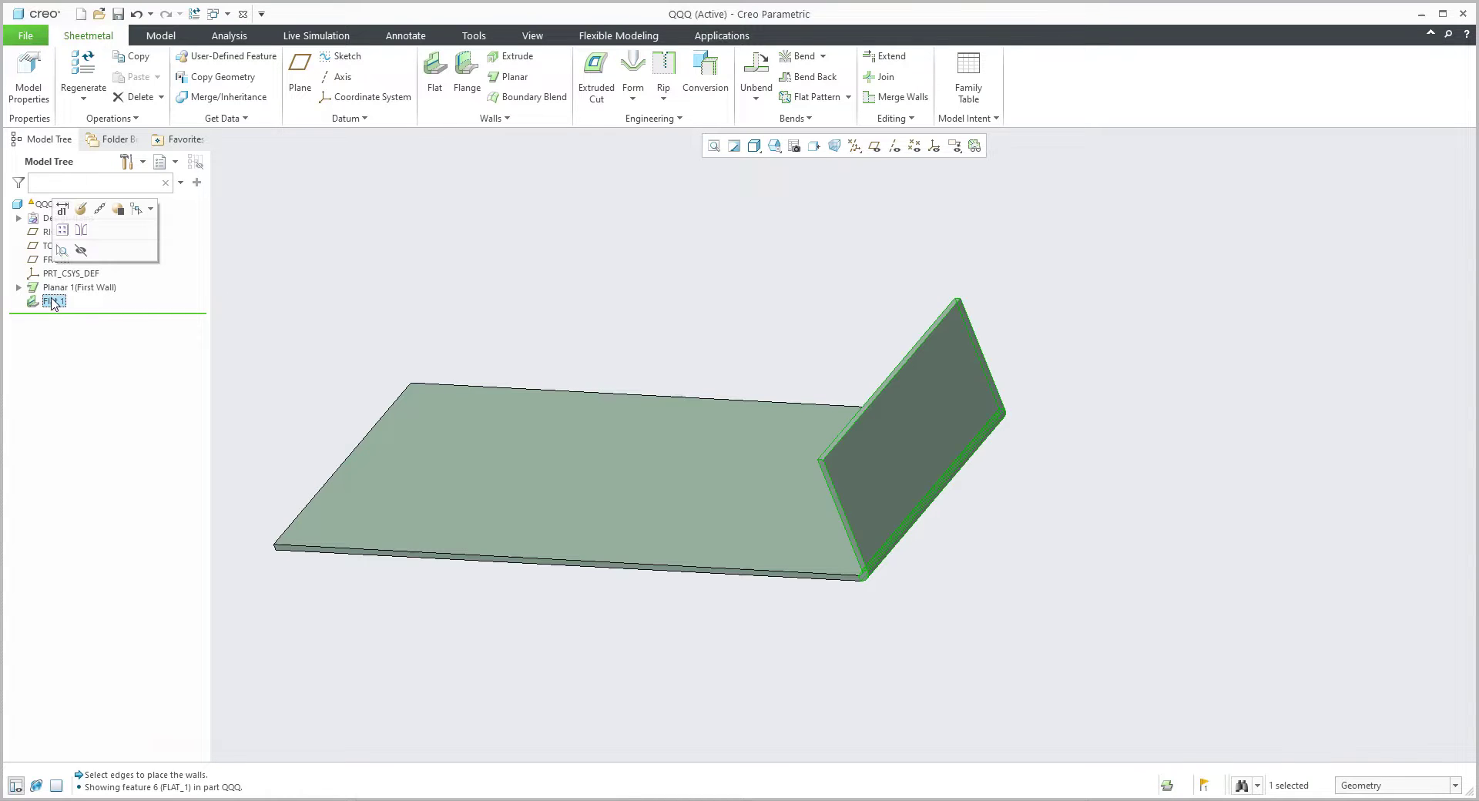
double_click(54, 300)
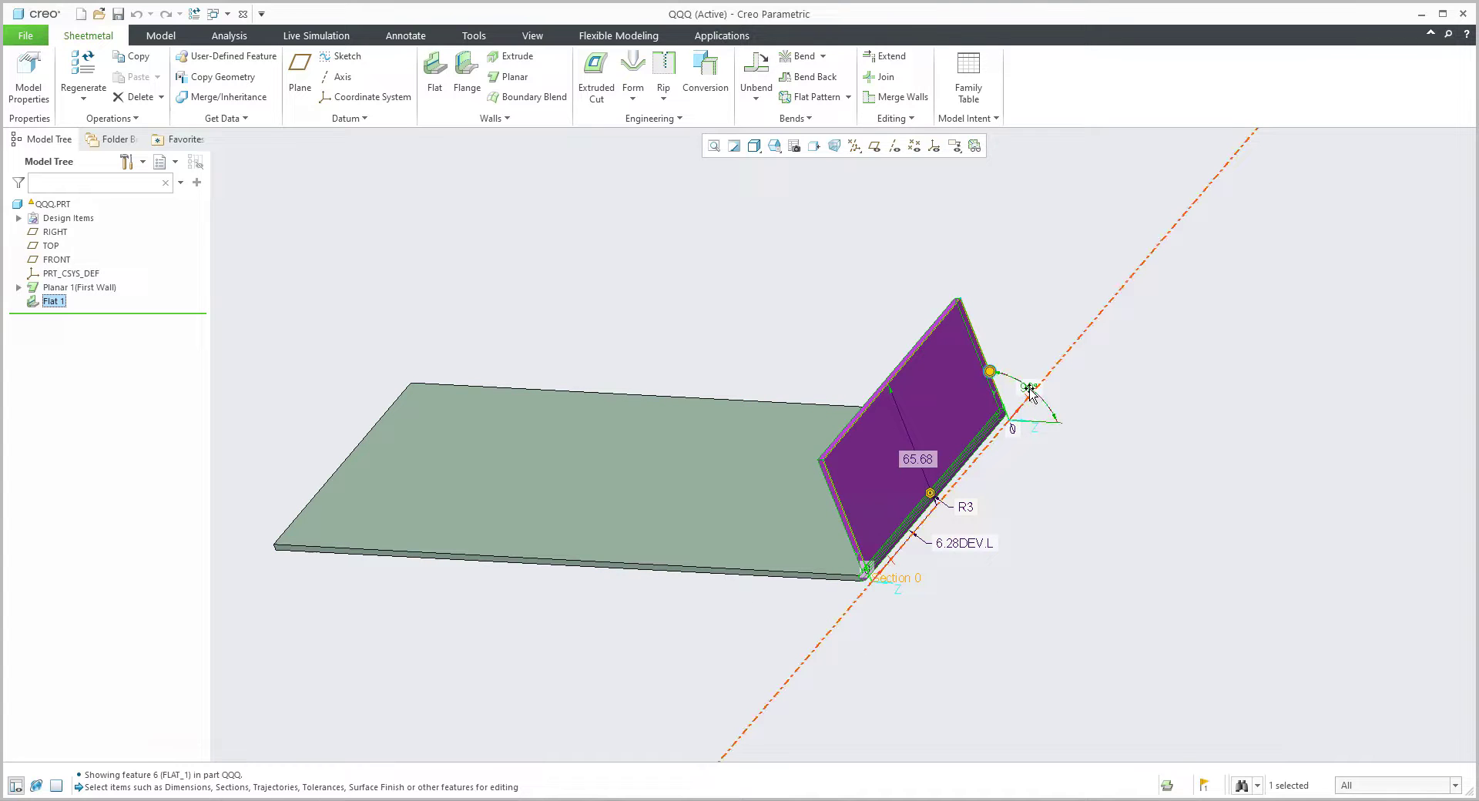
Change Flat 1's angle dimension to 50 and apply it to the model
double_click(1027, 387)
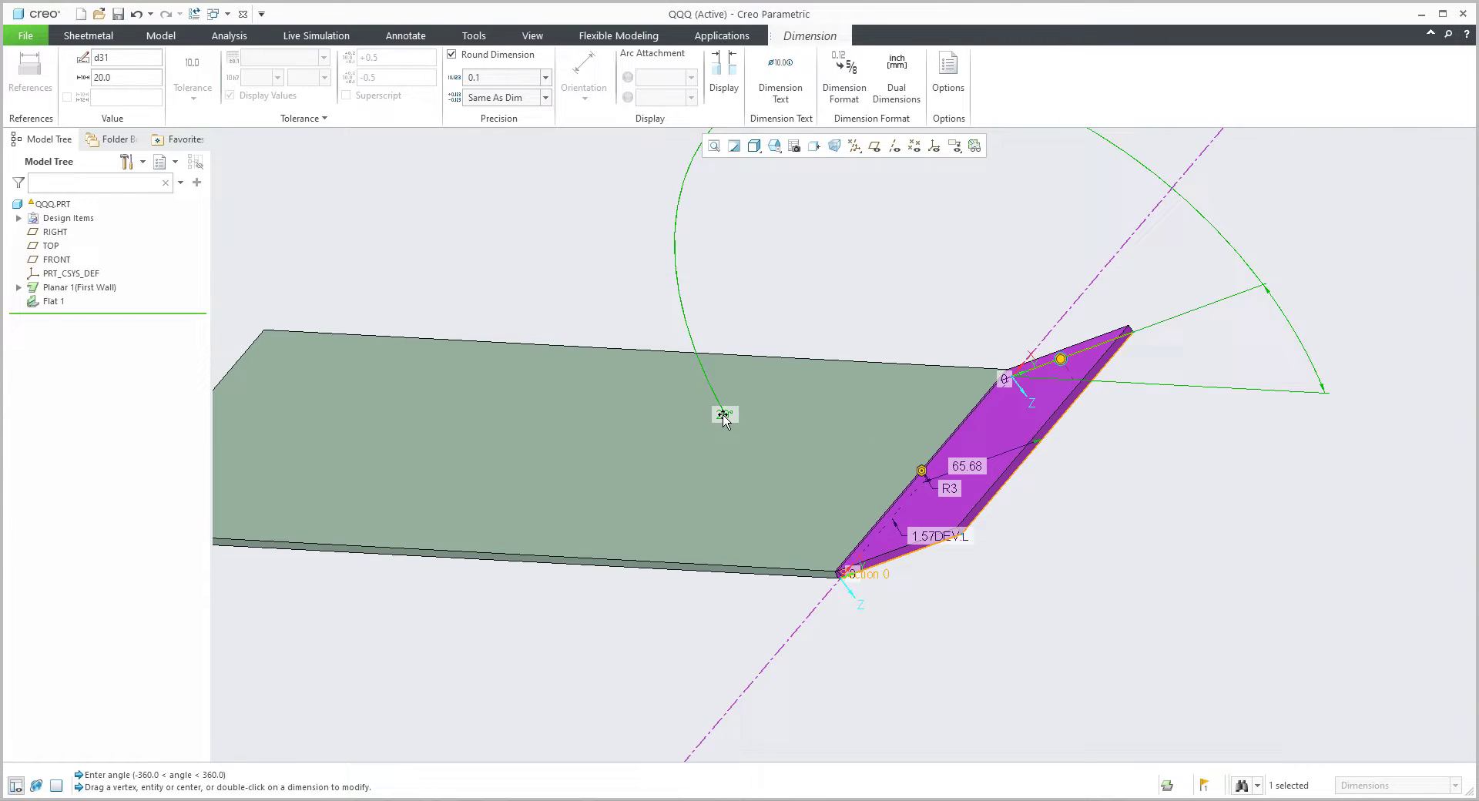
double_click(724, 412)
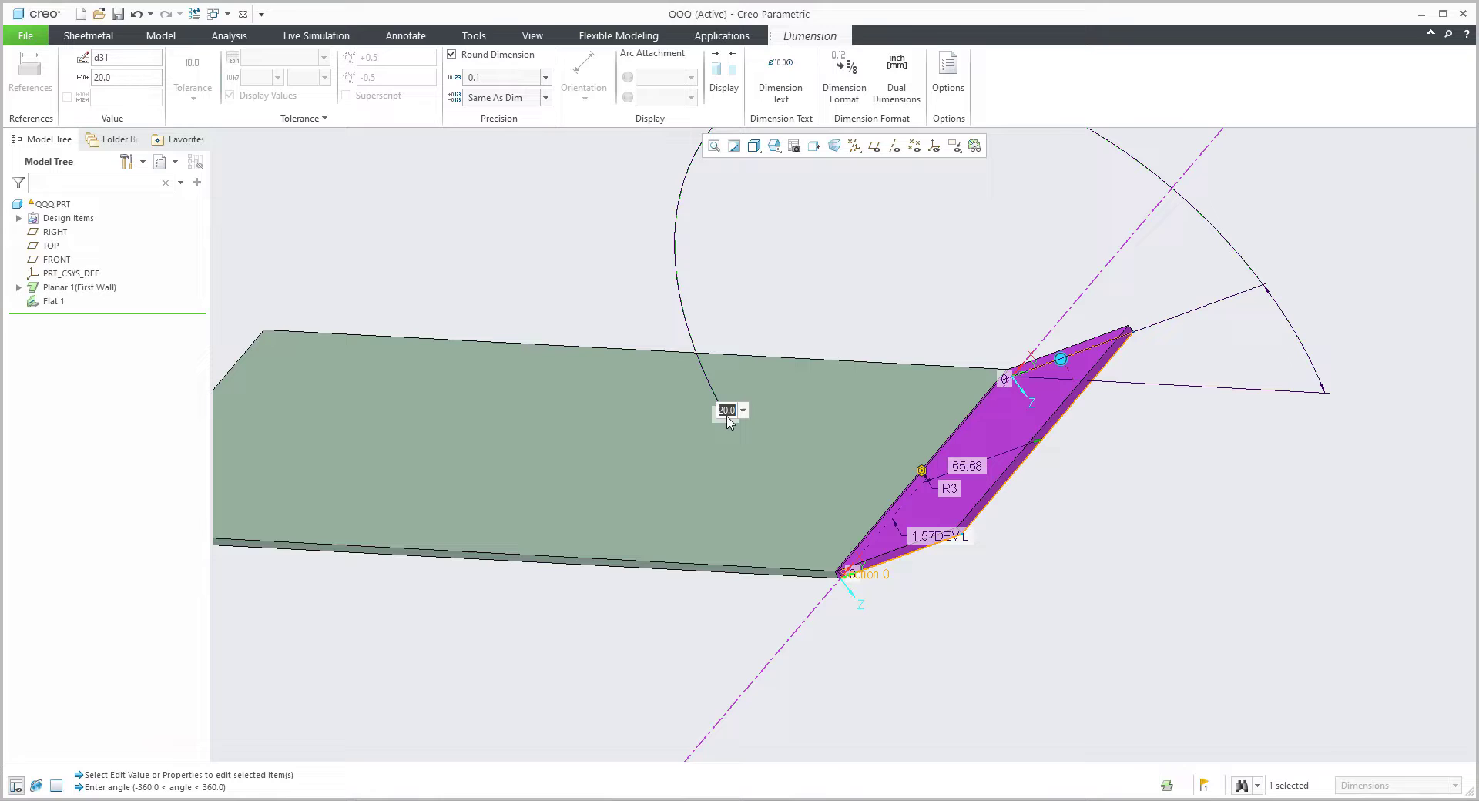
text(50)
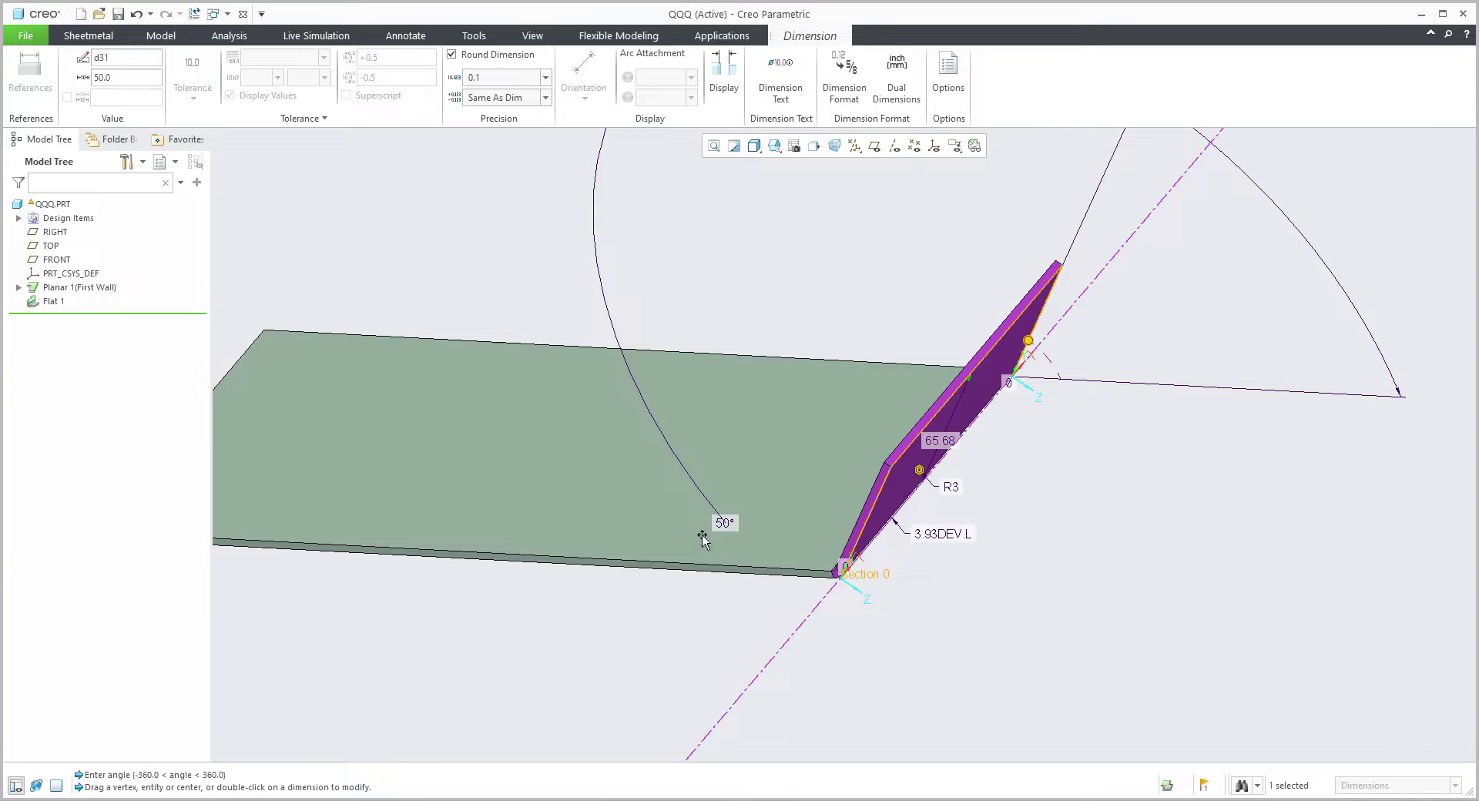
double_click(722, 521)
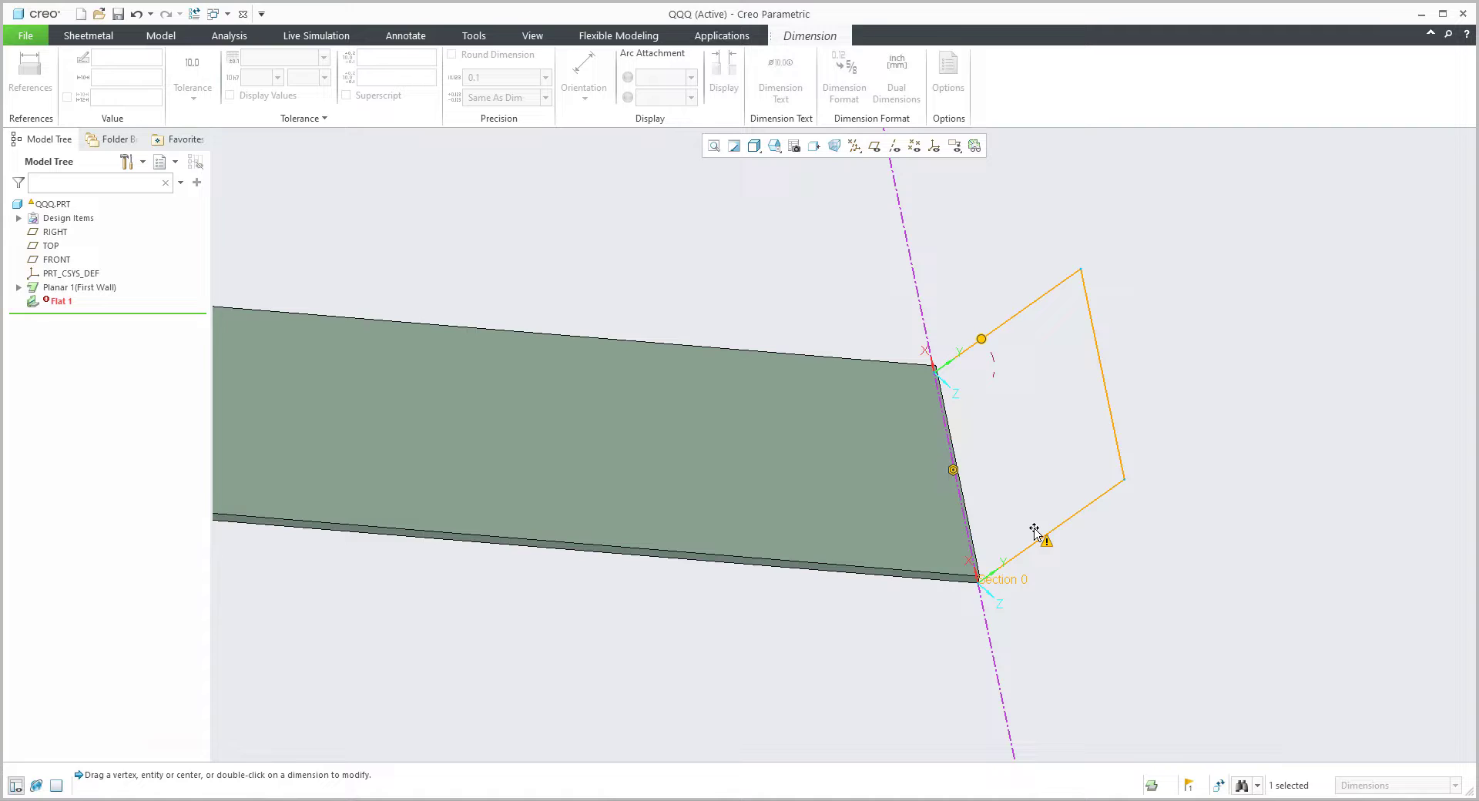
mouse_move(980, 445)
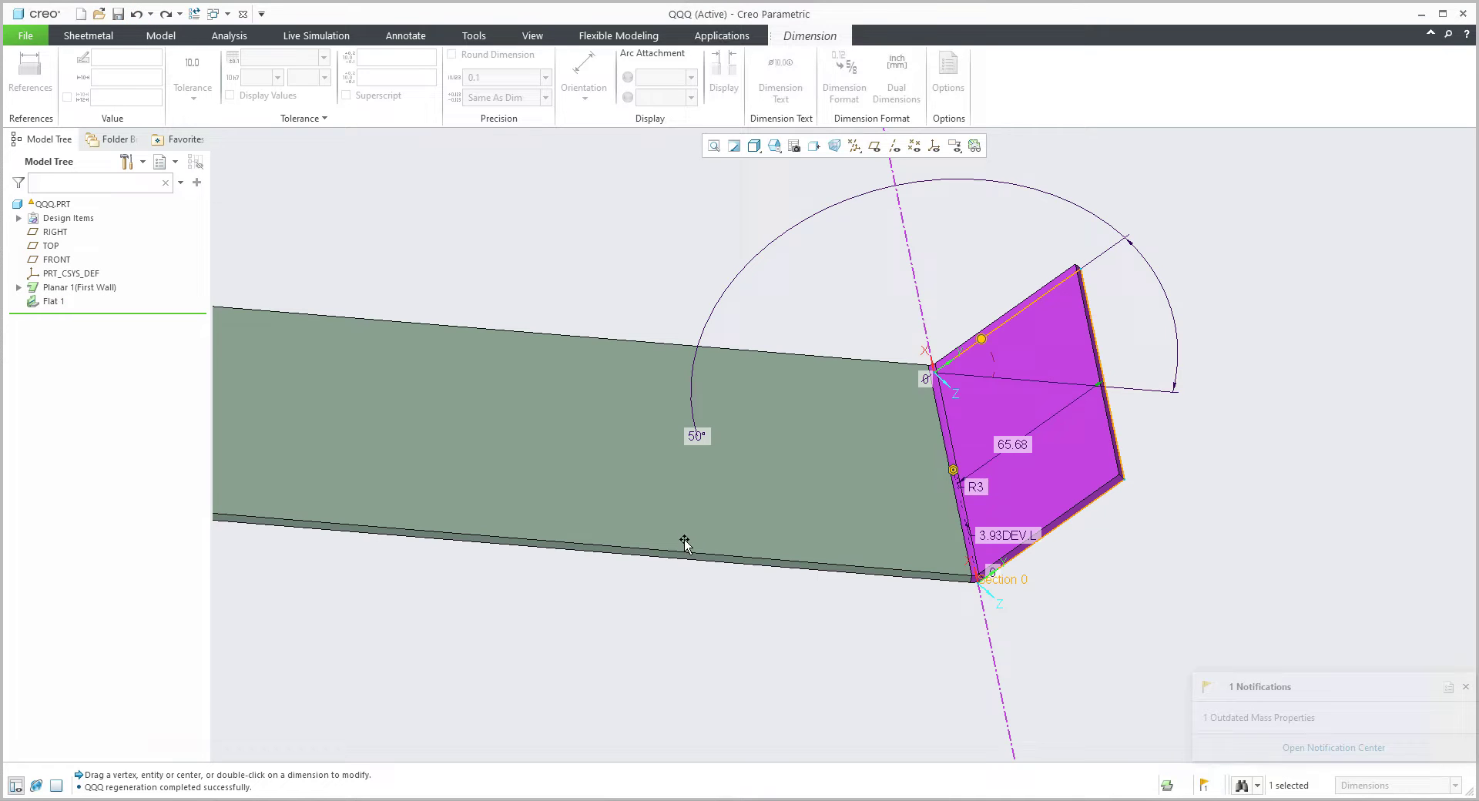
mouse_move(1465, 687)
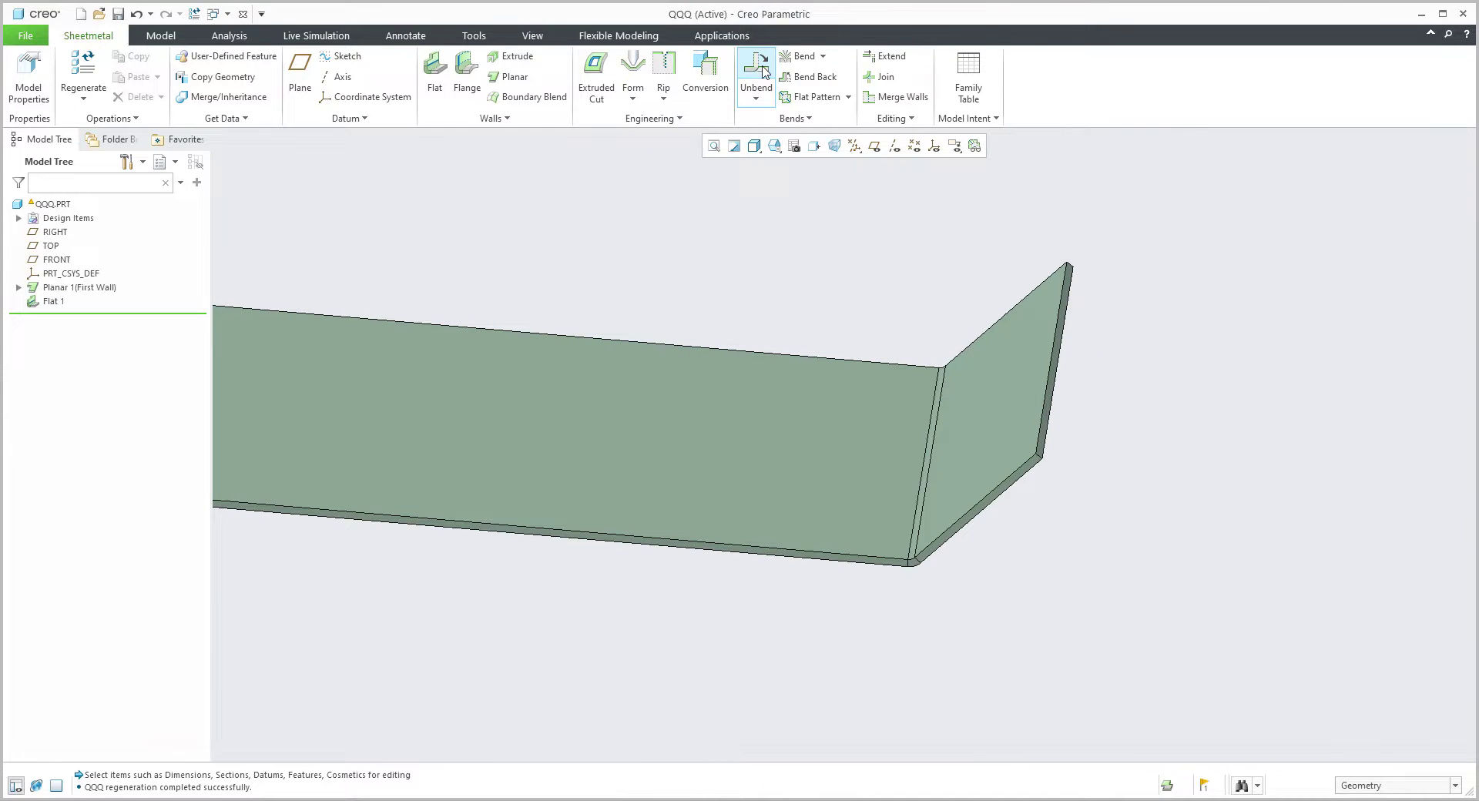
Attempt an unbend, then reselect Flat 1 and edit its angle dimension again
click(756, 65)
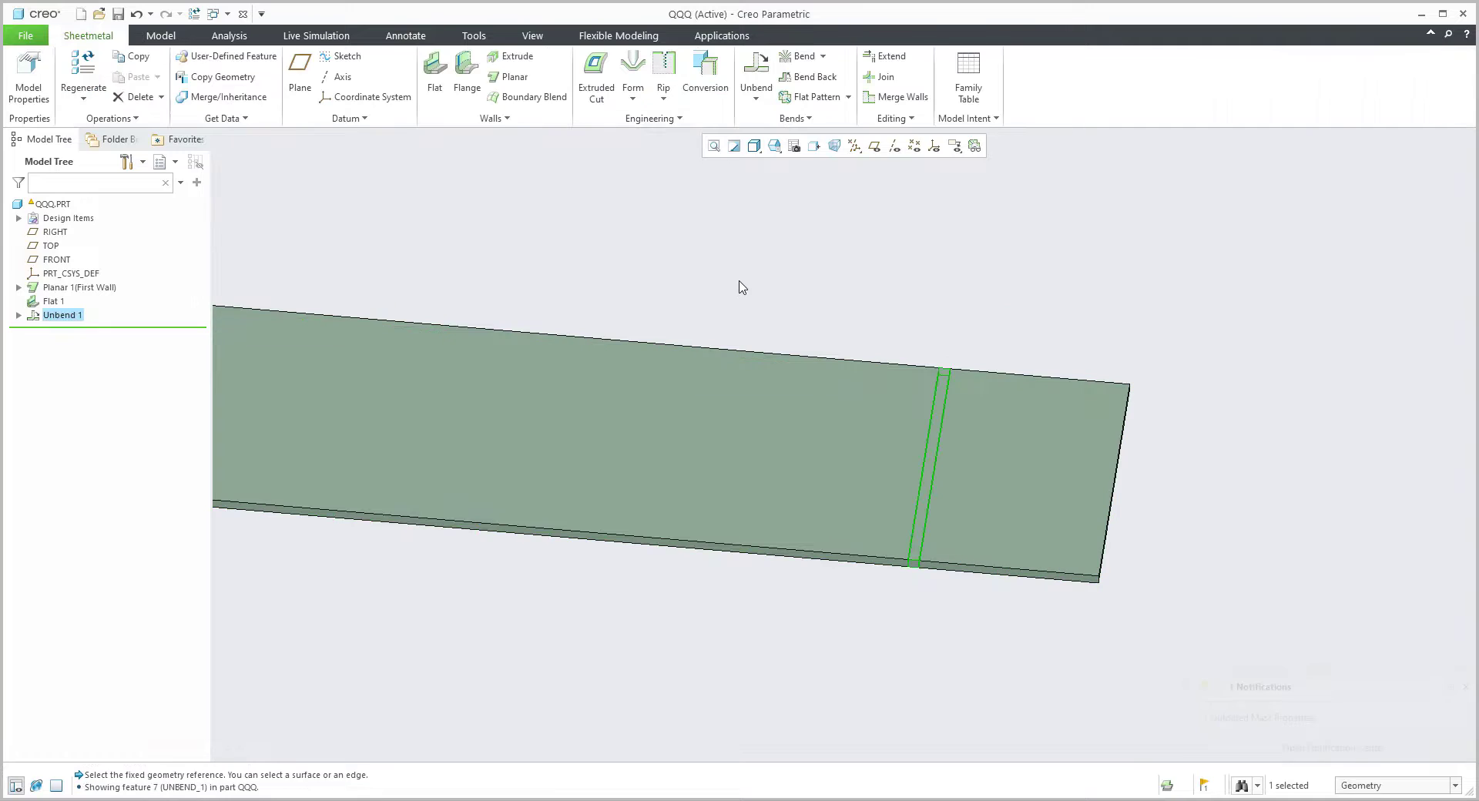
click(566, 433)
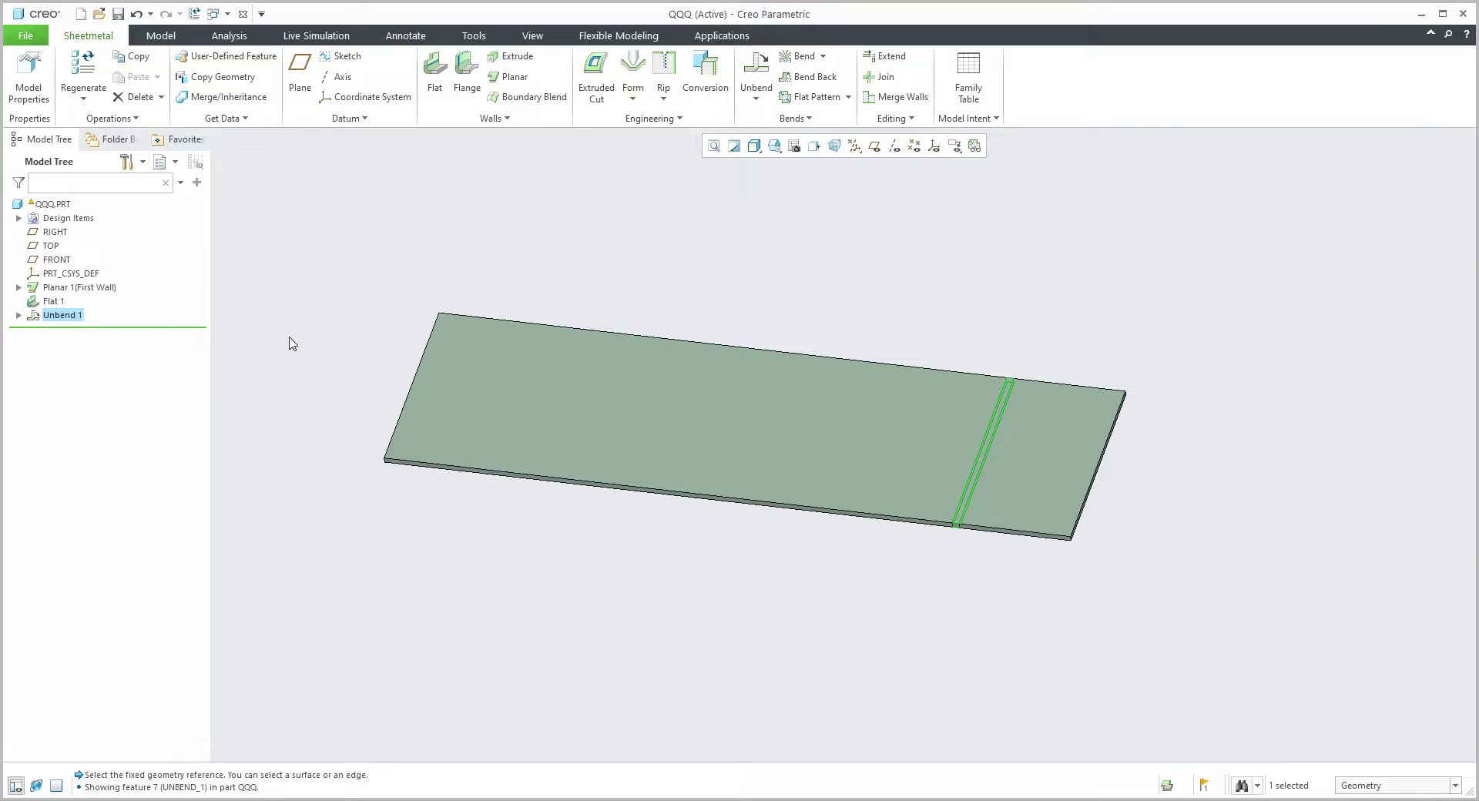
click(54, 300)
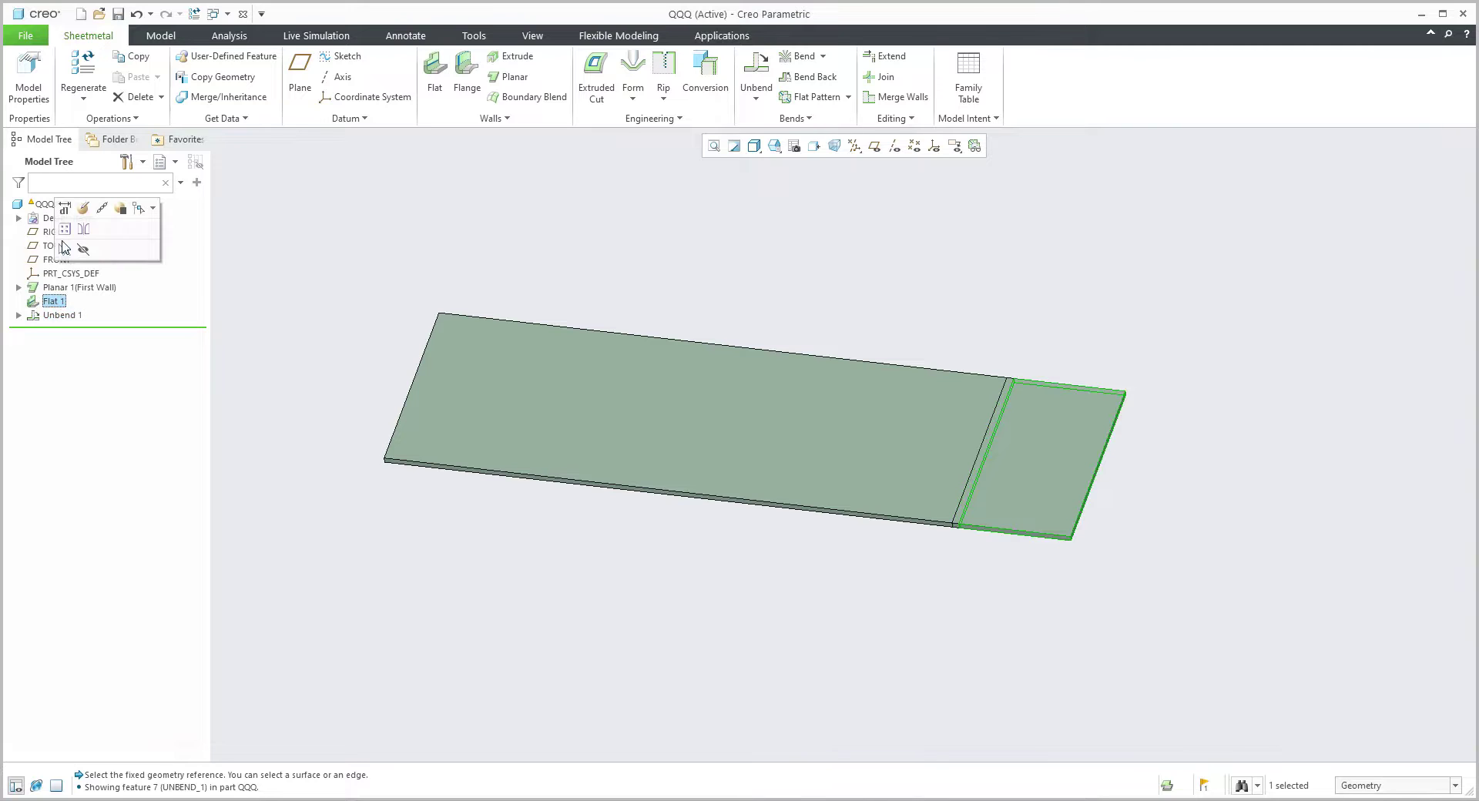
click(1056, 453)
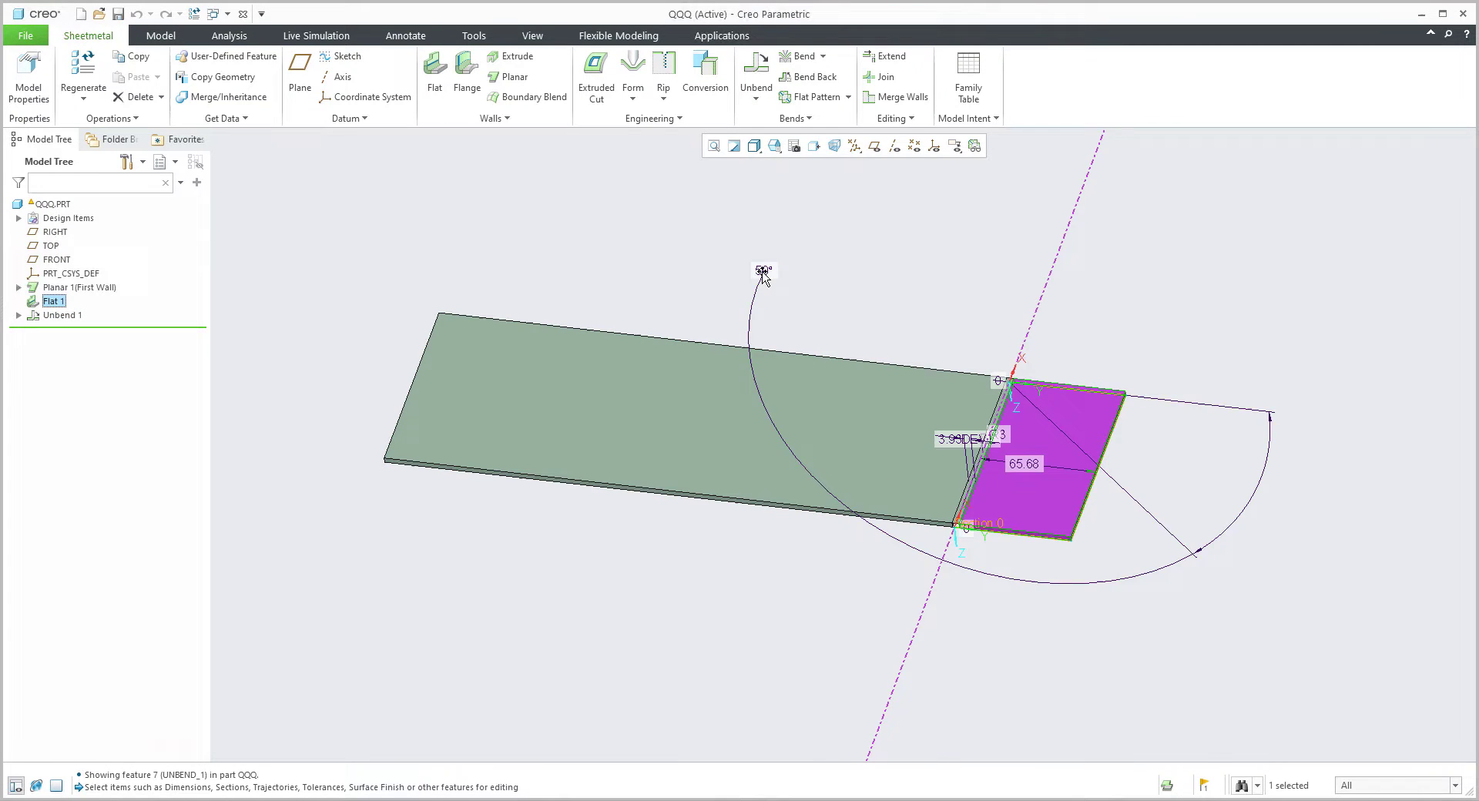
double_click(761, 267)
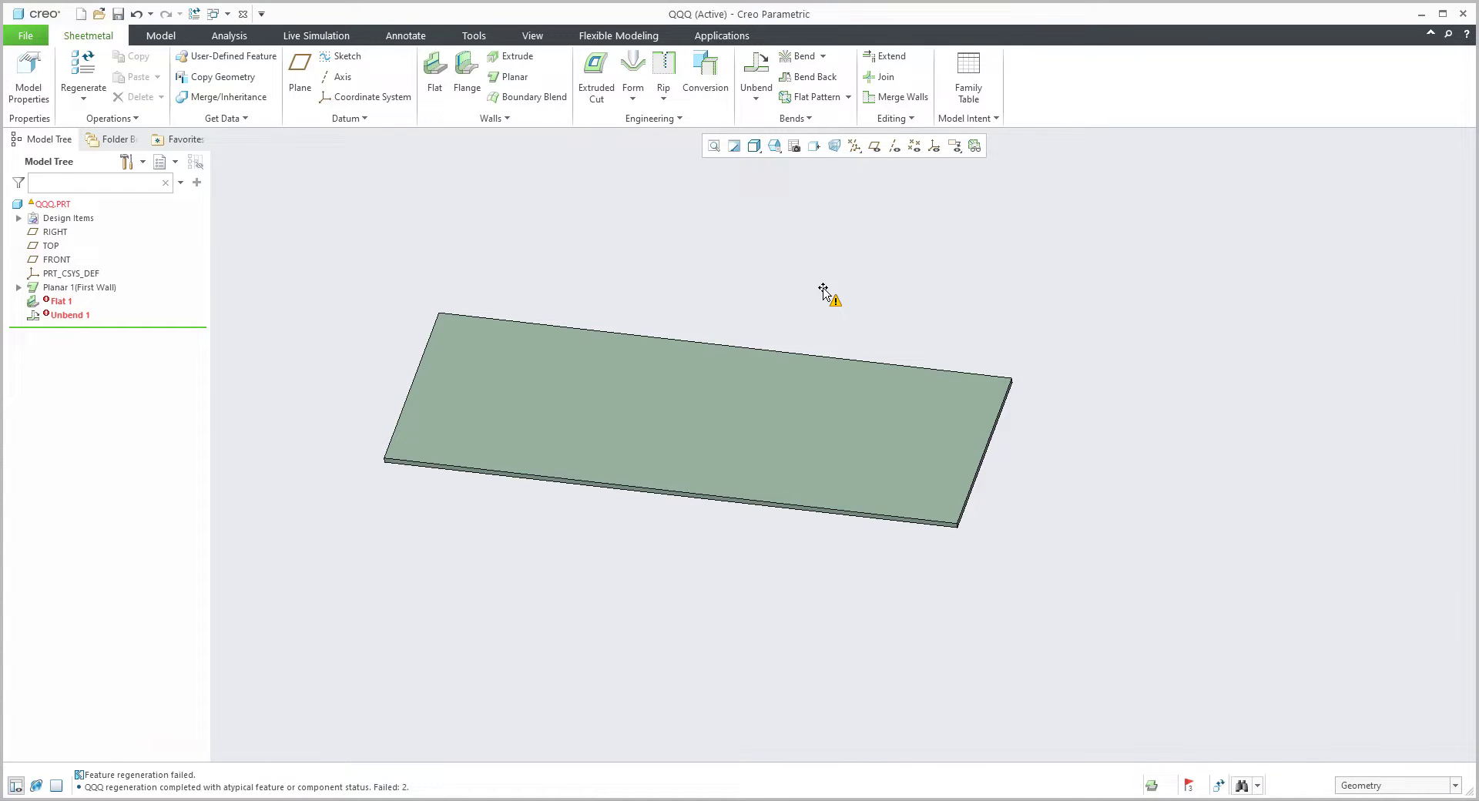
mouse_move(59, 315)
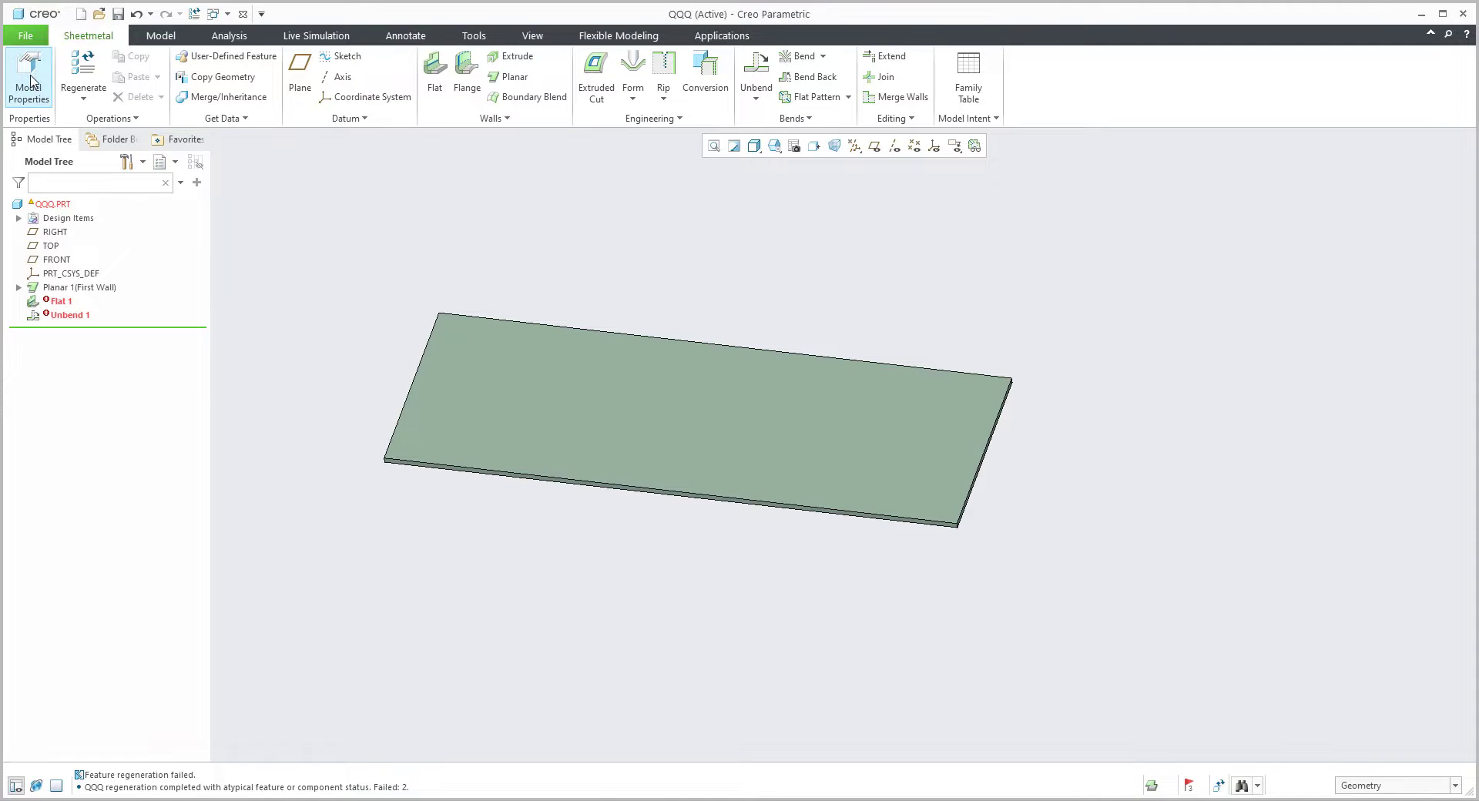
Go to Model Properties and change the Bend Allowance settings
click(29, 79)
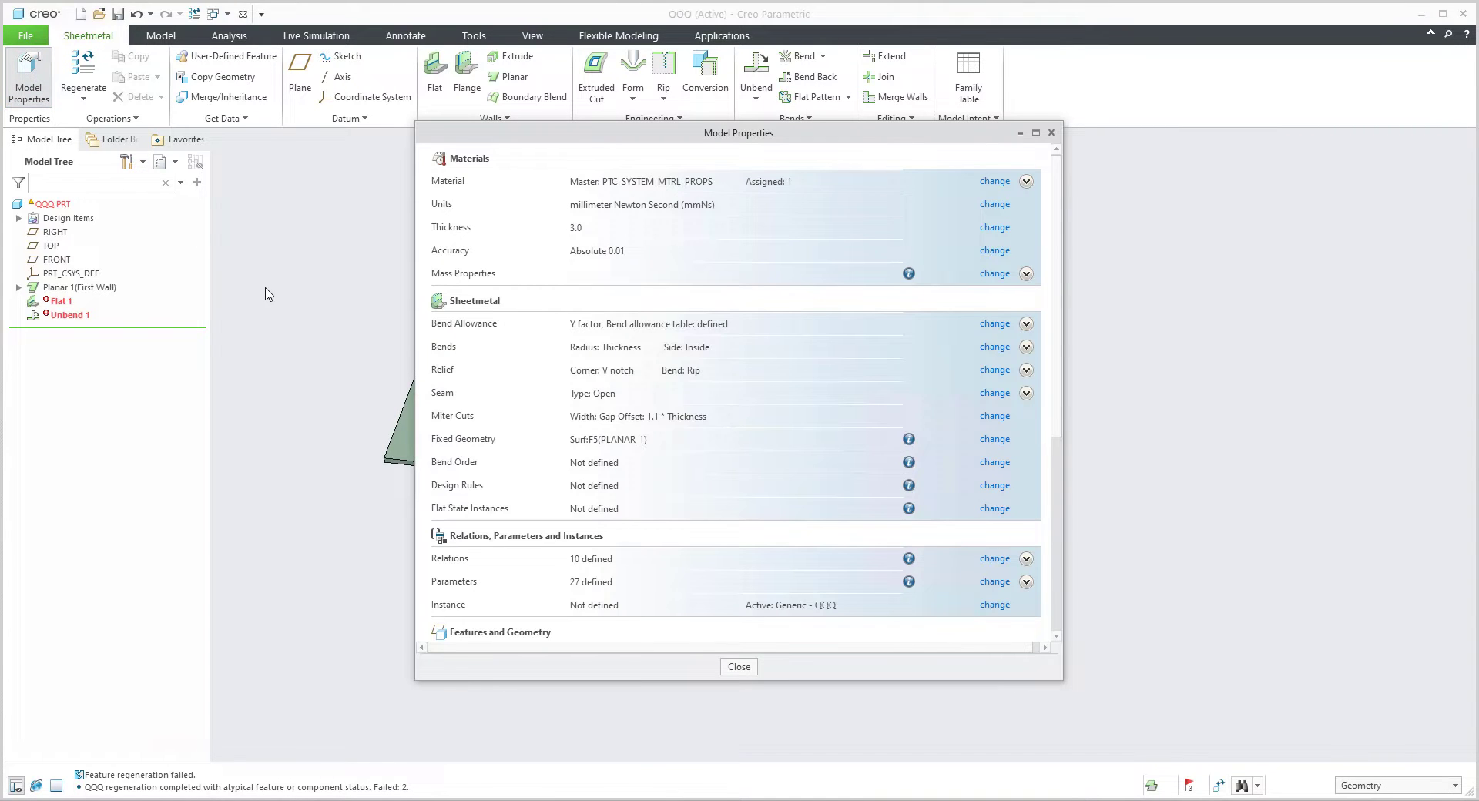
mouse_move(552, 391)
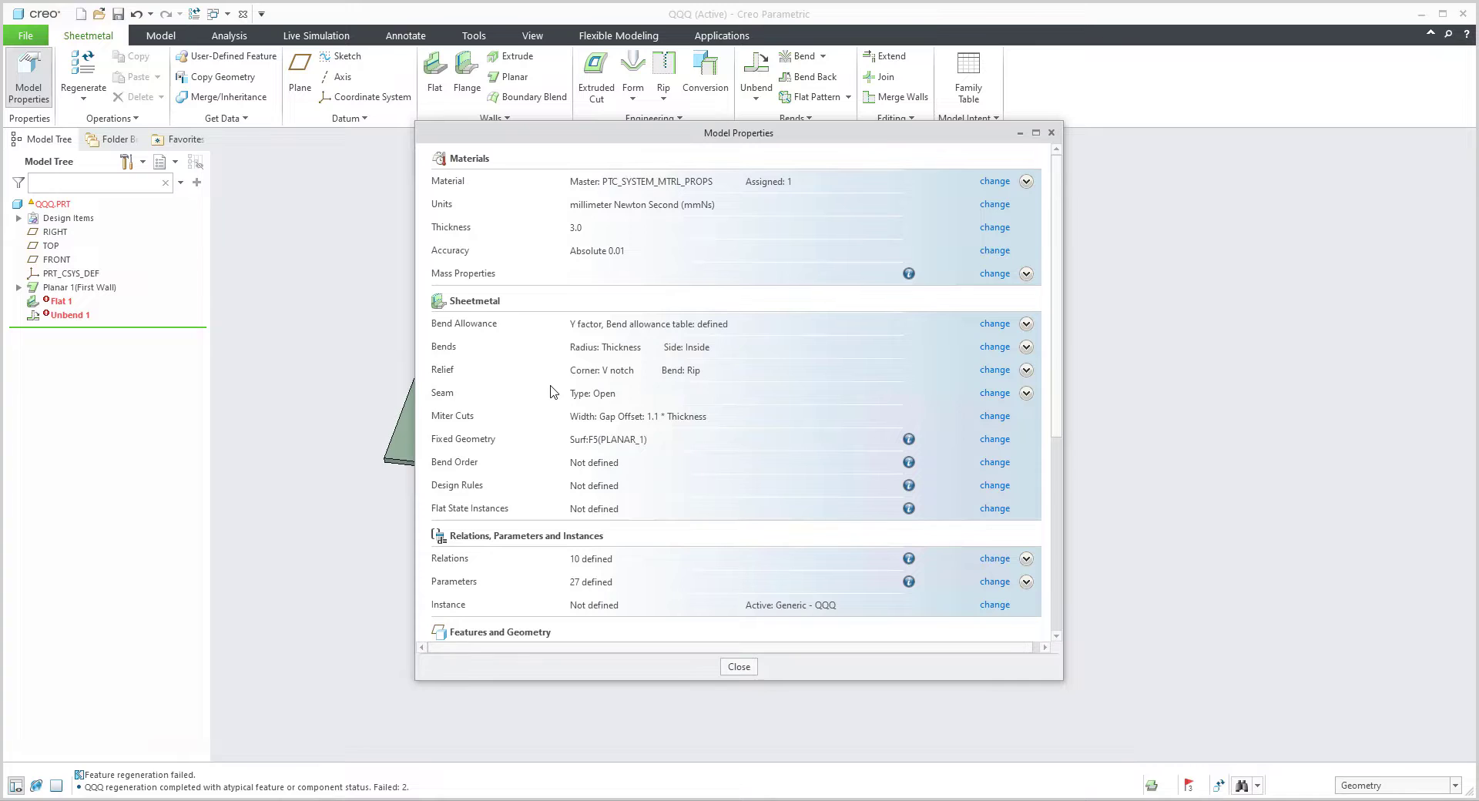
mouse_move(583, 352)
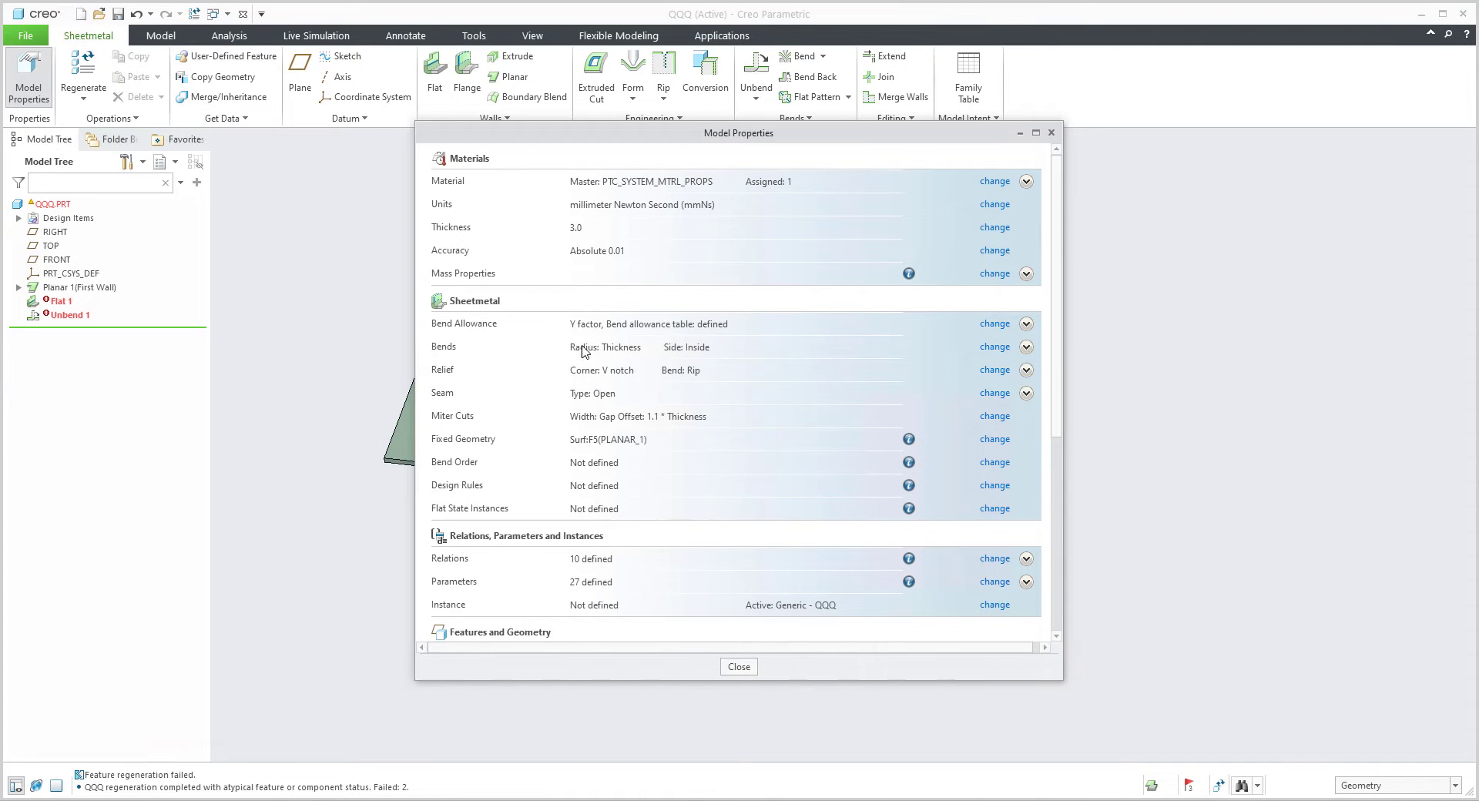
mouse_move(615, 331)
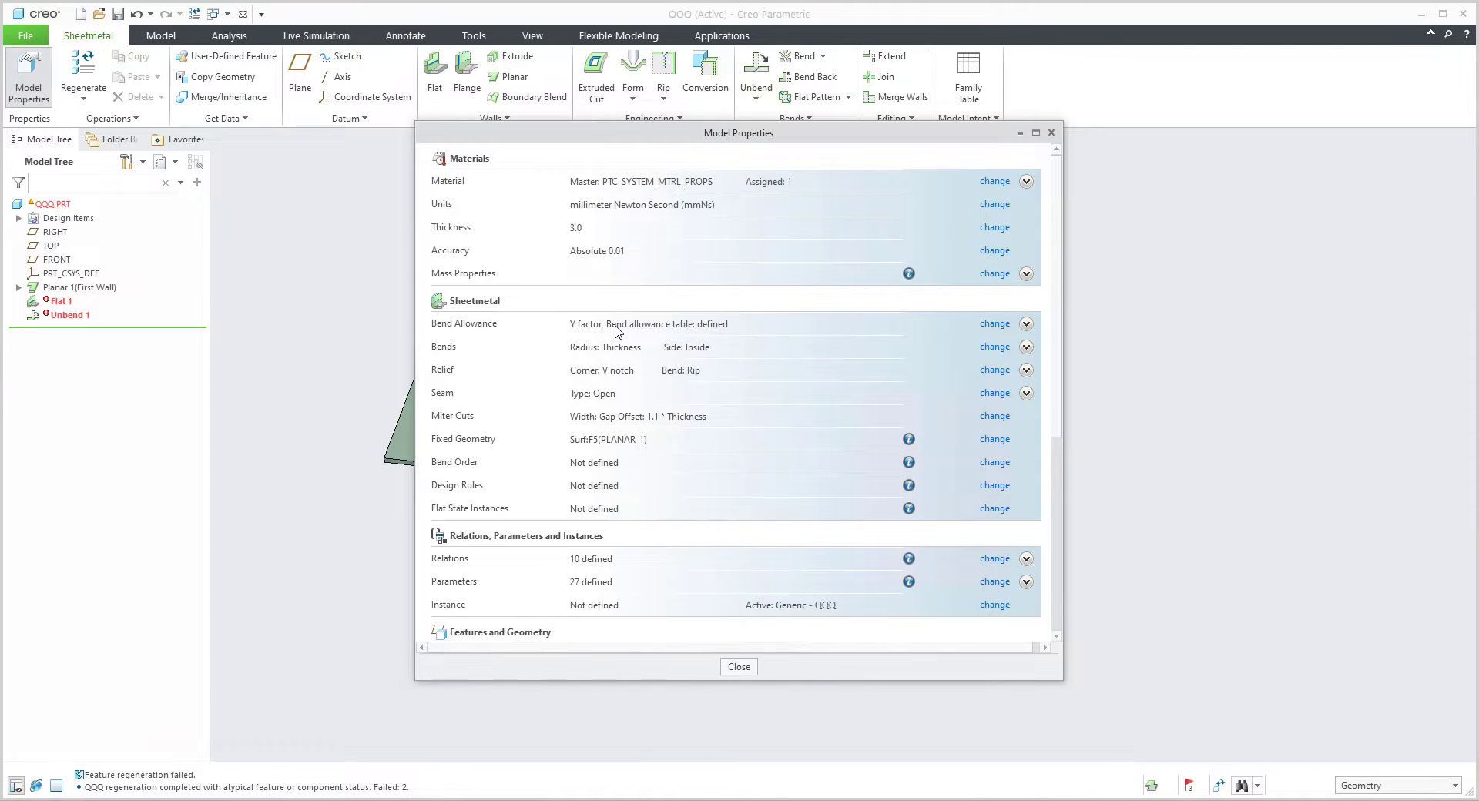
mouse_move(686, 354)
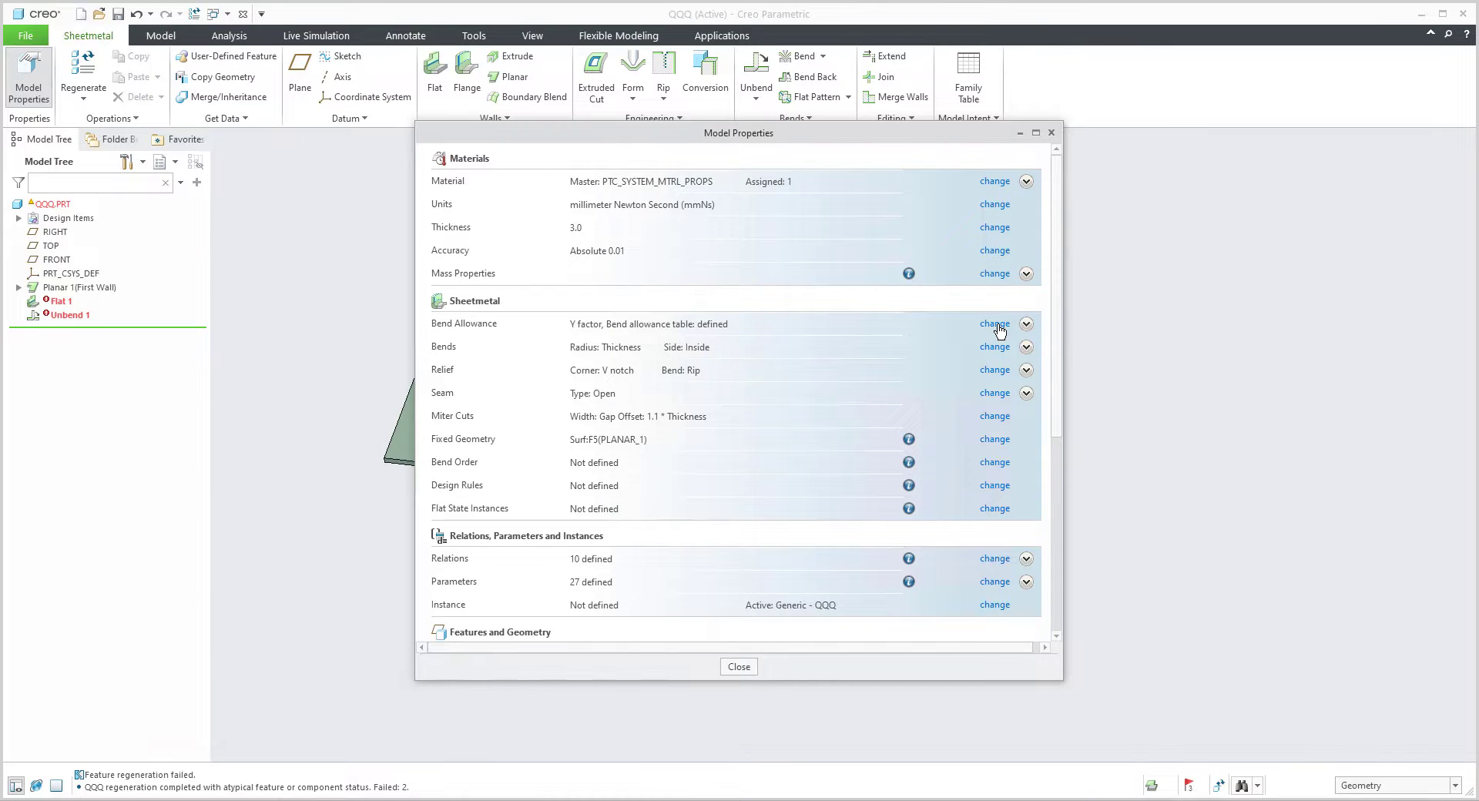
mouse_move(477, 338)
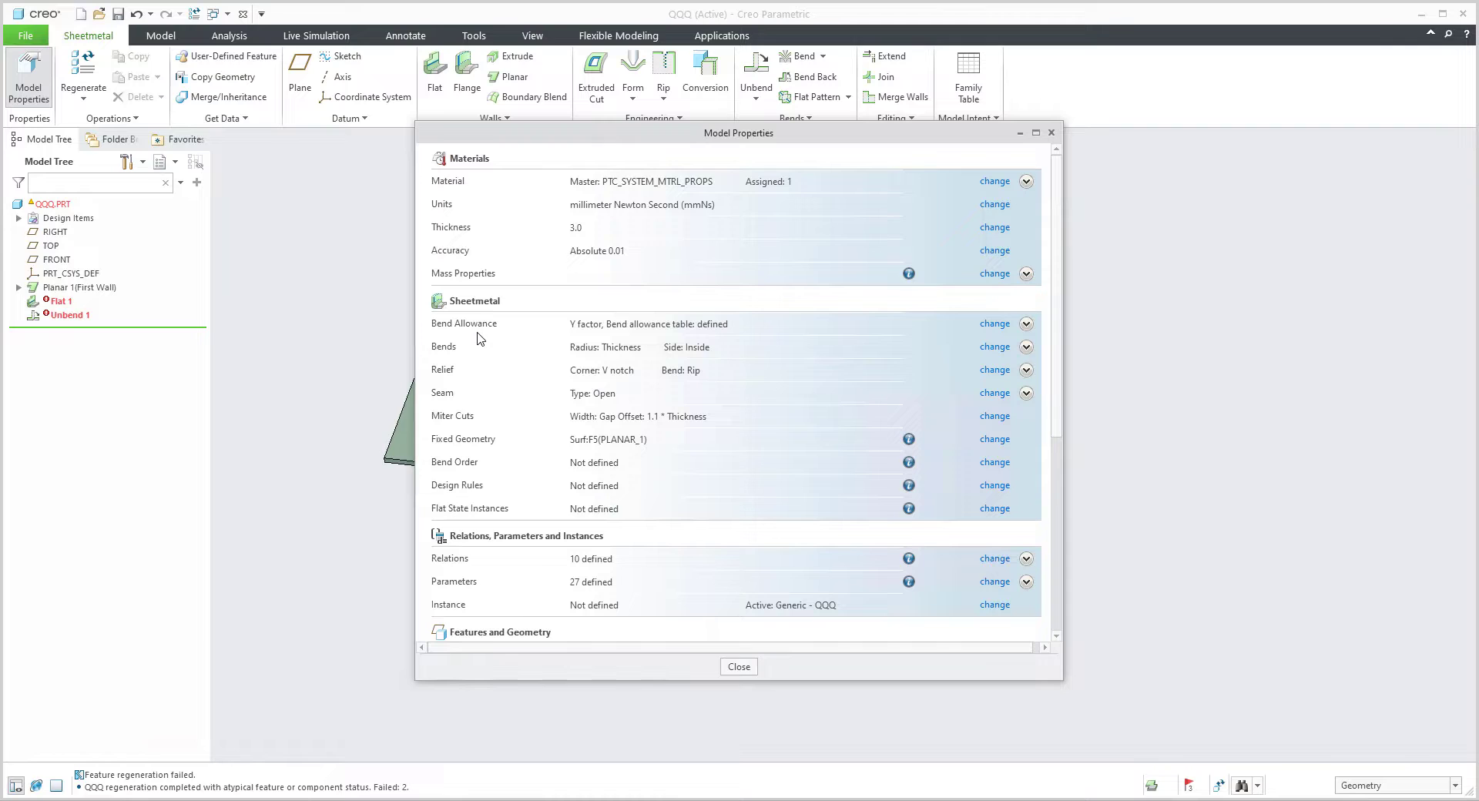
click(739, 667)
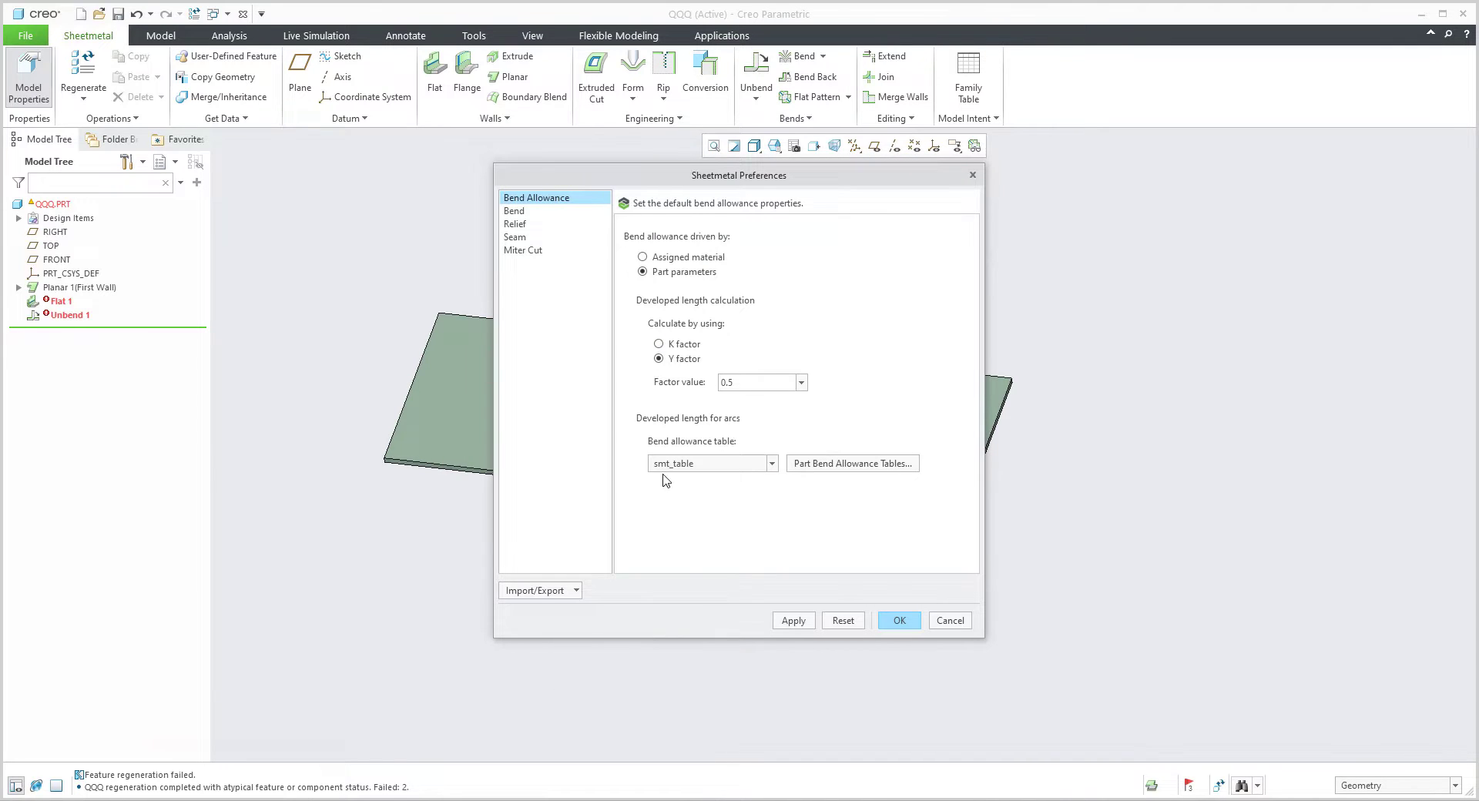
mouse_move(772, 496)
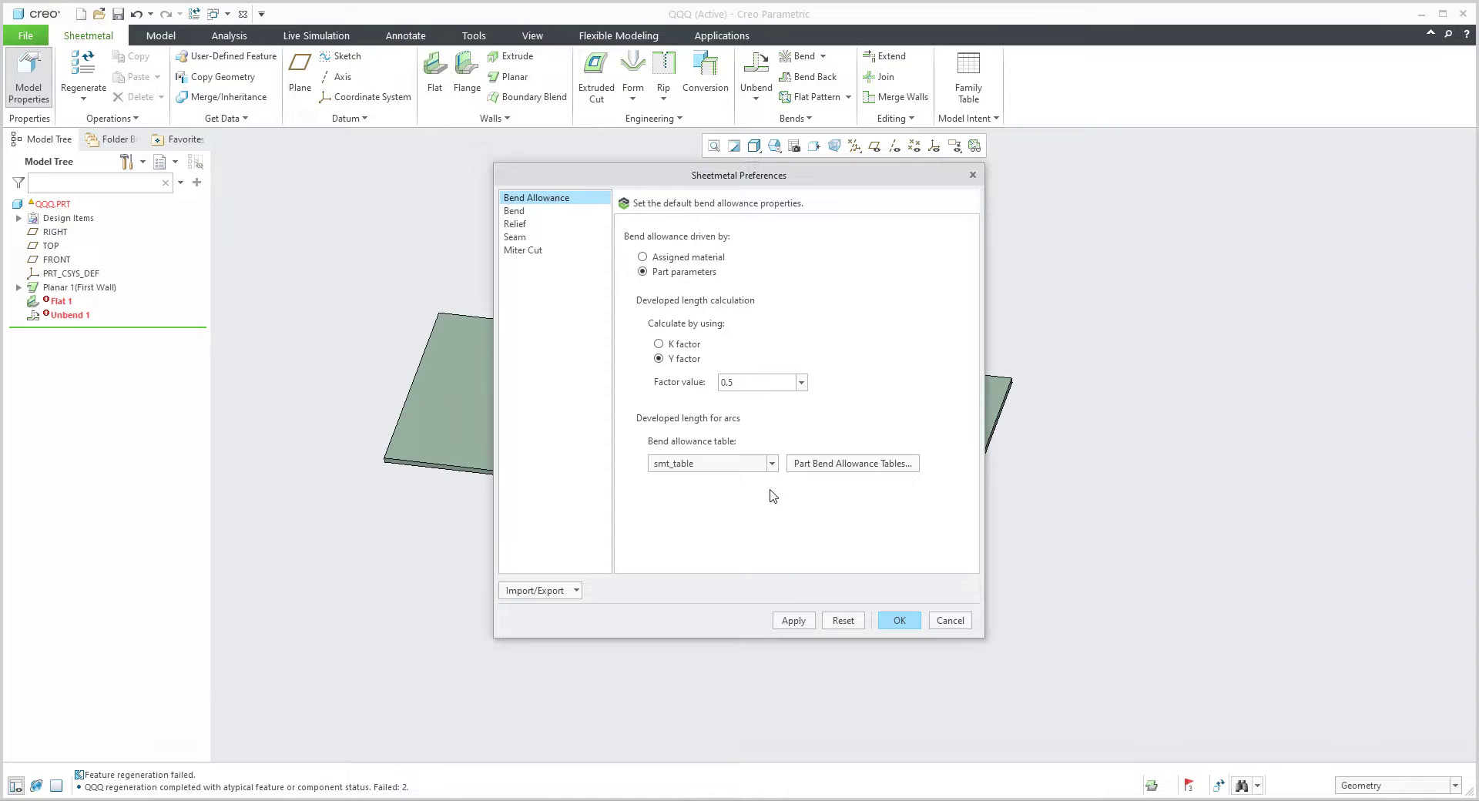
mouse_move(722, 457)
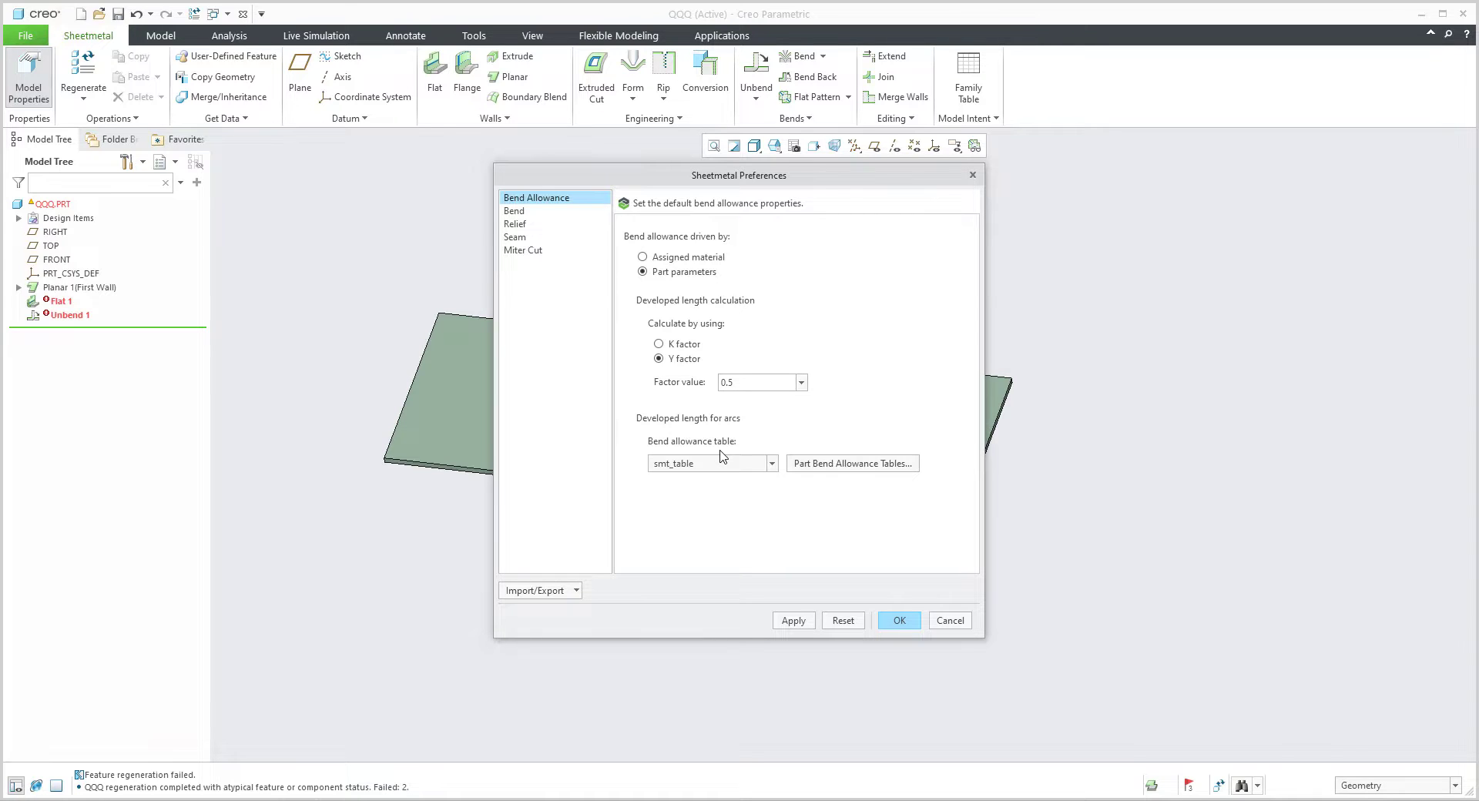
mouse_move(706, 497)
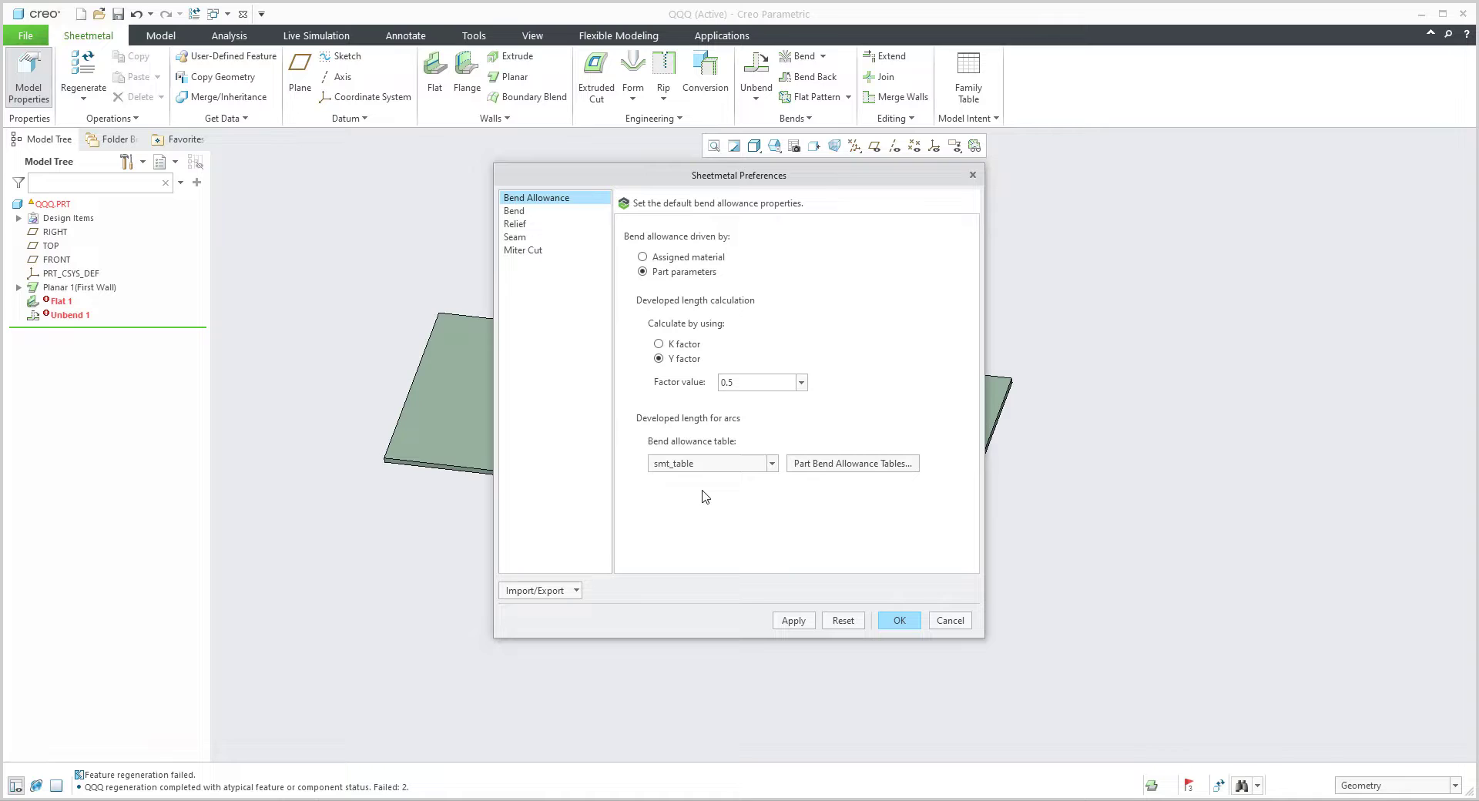
Set the bend allowance table to Not assigned, keeping Y factor 0.5 as the method
drag(740, 175, 495, 169)
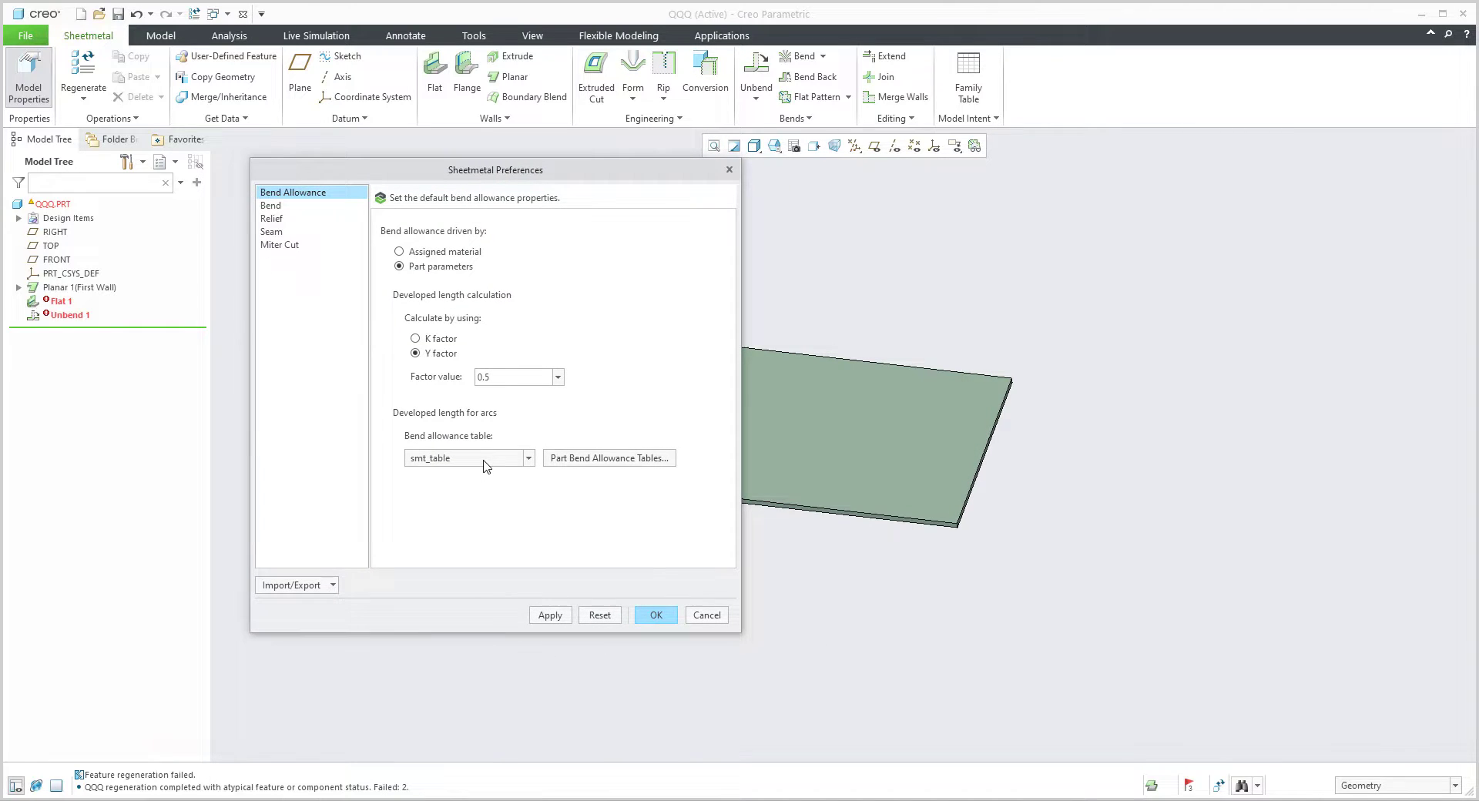
mouse_move(469, 458)
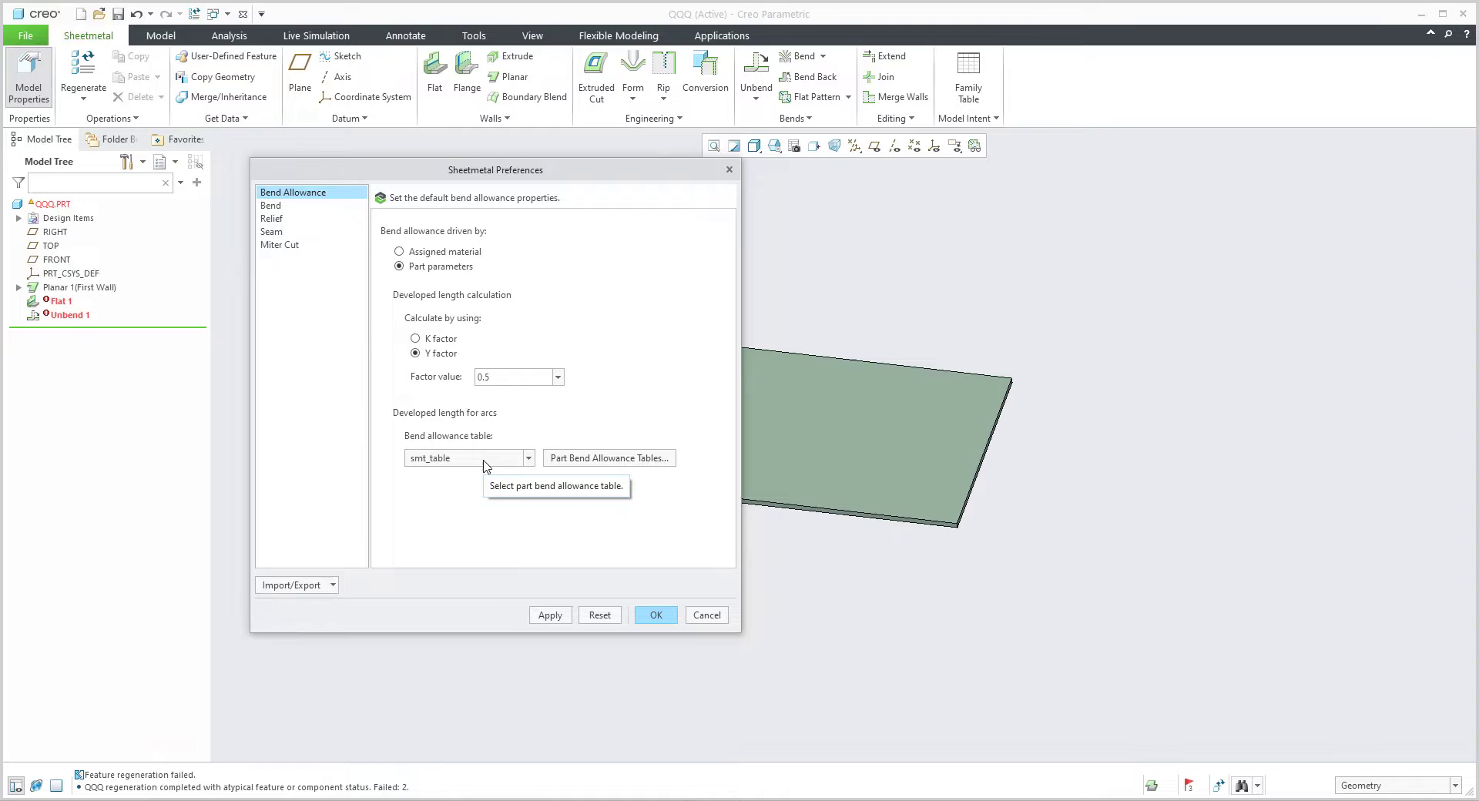
click(527, 457)
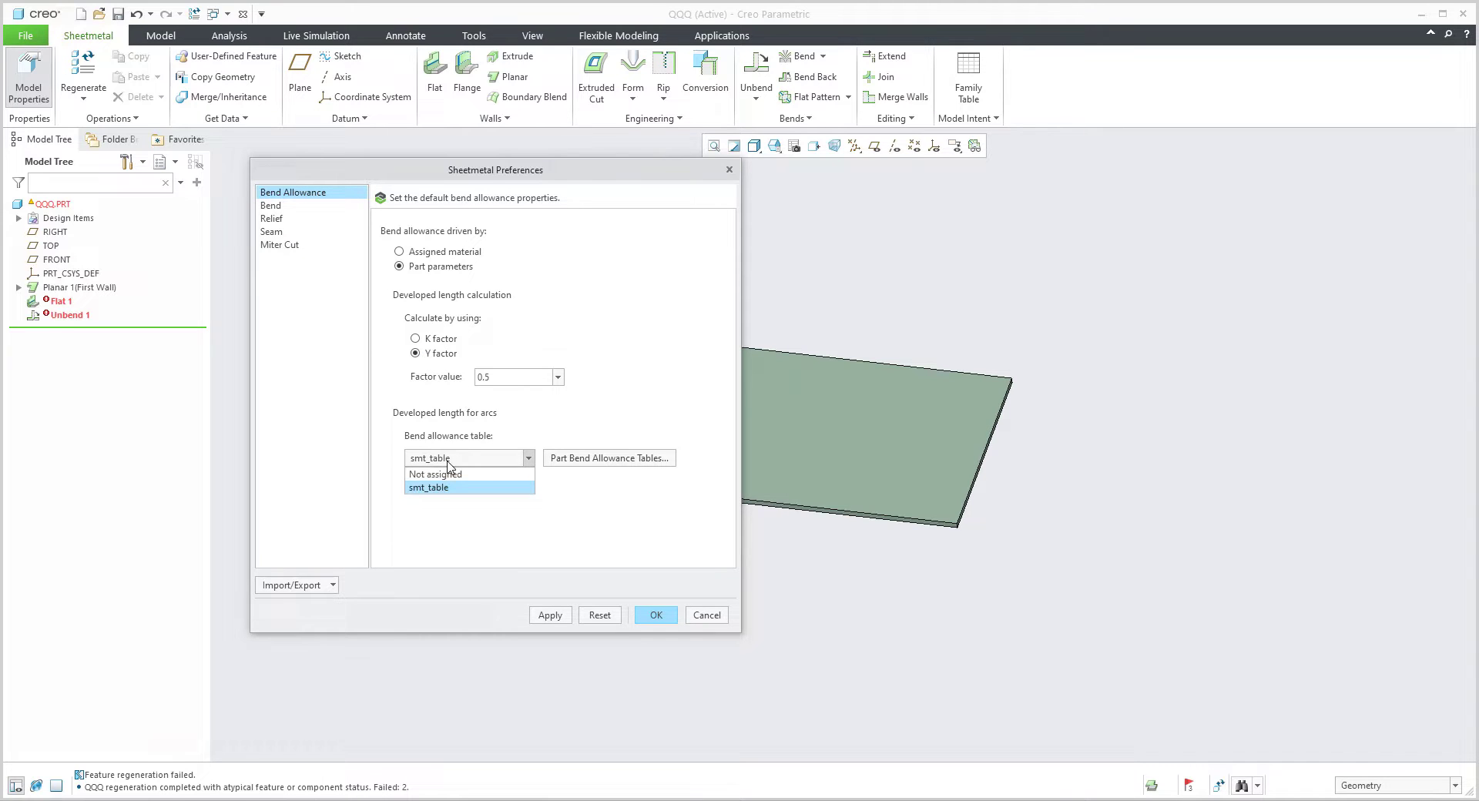
click(434, 474)
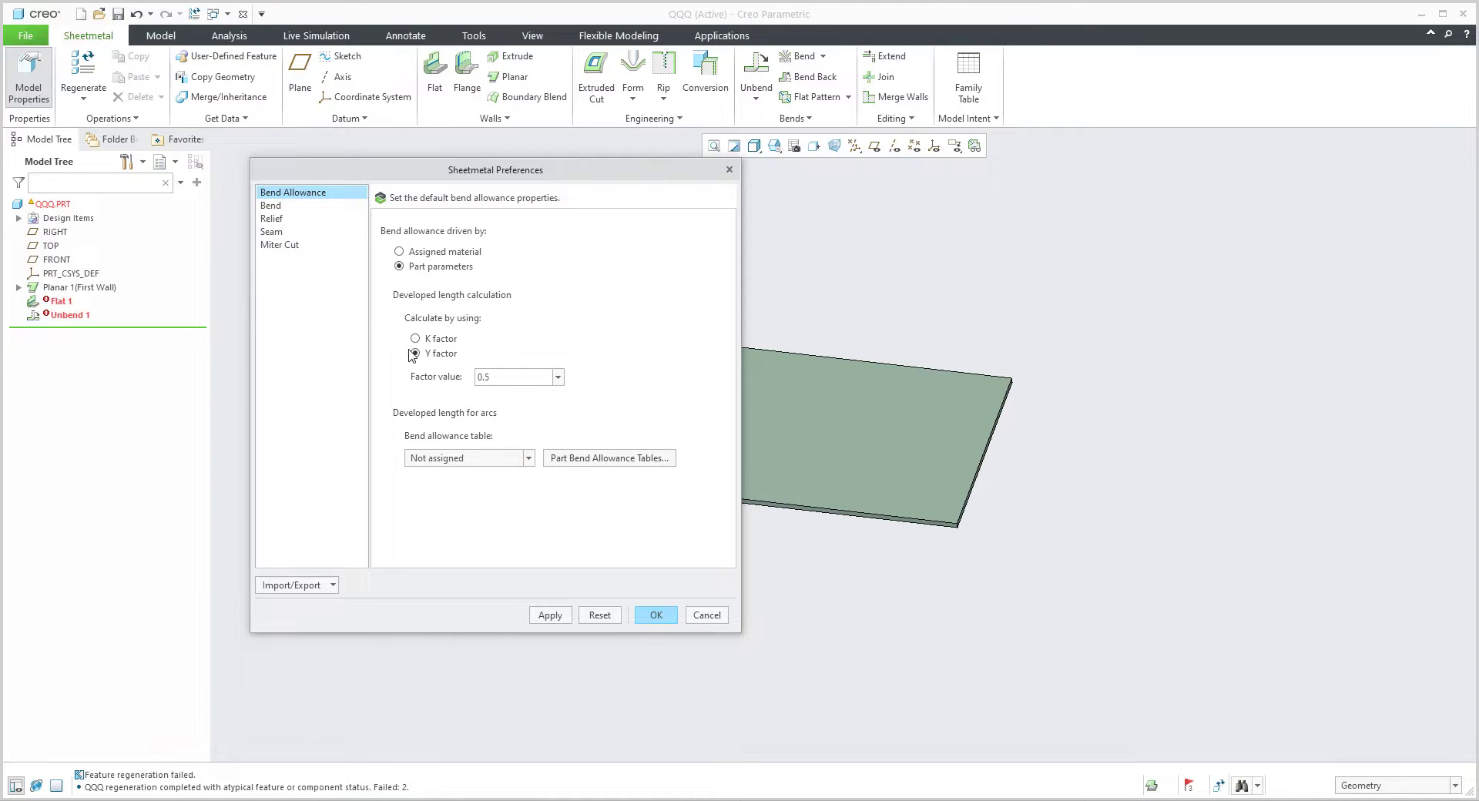
click(415, 354)
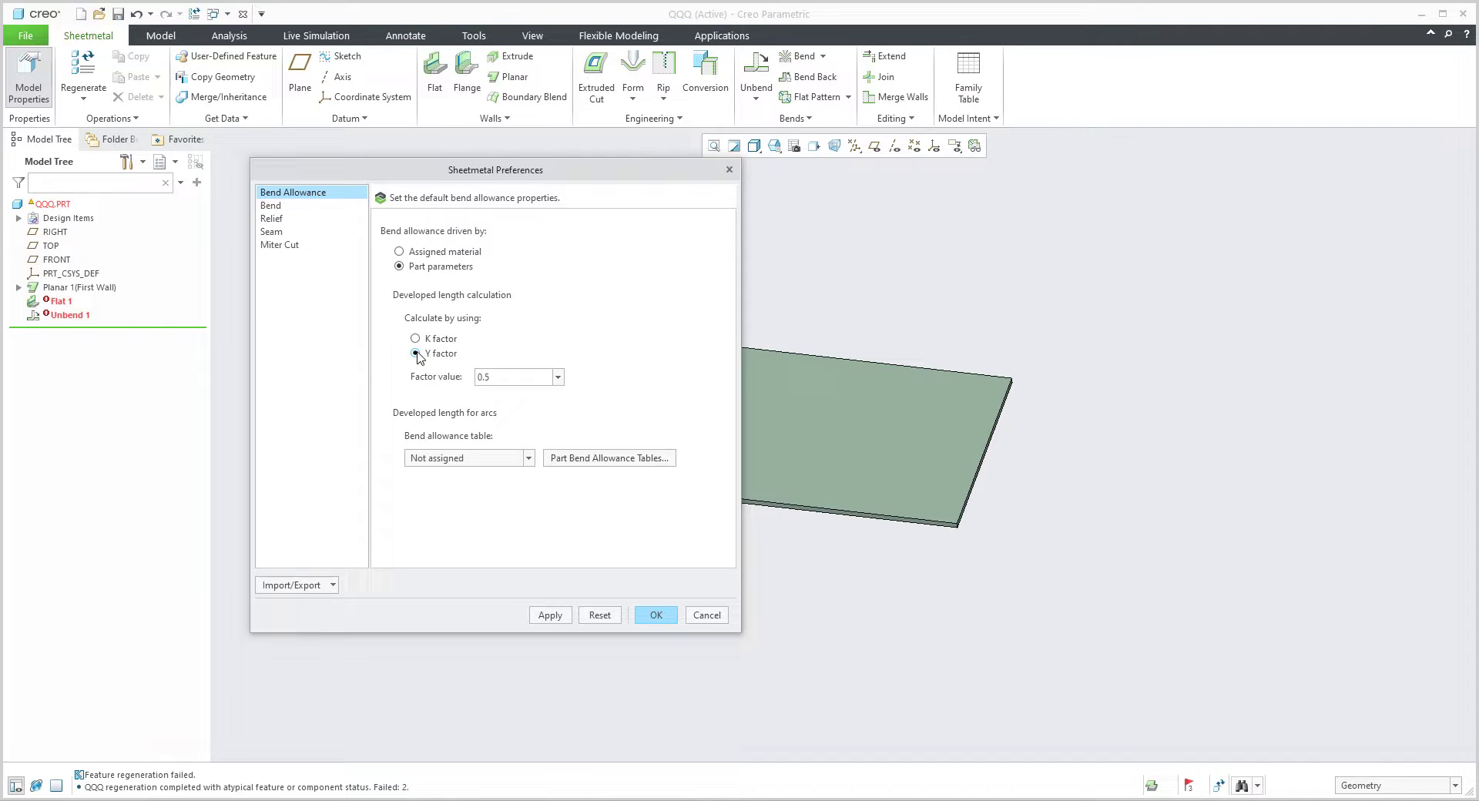
mouse_move(416, 353)
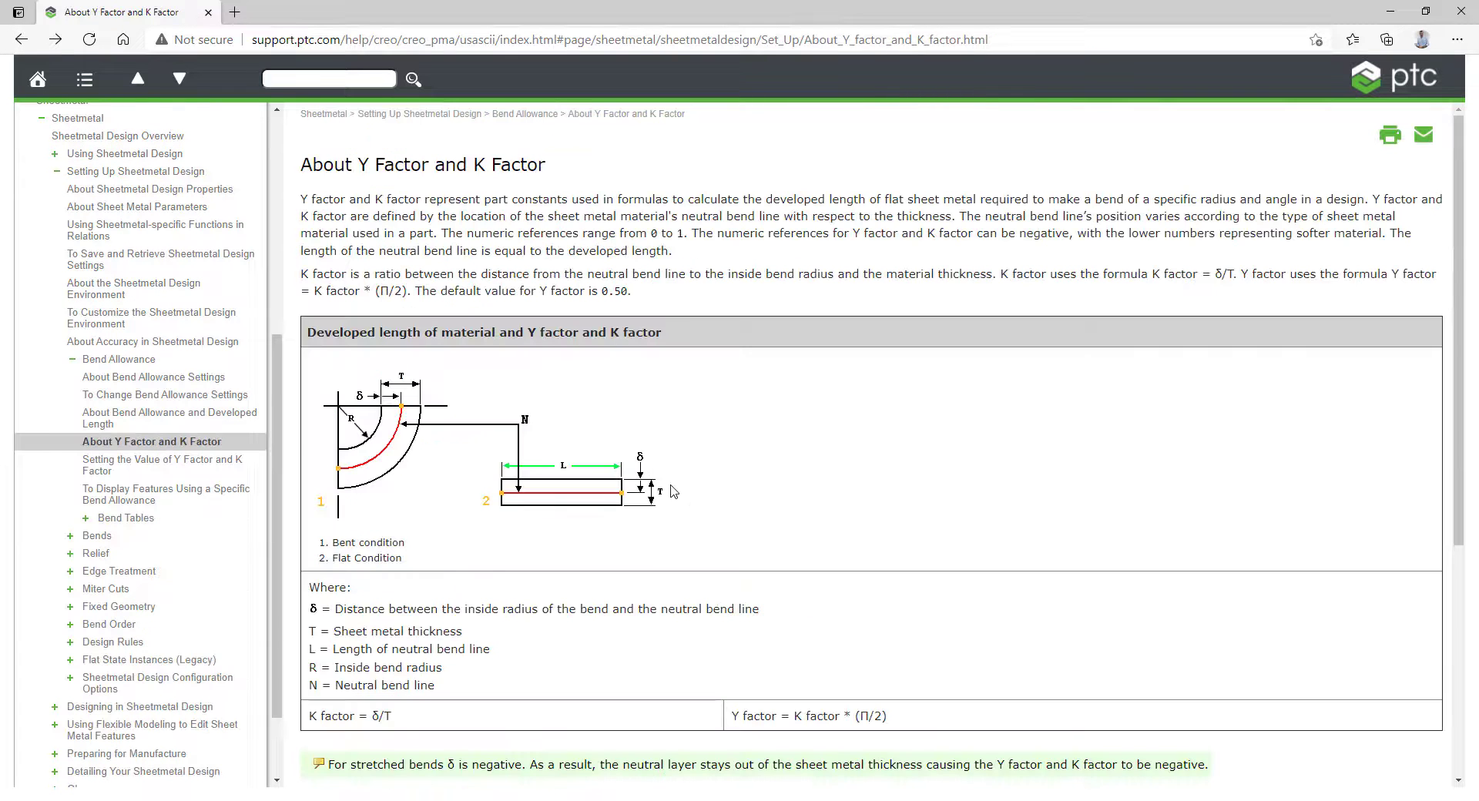
Scroll the Y and K factor help page and follow the About Bend Tables link
scroll(down, 3)
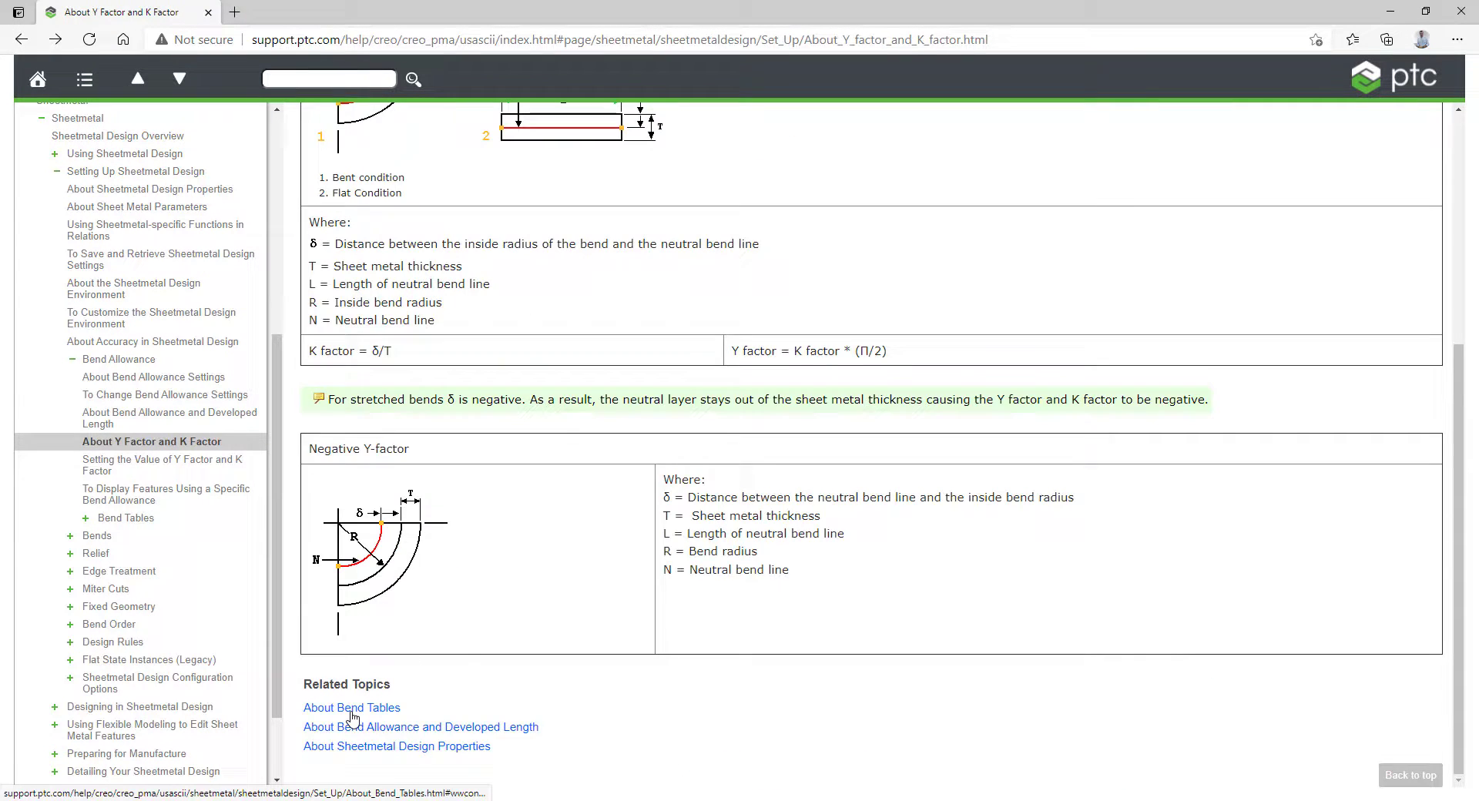
click(351, 708)
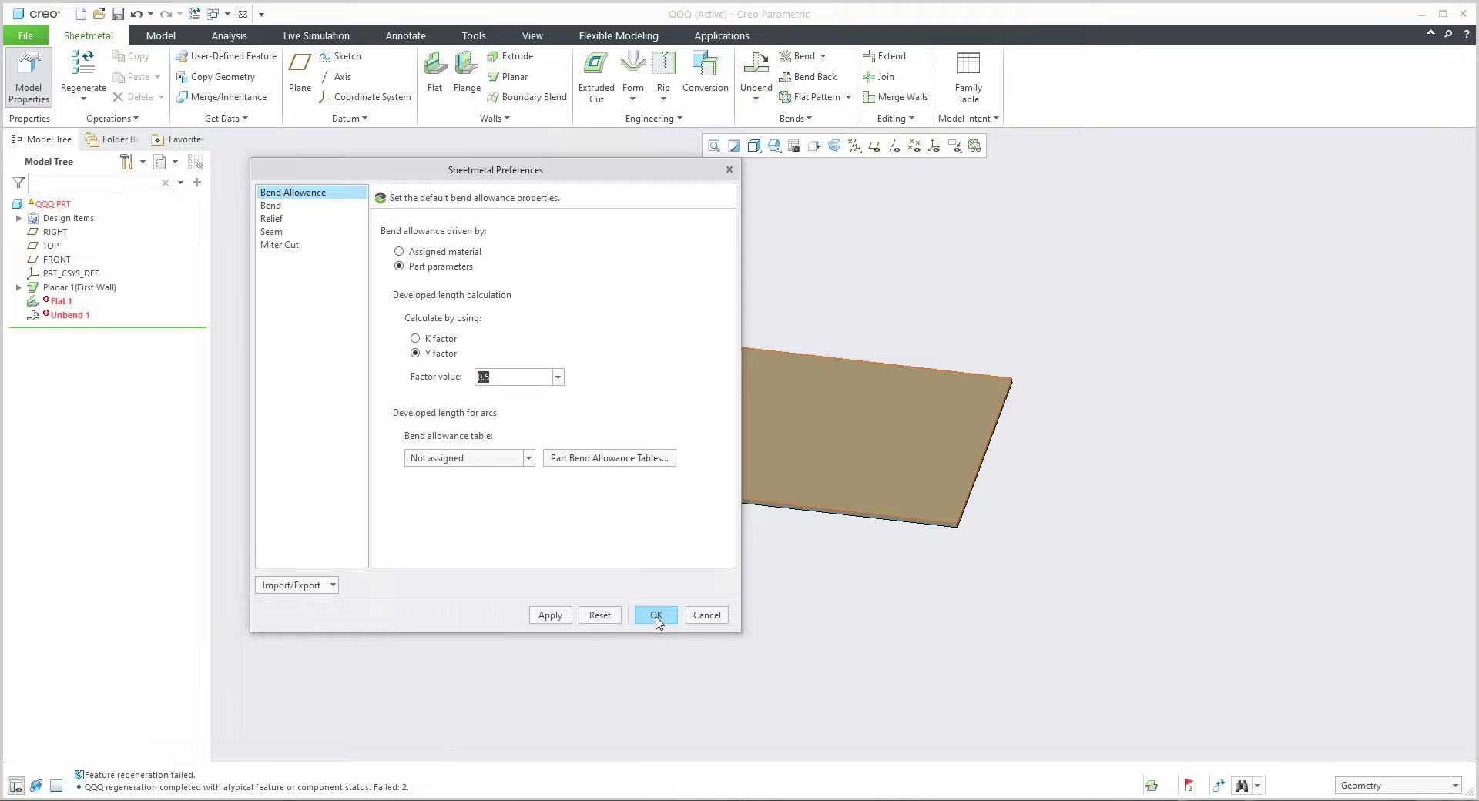
Confirm the Sheetmetal Preferences so the QQQ part regenerates and Unbend 1 flattens the plate
click(655, 614)
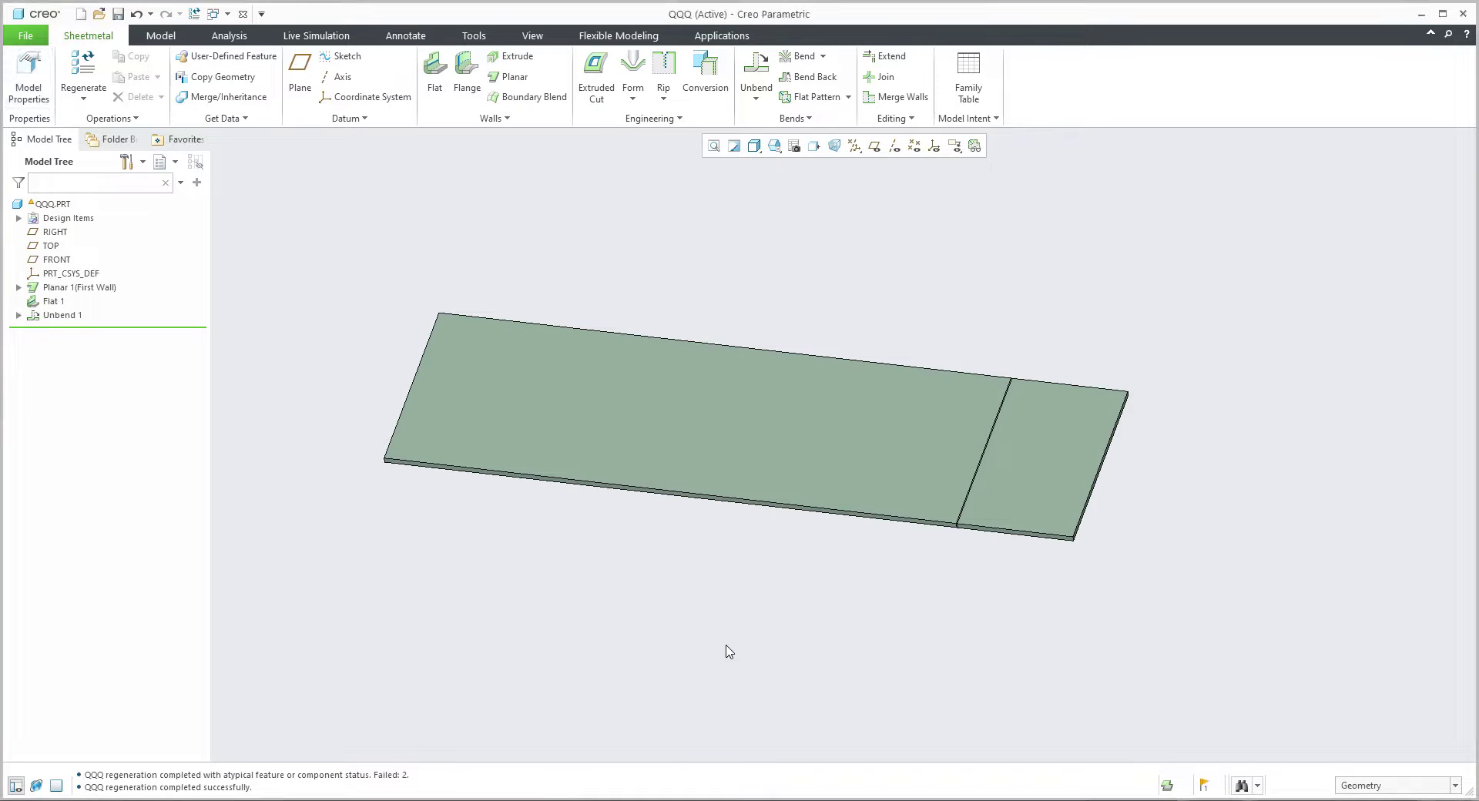
mouse_move(842, 664)
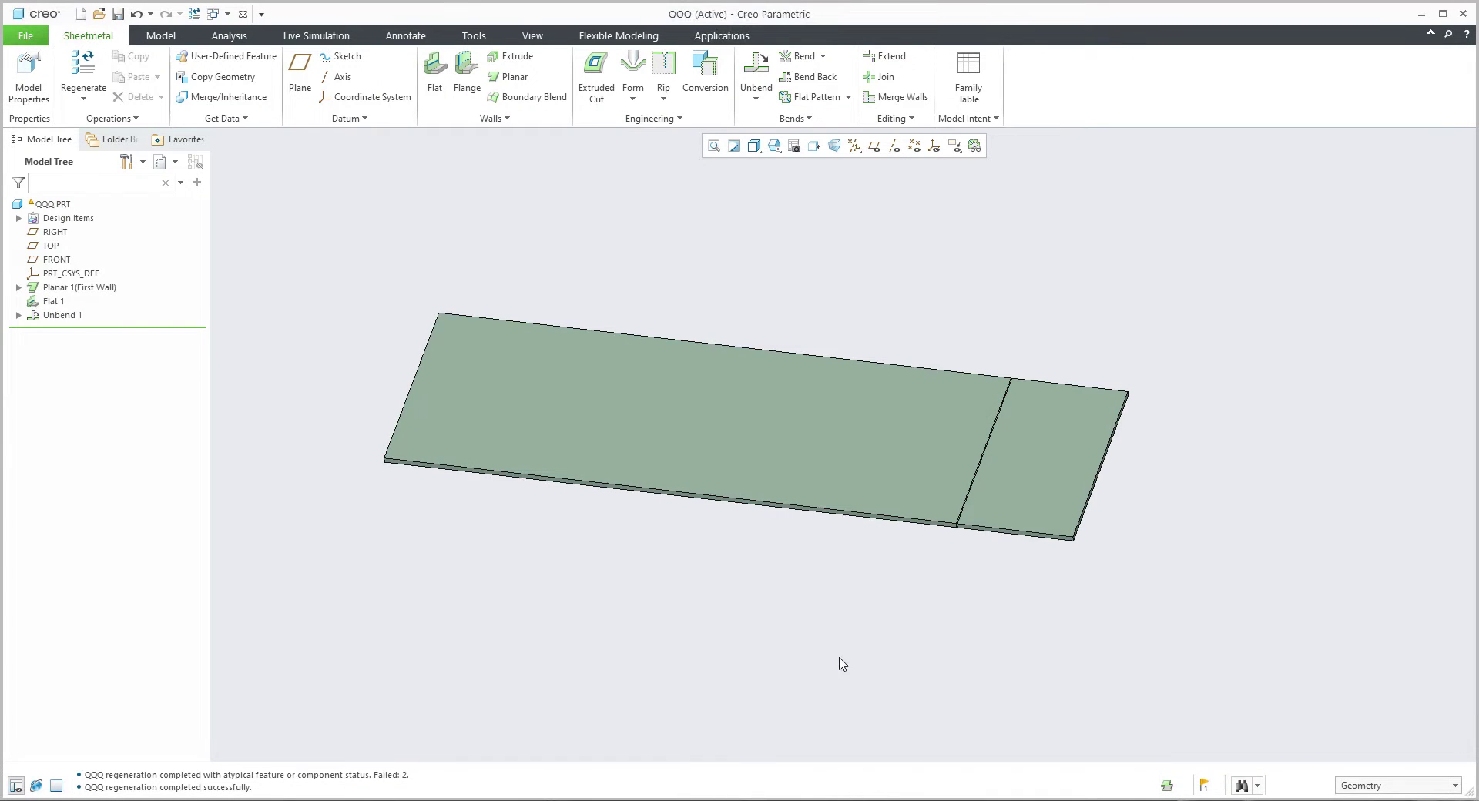
mouse_move(851, 663)
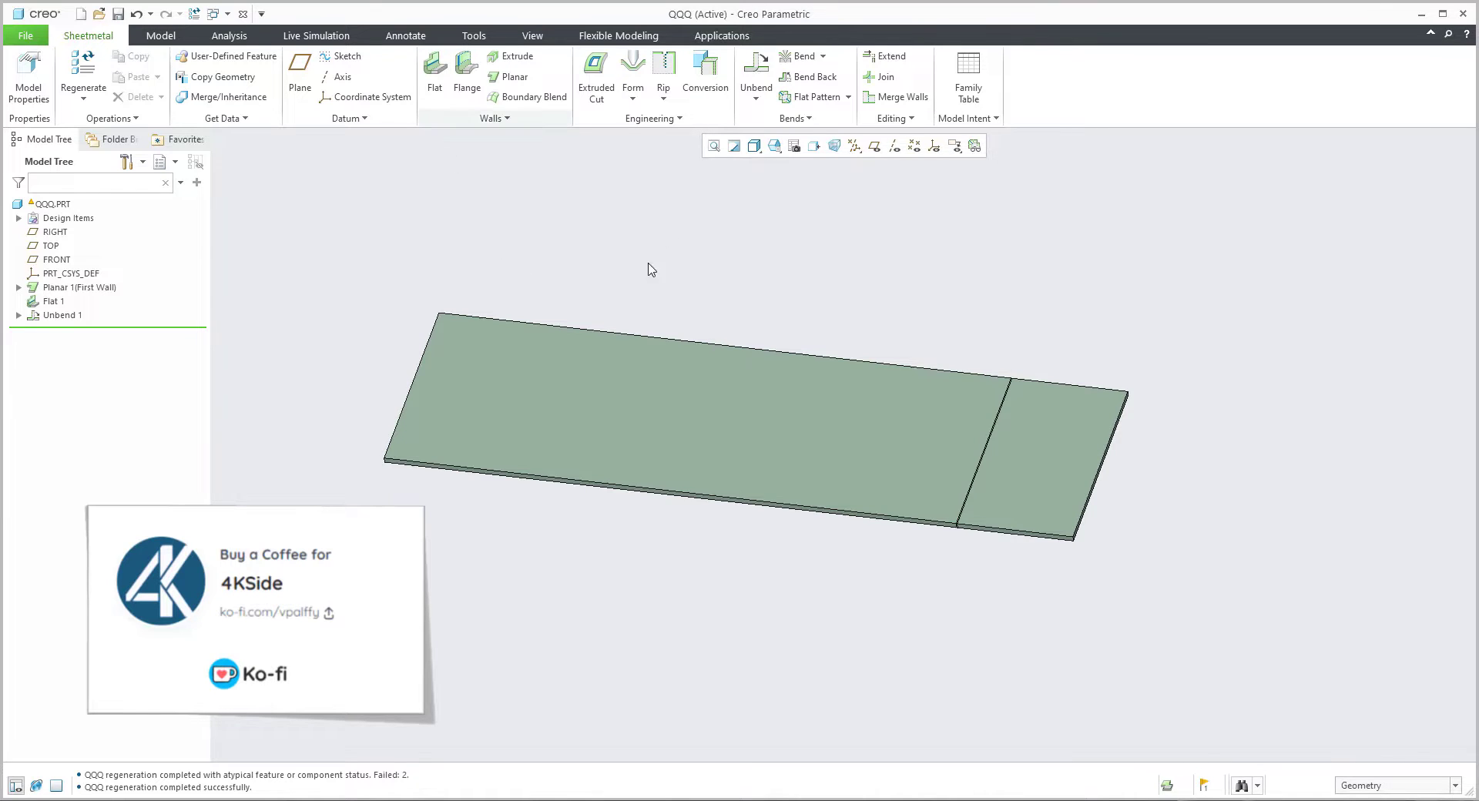
mouse_move(816, 301)
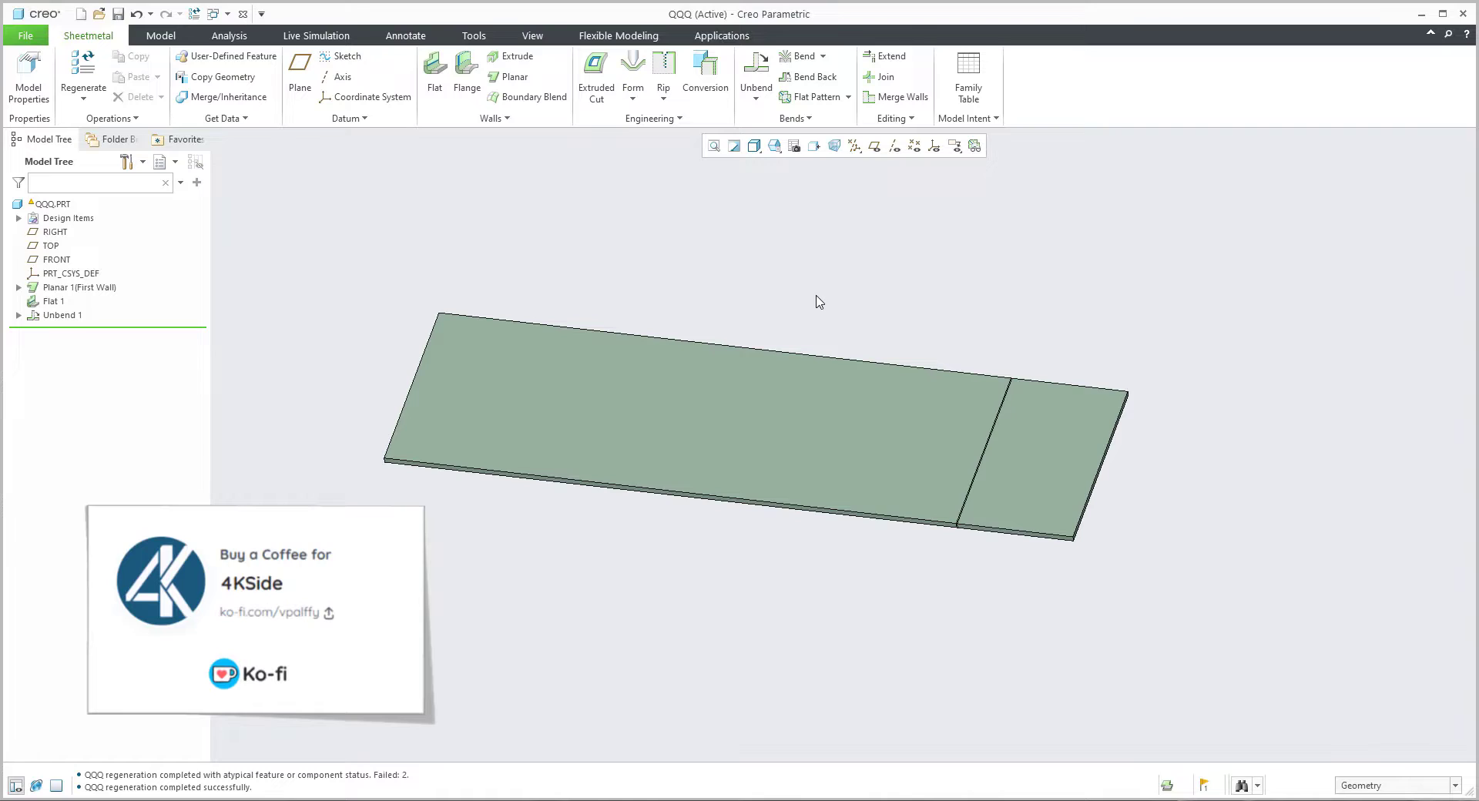